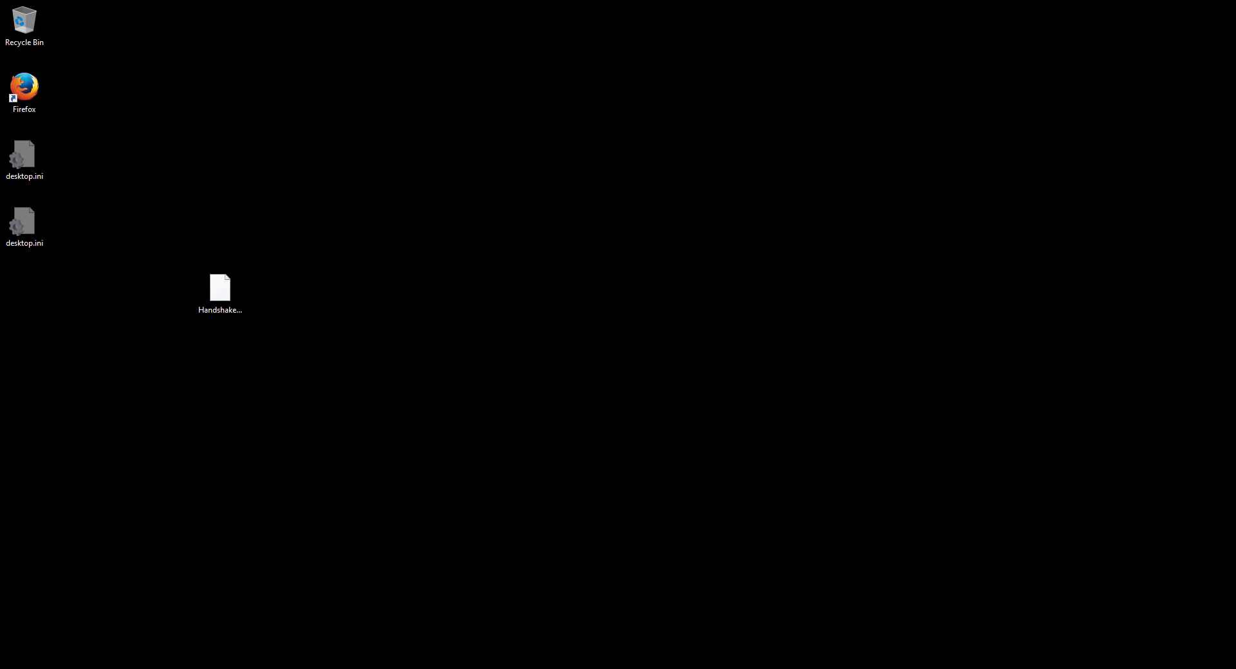
pyautogui.moveTo(874, 243)
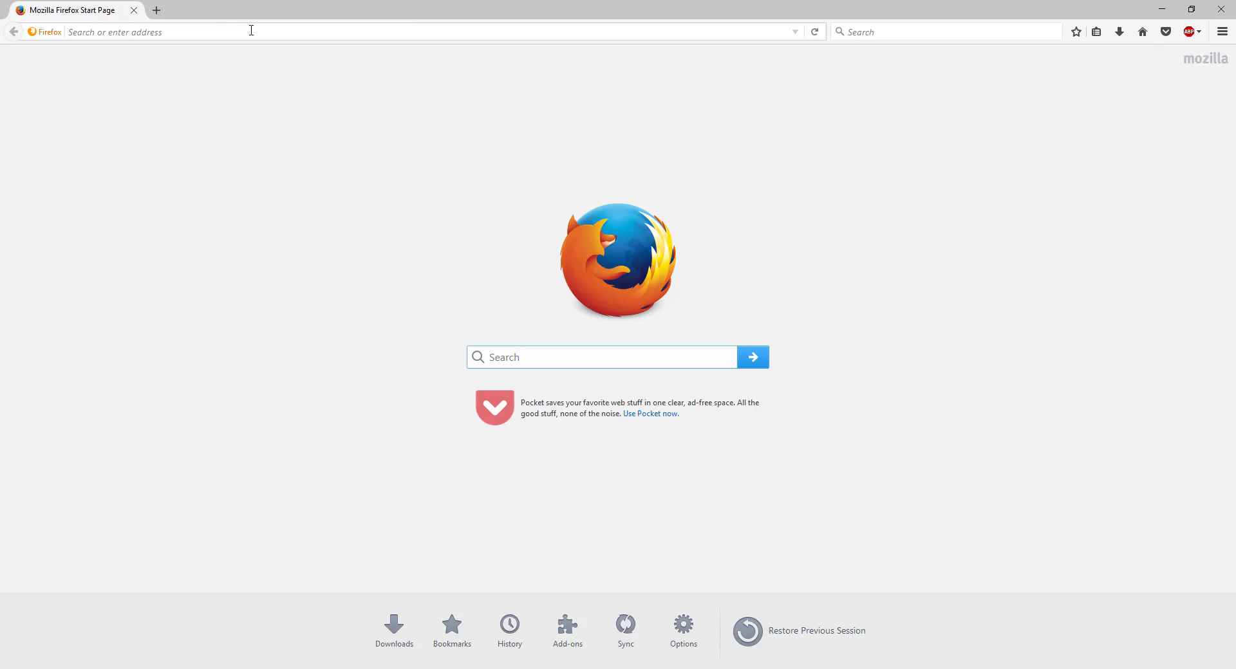
# Download the hashcat-3.5.0.7z binaries archive from hashcat.net.
pyautogui.write('hashcat.net/hashcat/')
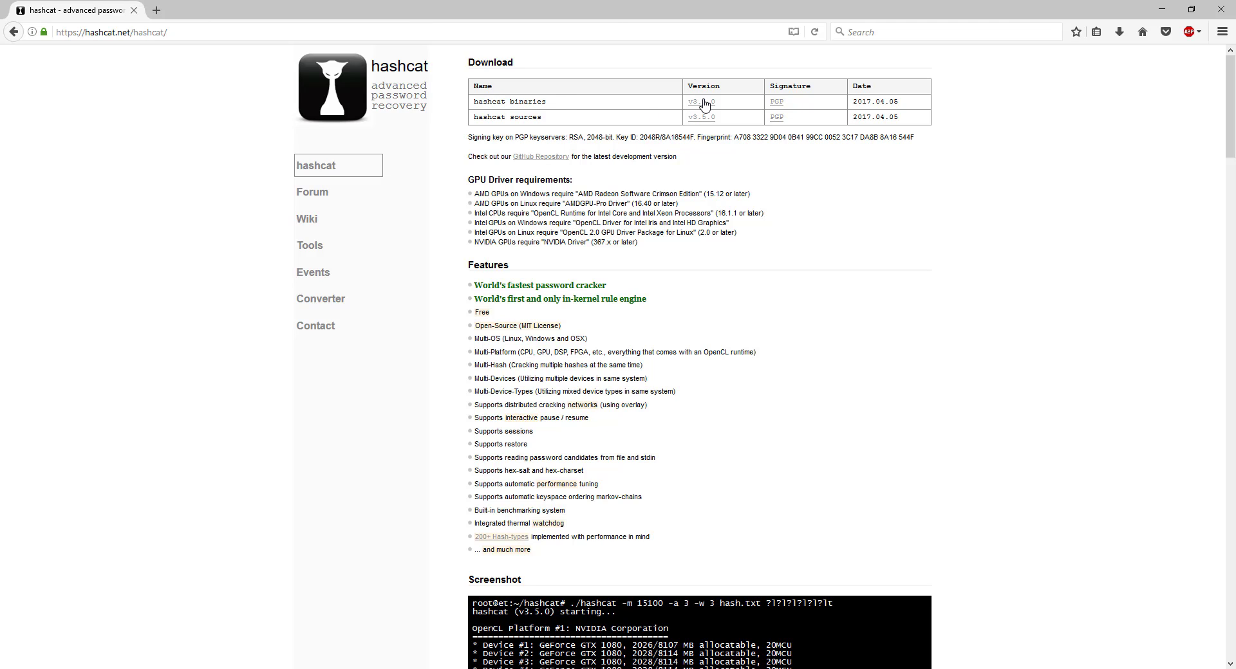
pyautogui.click(701, 101)
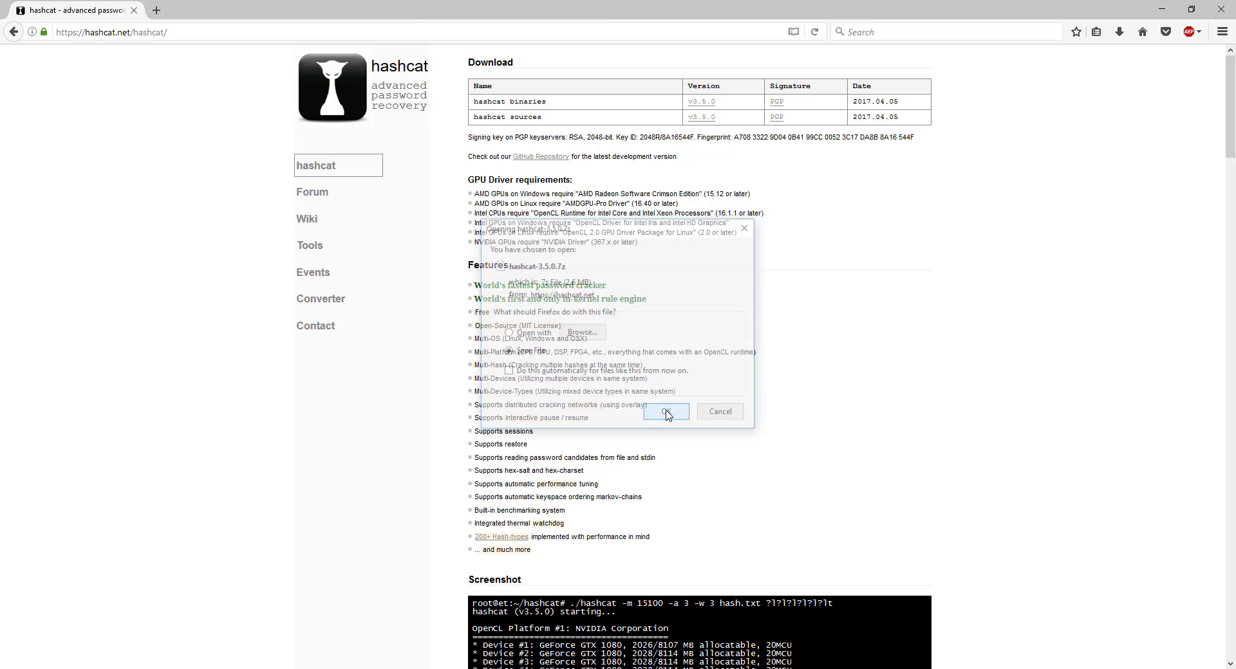
pyautogui.click(666, 412)
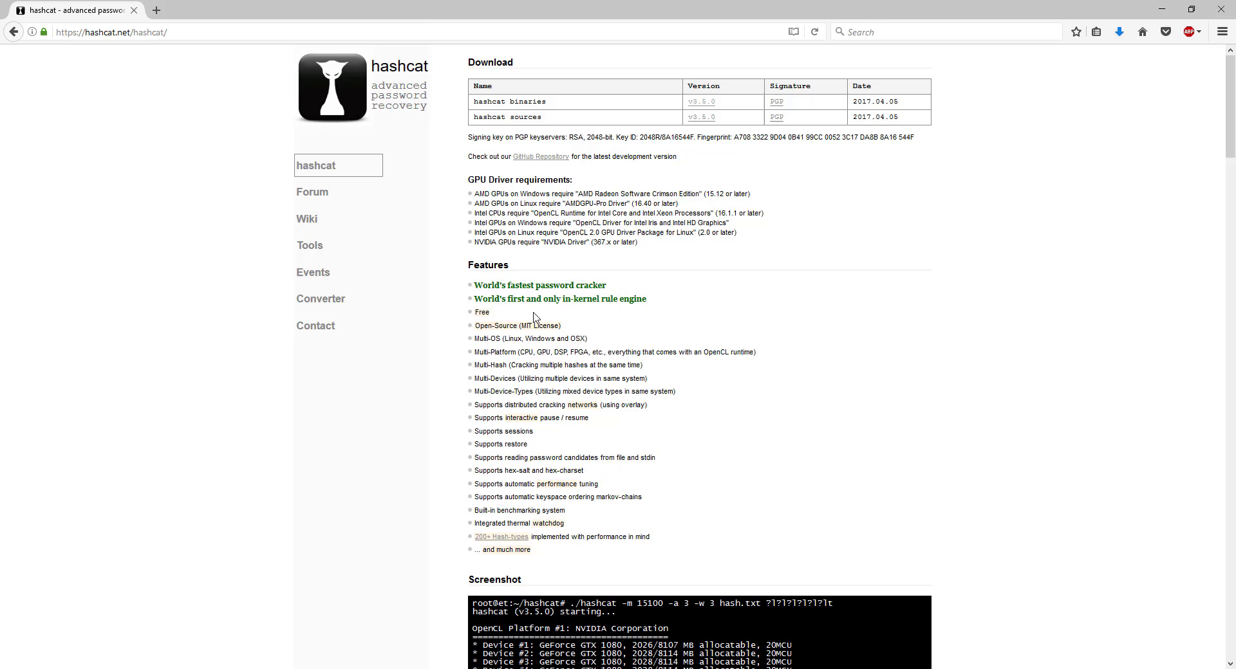
pyautogui.click(133, 32)
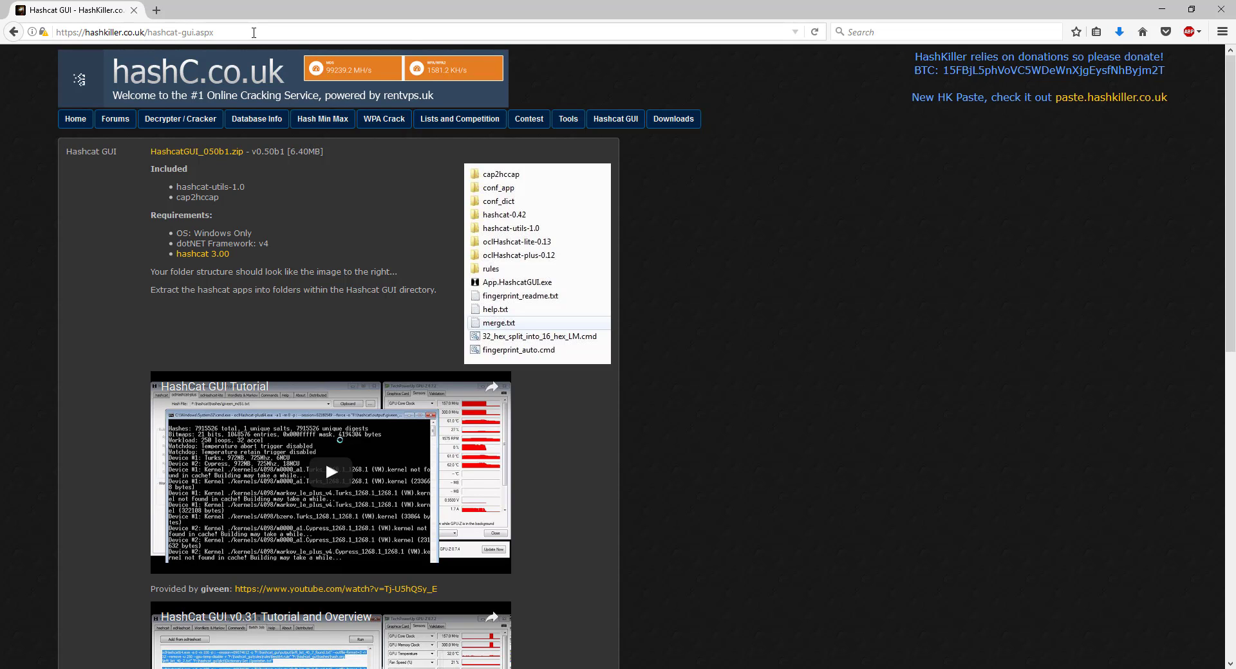
pyautogui.moveTo(261, 48)
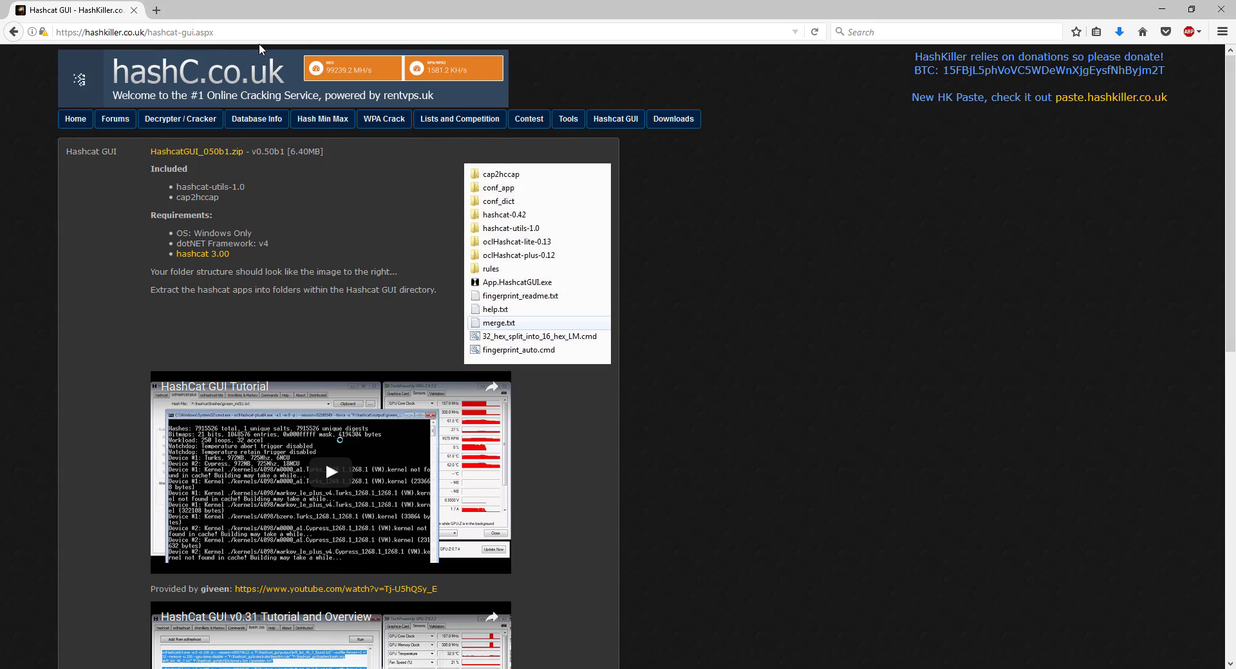
pyautogui.moveTo(190, 156)
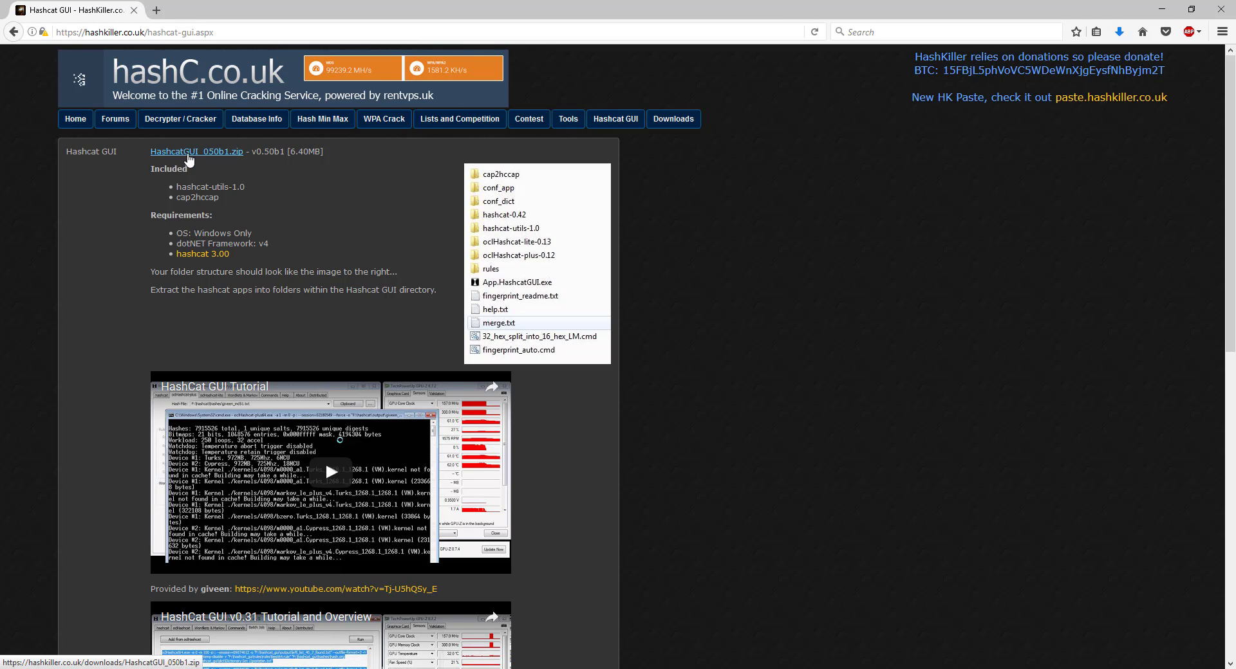
# Save HashcatGUI_050b1.zip from the HashKiller hashcat-gui page.
pyautogui.click(197, 151)
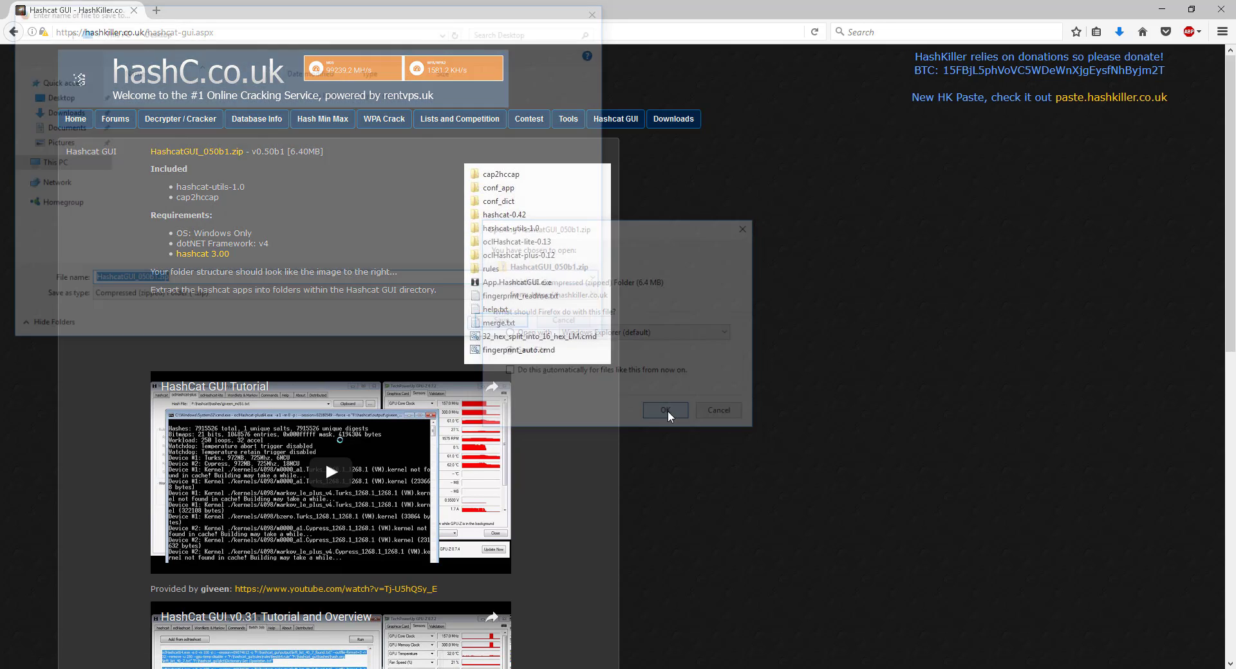
pyautogui.click(665, 411)
pyautogui.write('W')
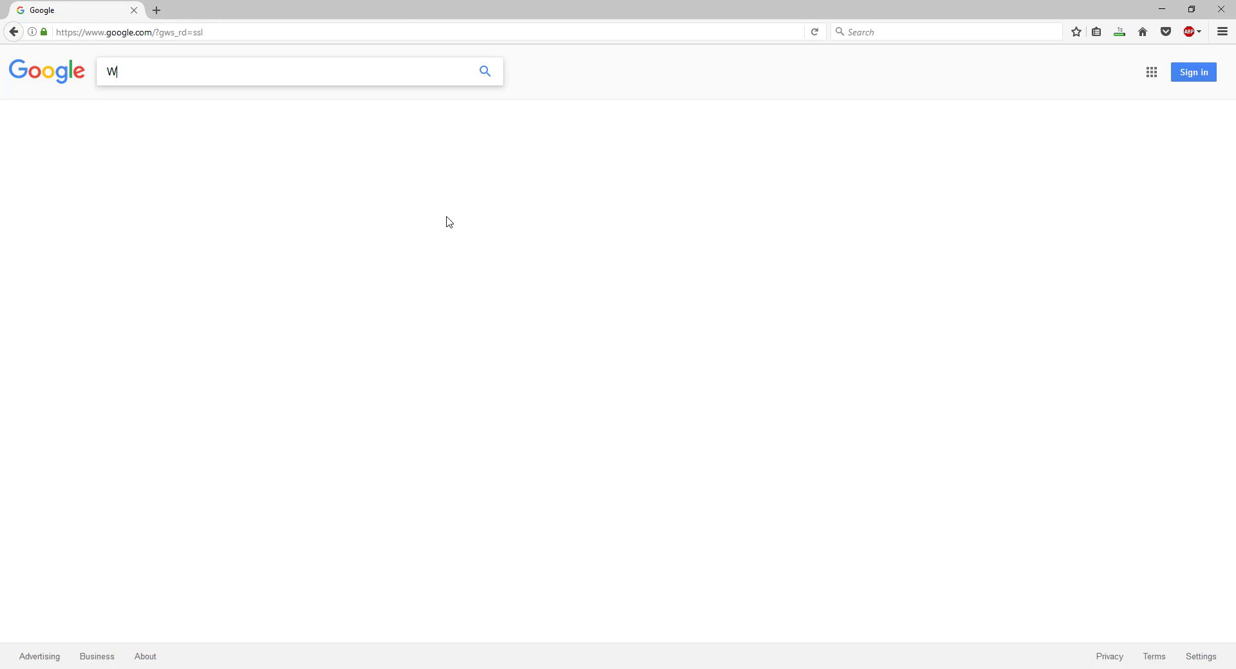
# Search Google for 'WPA wordlist' and open the Hak5 13GB WPA/WPA2 wordlist post.
pyautogui.write('PA wordlist')
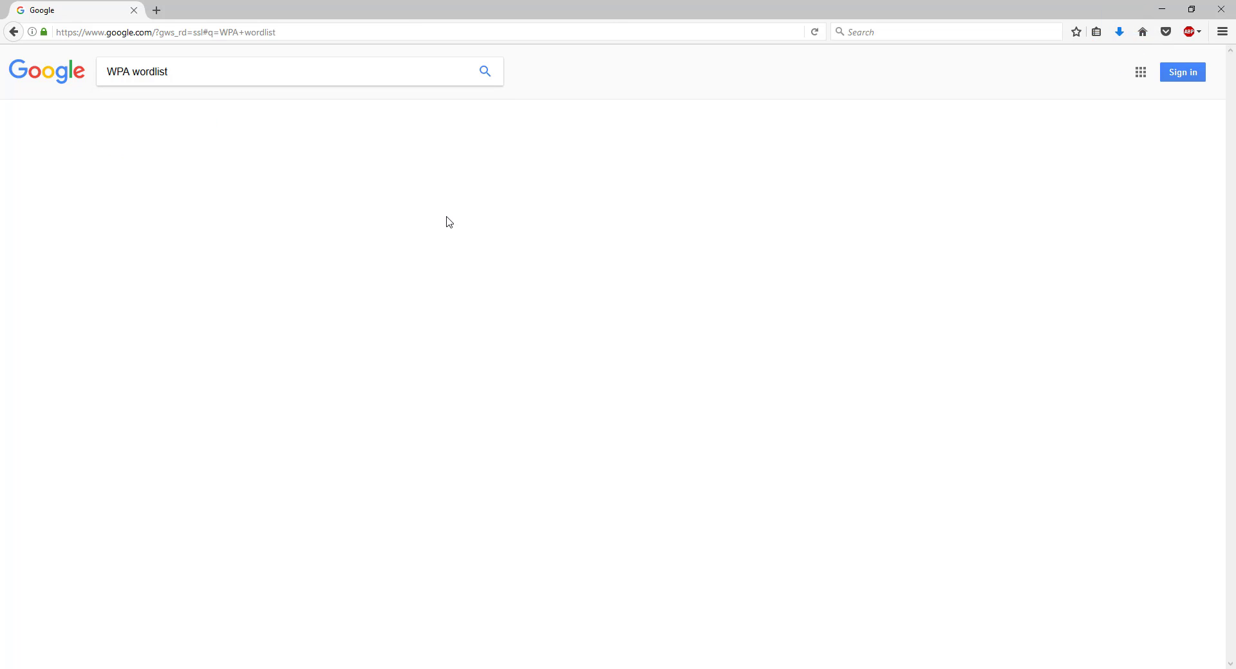
pyautogui.click(485, 71)
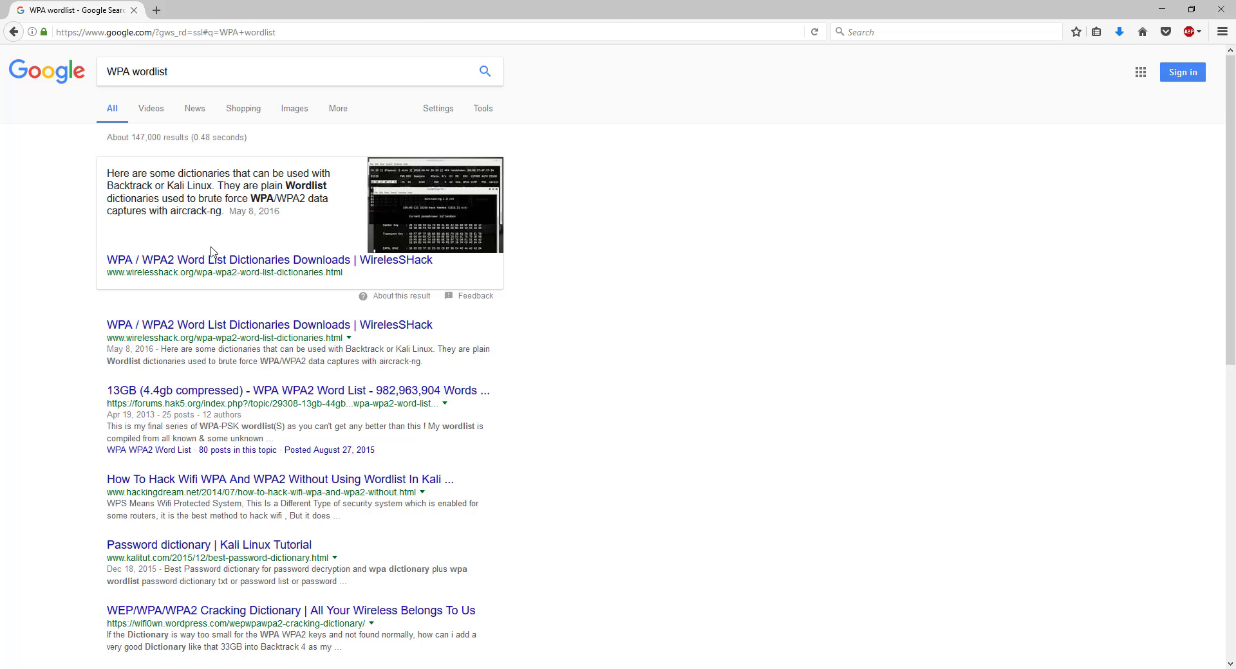
pyautogui.moveTo(147, 399)
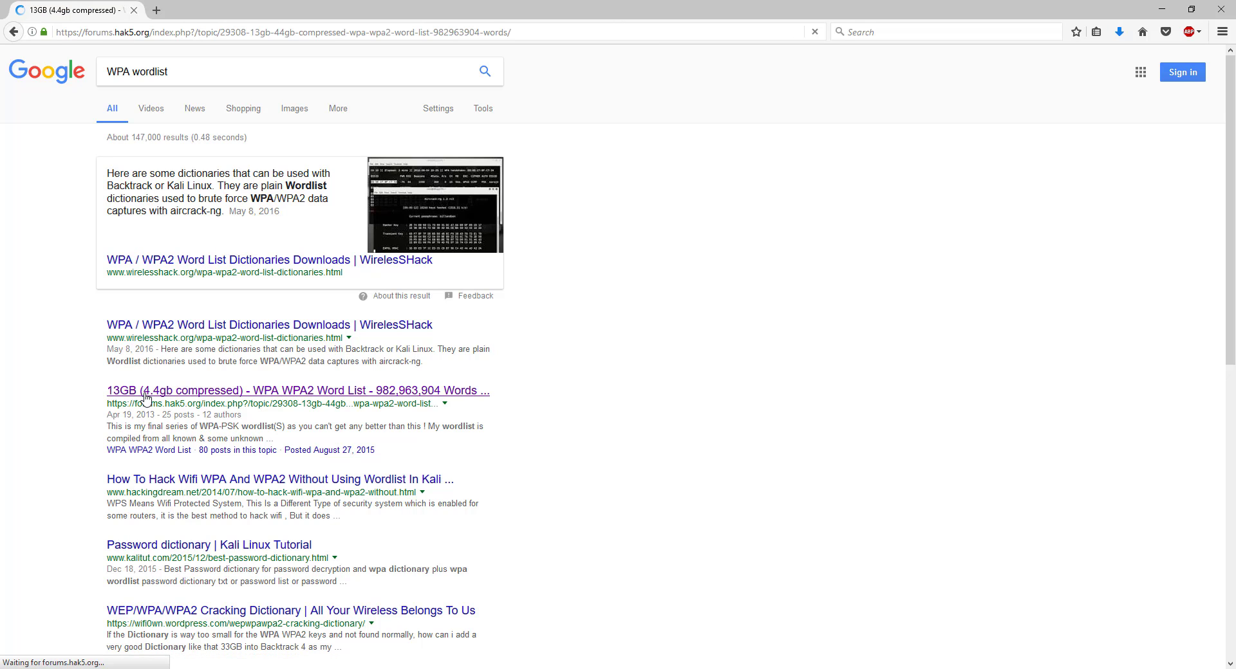
pyautogui.click(142, 392)
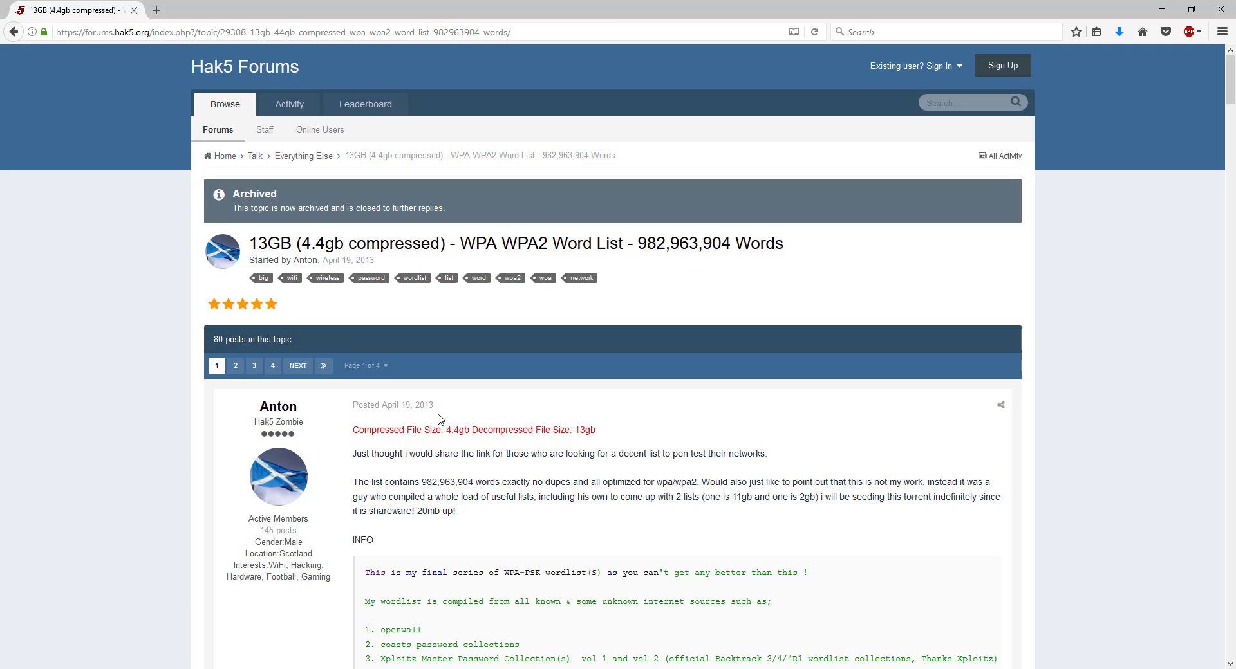
# Go to the proxybay torrent for WPA-PSK_WORDLIST_3_Final (13 GB) from the post's Pirate Bay link.
pyautogui.scroll(-3)
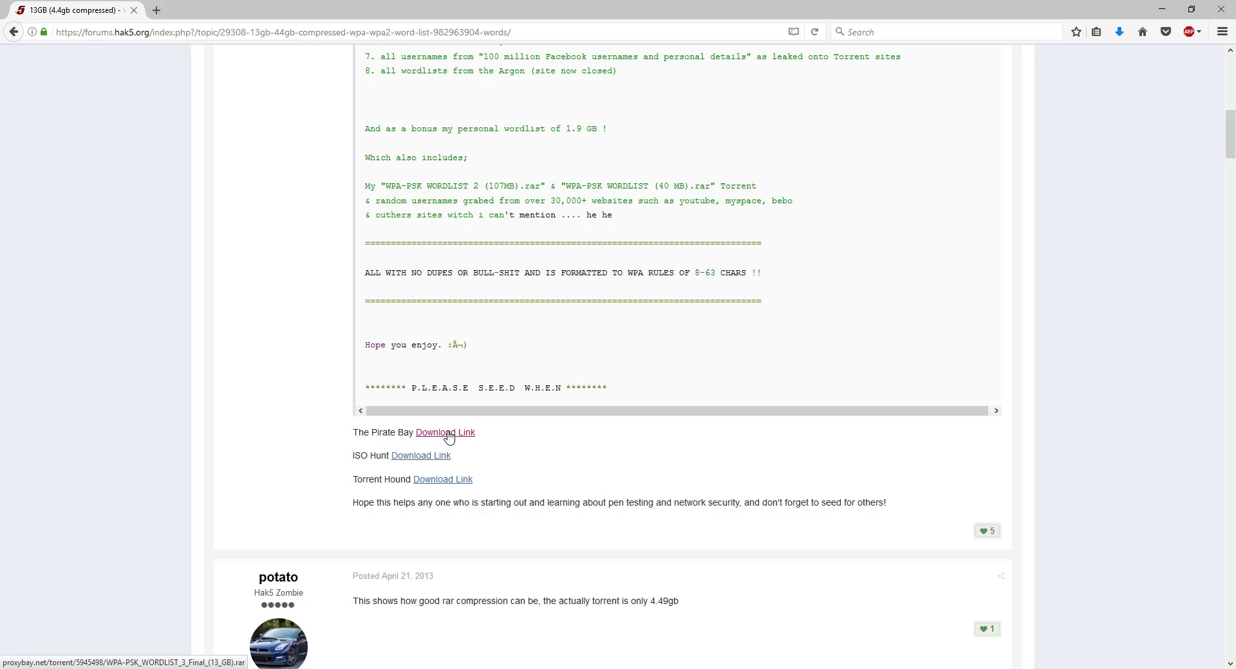
pyautogui.rightClick(445, 432)
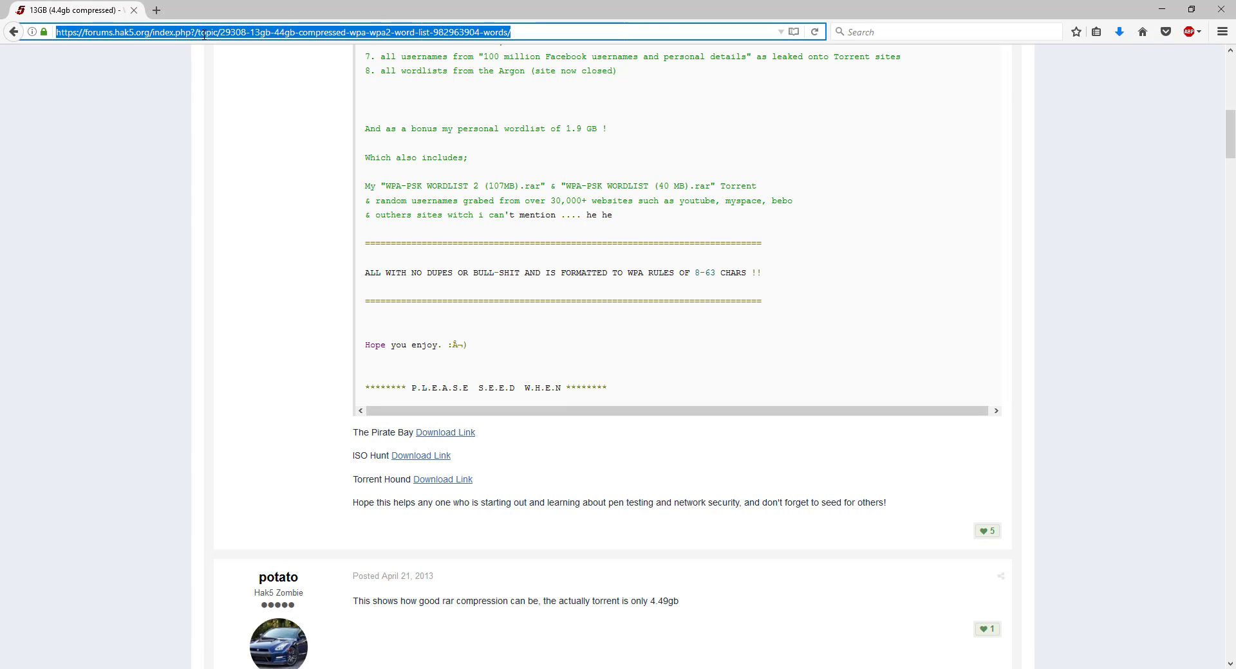
pyautogui.write('http://proxybay.net/torrent/5945498/WPA-PSK_WORDLIST_3_Final_(13_GB).rar')
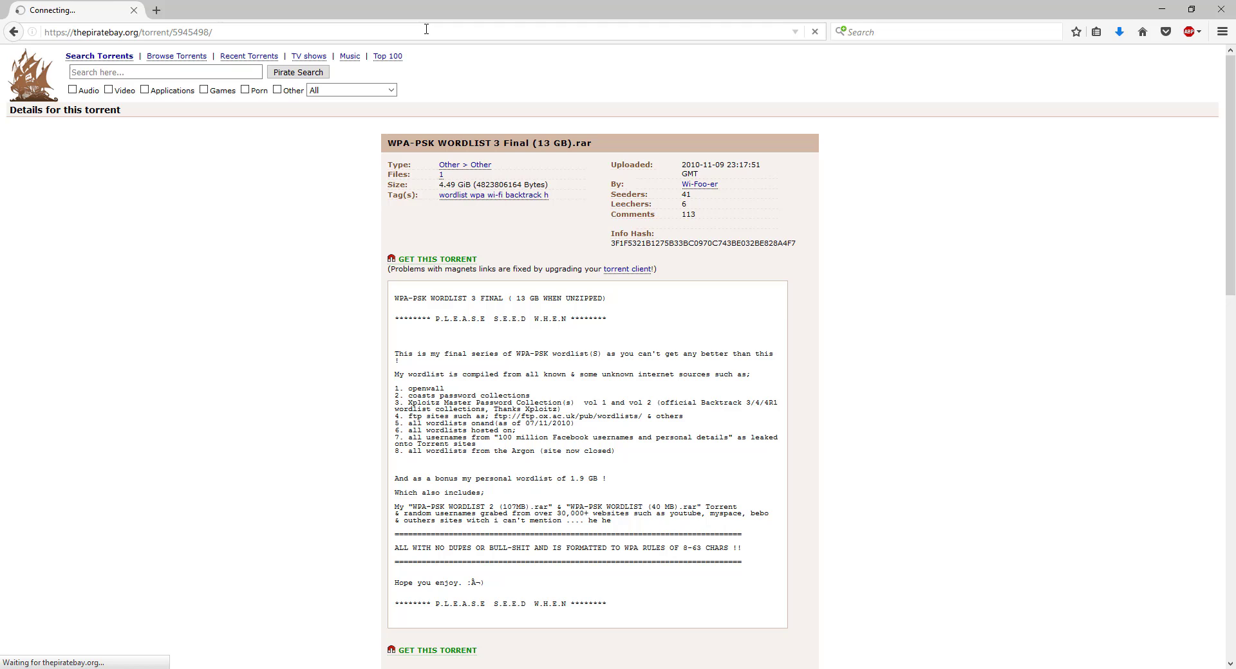
# Scroll the WPA-PSK Wordlist 3 Final torrent page to read its description.
pyautogui.scroll(-3)
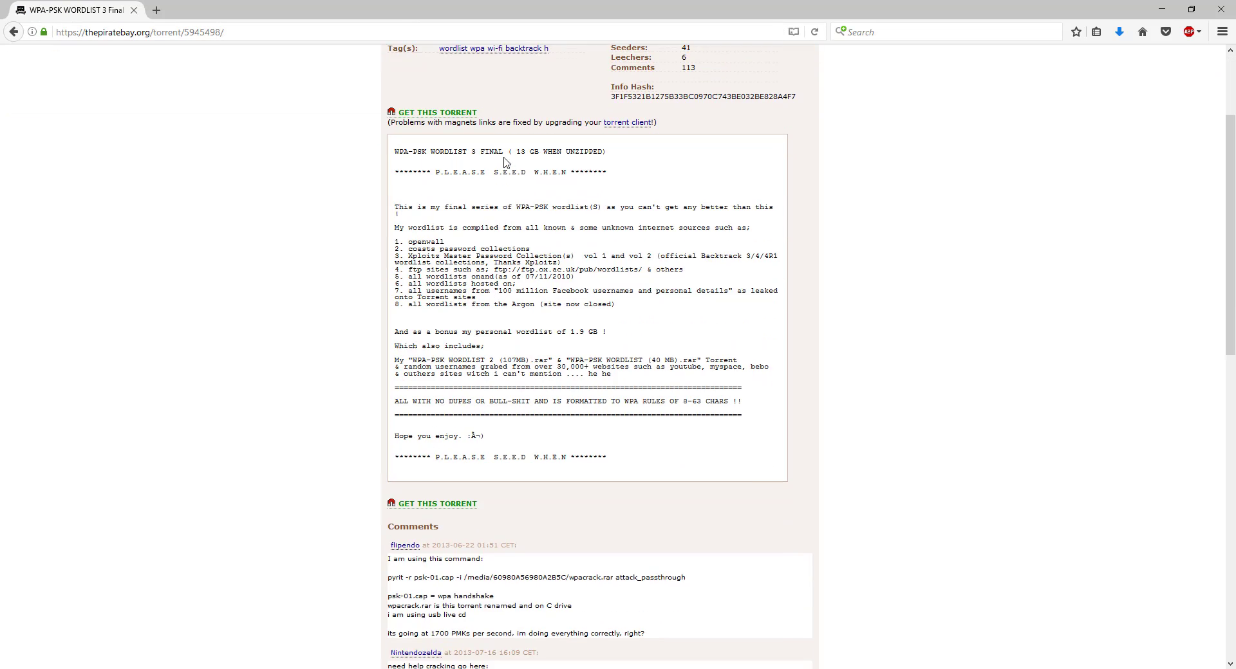
pyautogui.moveTo(422, 114)
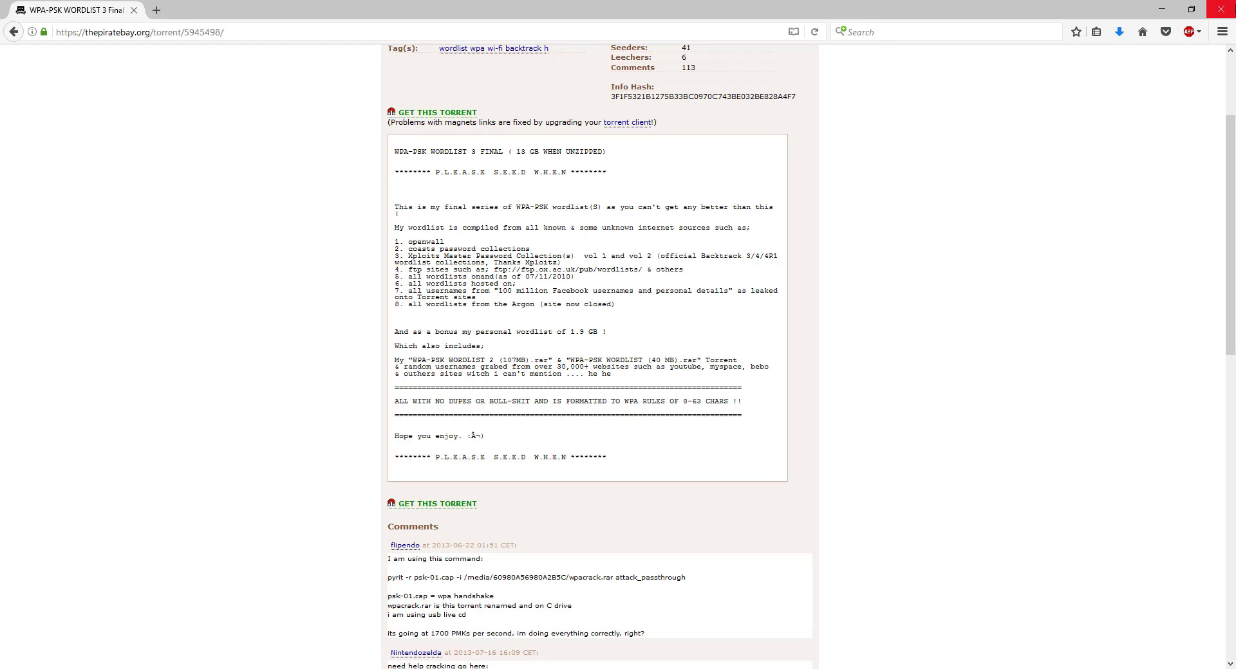
pyautogui.moveTo(831, 215)
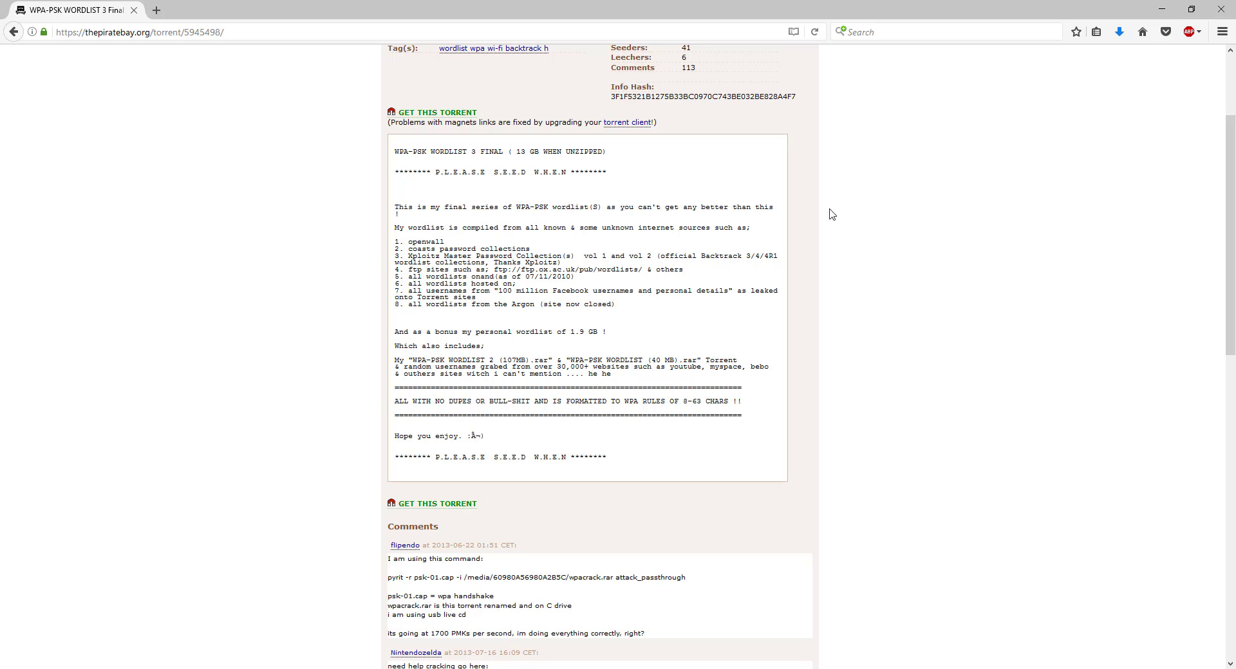
pyautogui.moveTo(1220, 8)
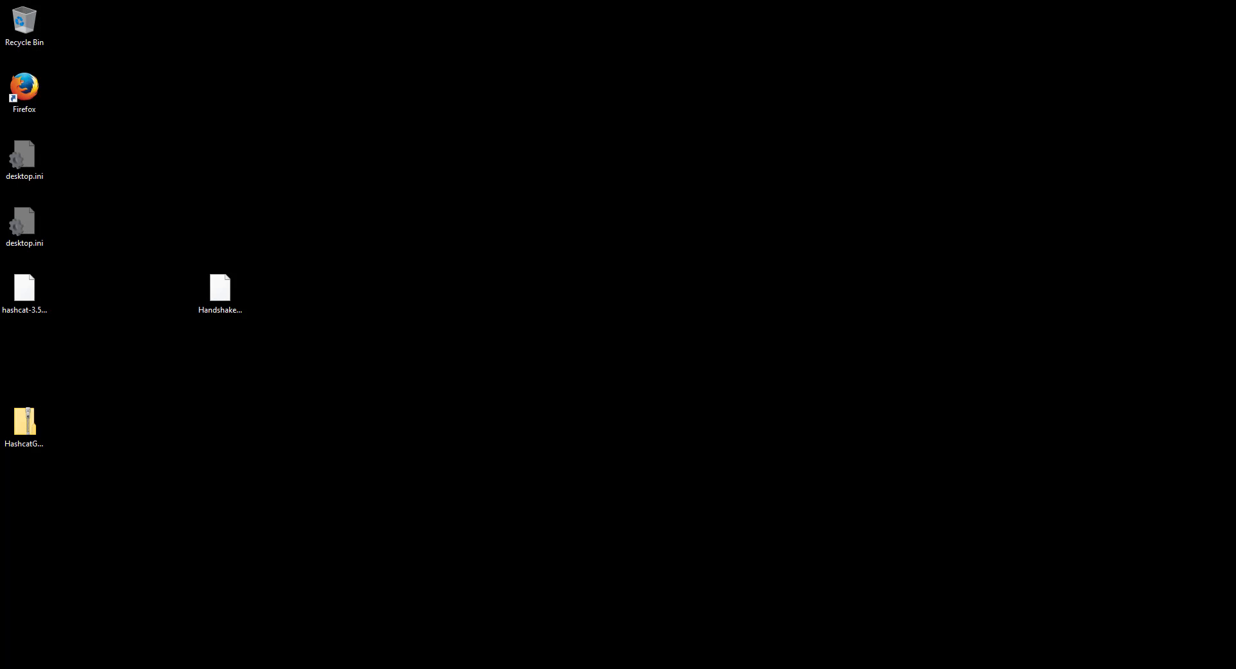
# Move the hashcat 7z and HashcatGUI zip beside Handshake and extract both archives.
pyautogui.click(219, 291)
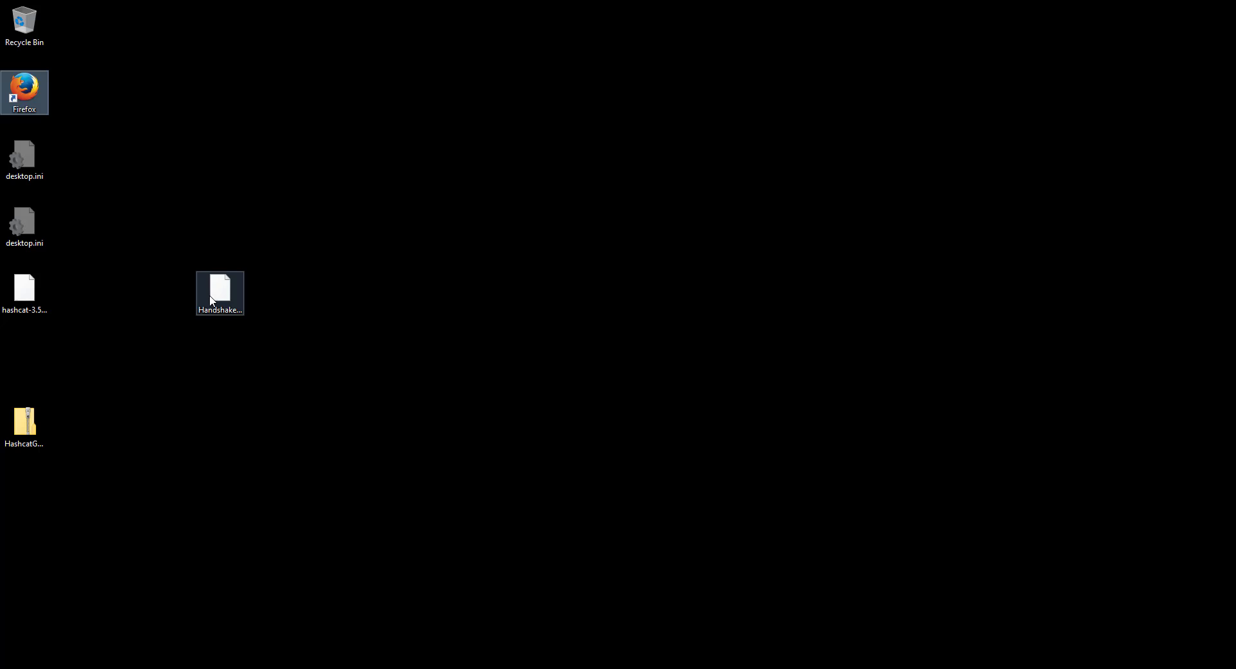
pyautogui.click(25, 291)
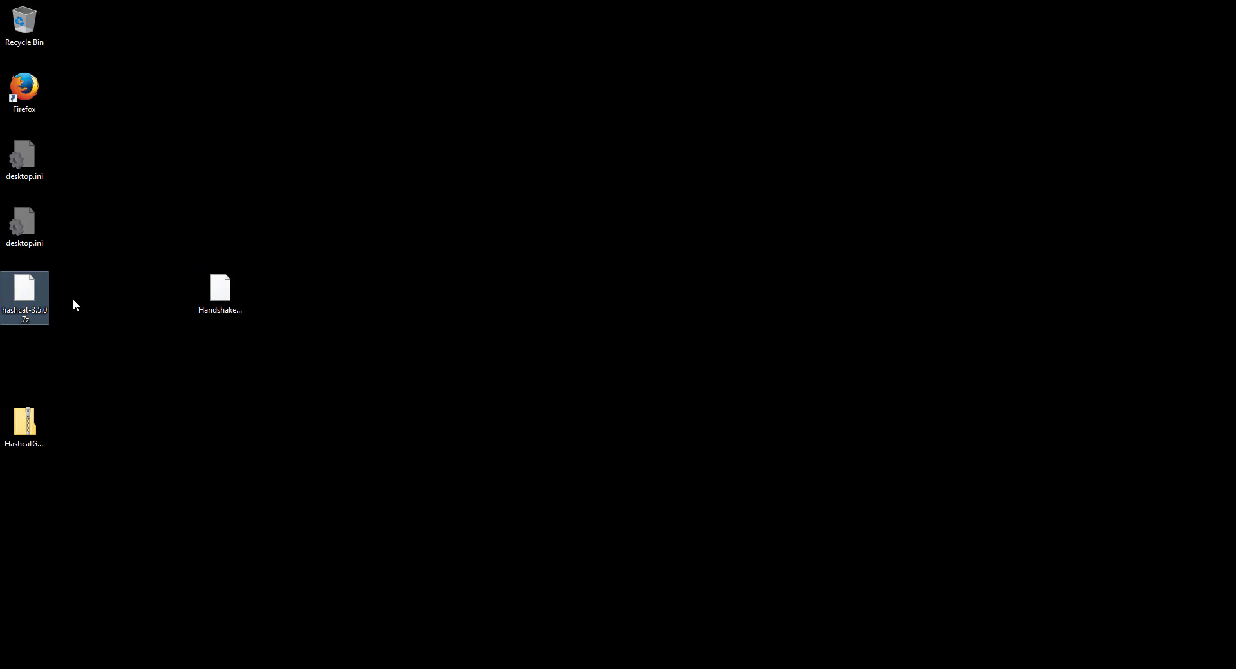
pyautogui.moveTo(24, 297); pyautogui.dragTo(269, 292)
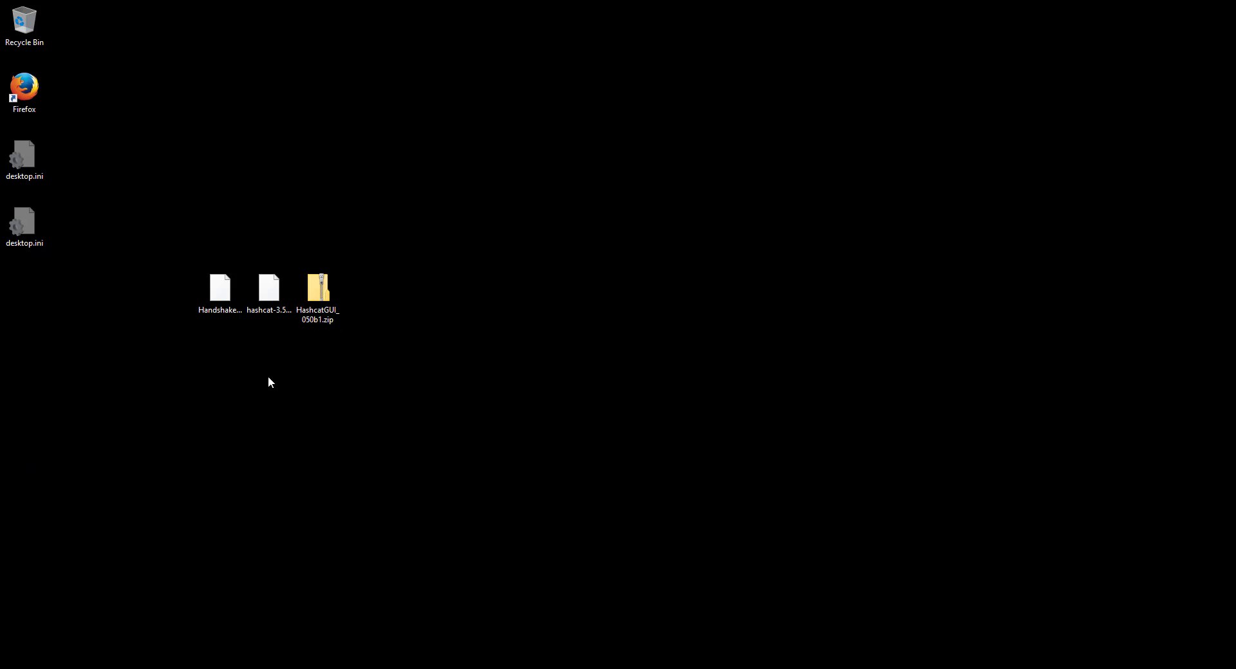
pyautogui.click(318, 291)
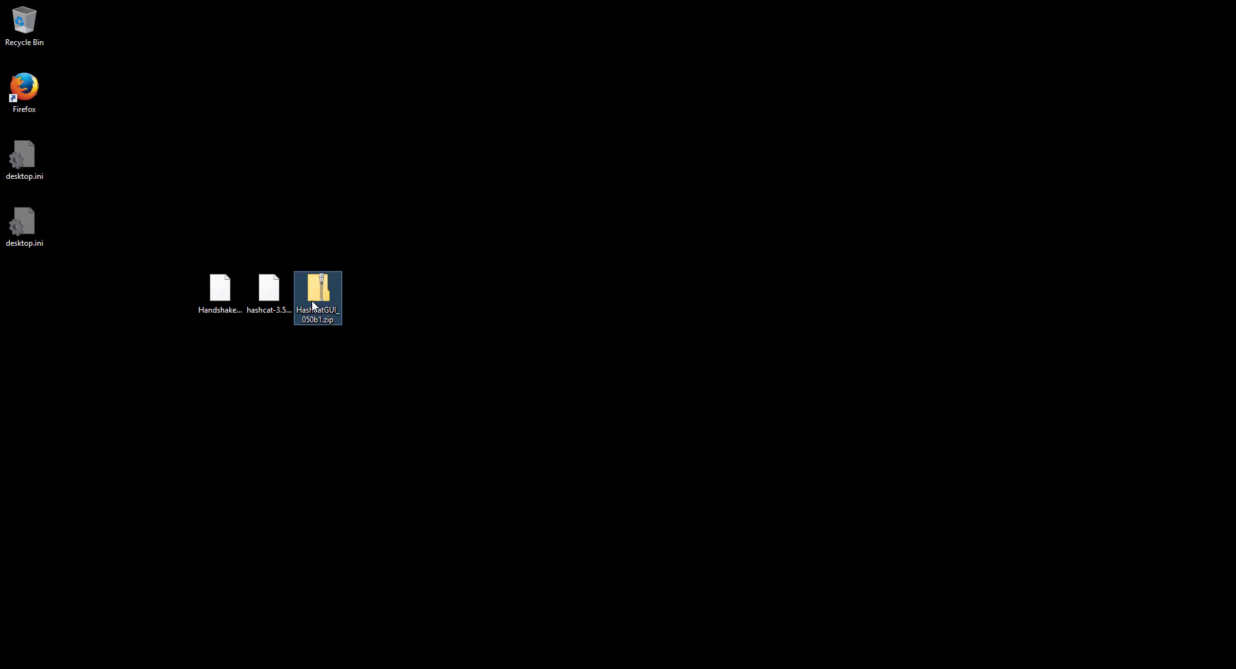
pyautogui.doubleClick(317, 292)
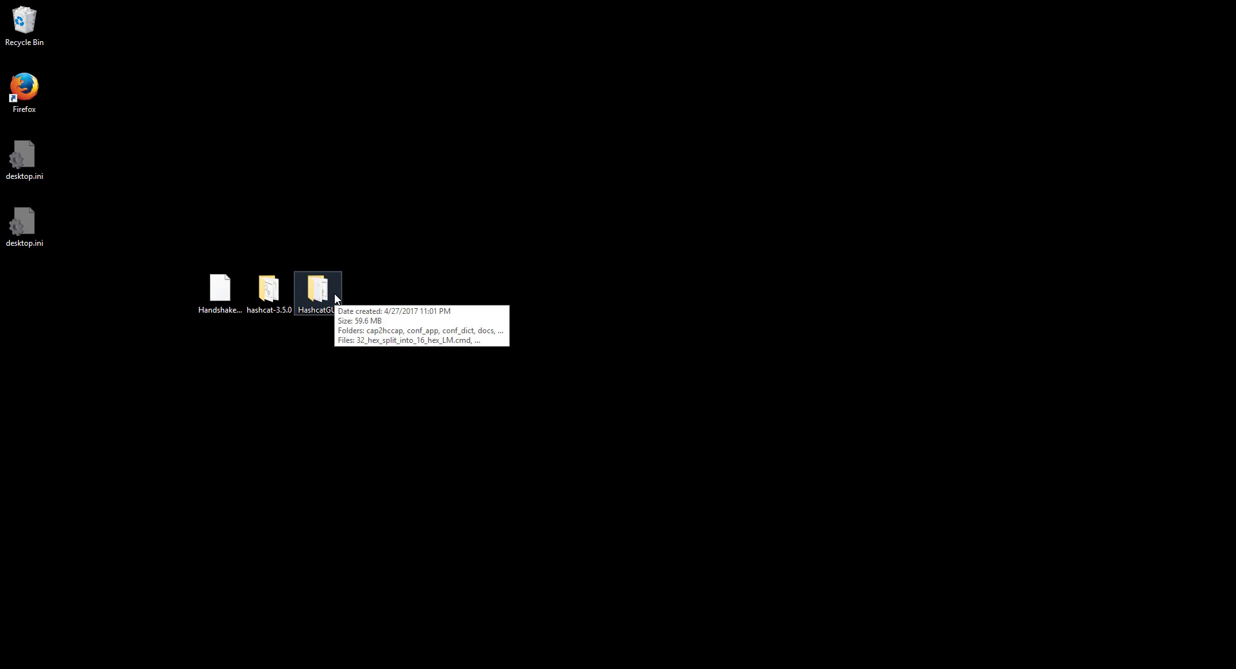
pyautogui.doubleClick(318, 289)
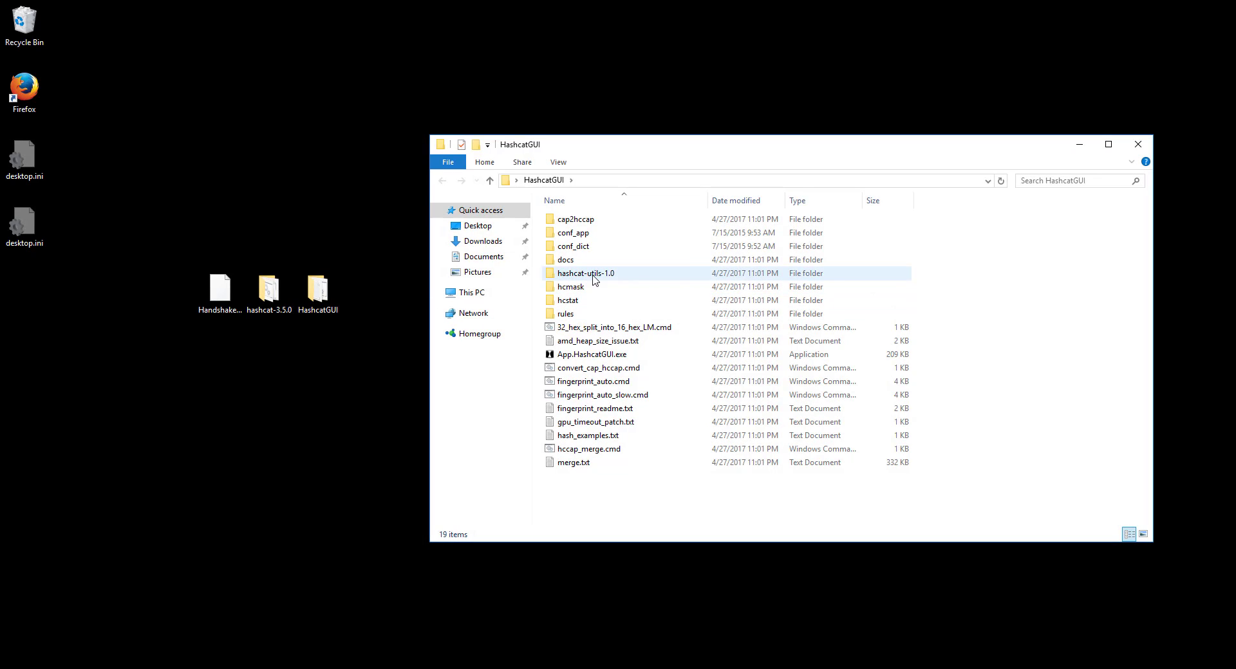
# Open hashcat-utils-1.0 and hashcat-3.5.0 folders, selecting all files in hashcat-3.5.0.
pyautogui.doubleClick(585, 273)
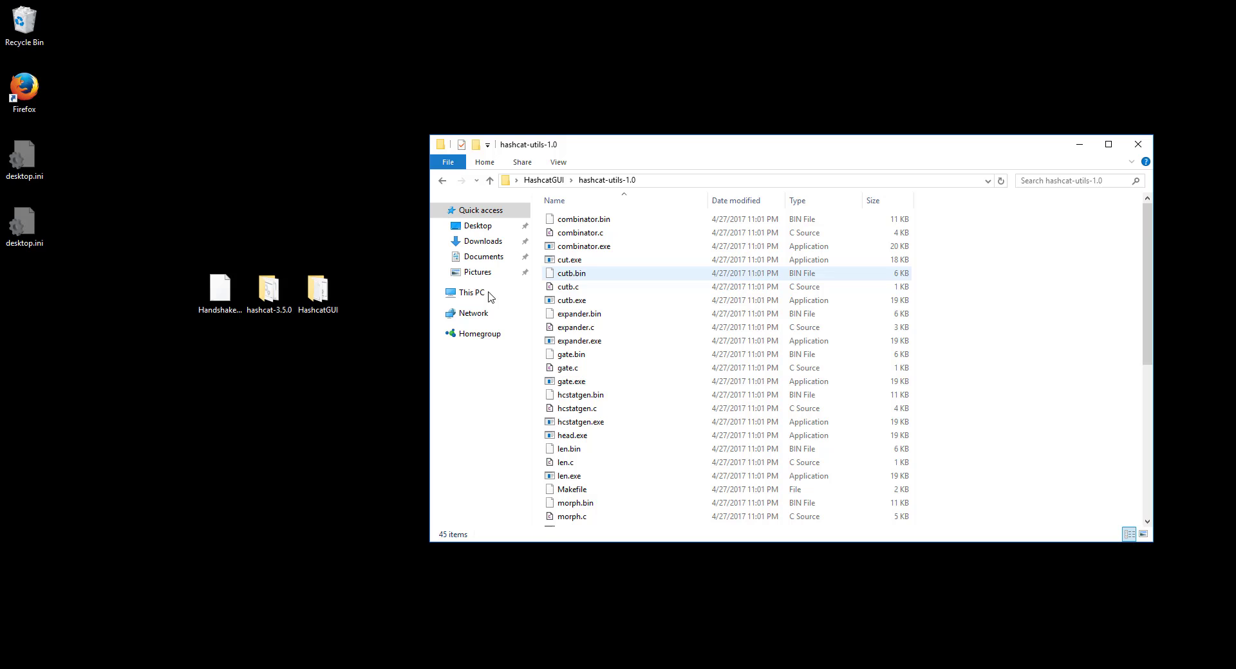
pyautogui.doubleClick(269, 287)
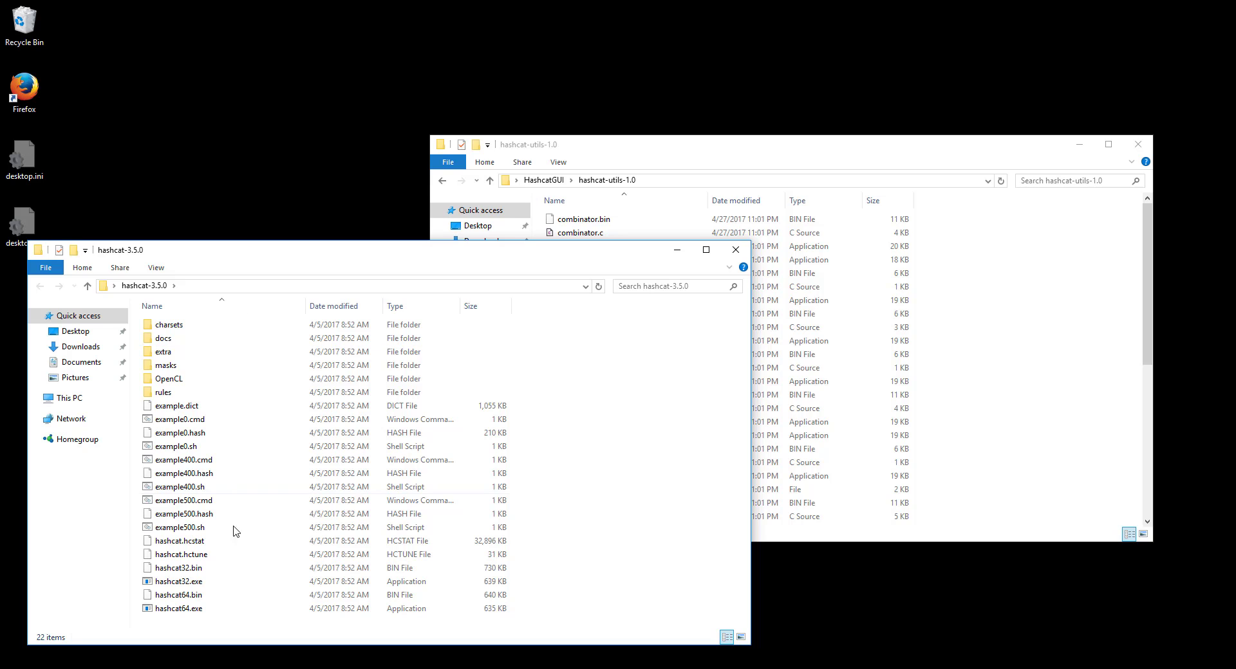
pyautogui.press('ctrl+a')
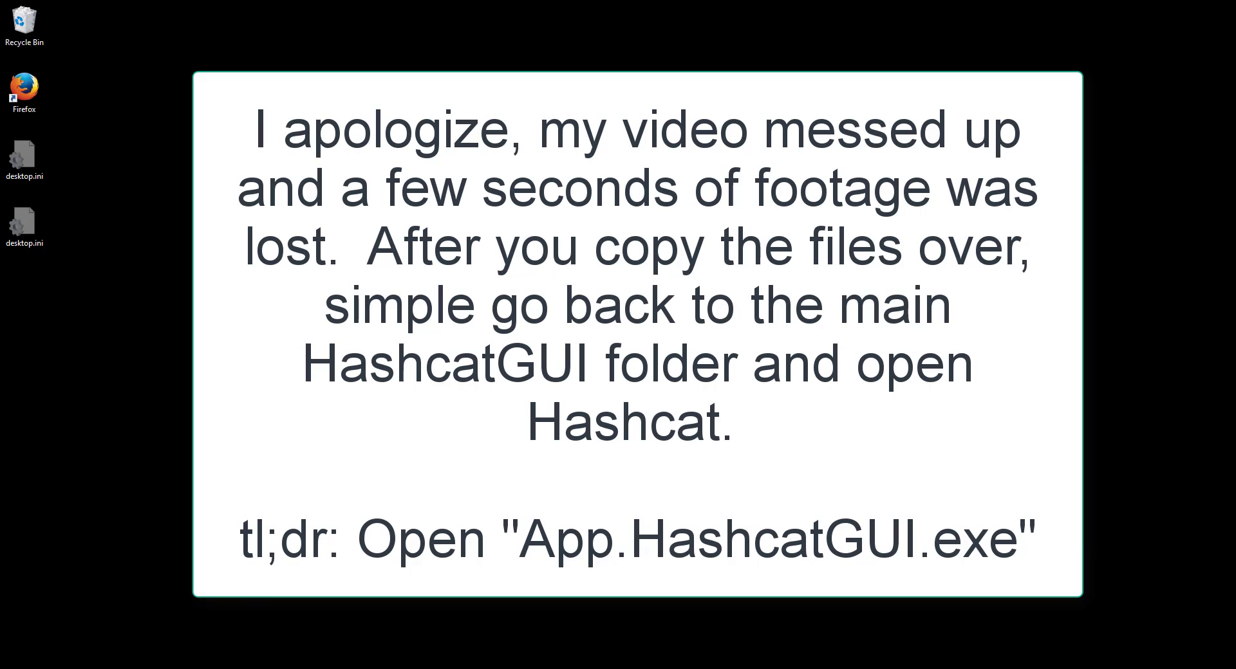
# Launch App.HashcatGUI.exe to bring up HashcatGUI v0.50b1.
pyautogui.doubleClick(421, 347)
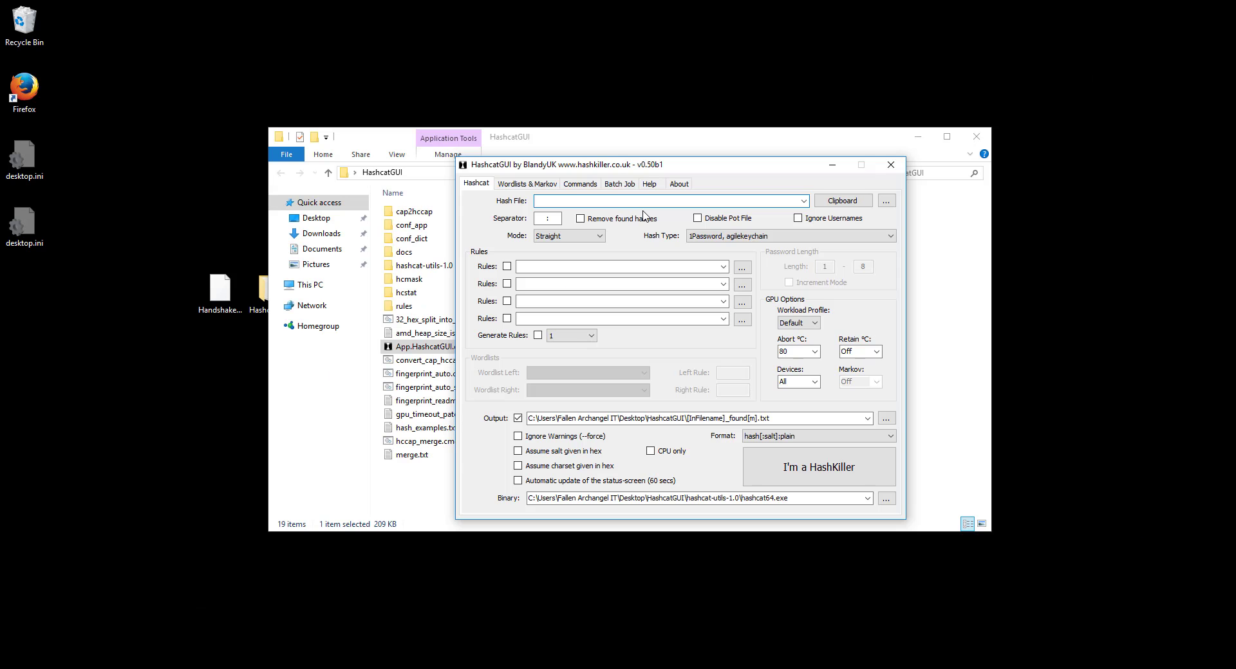
pyautogui.moveTo(524, 206)
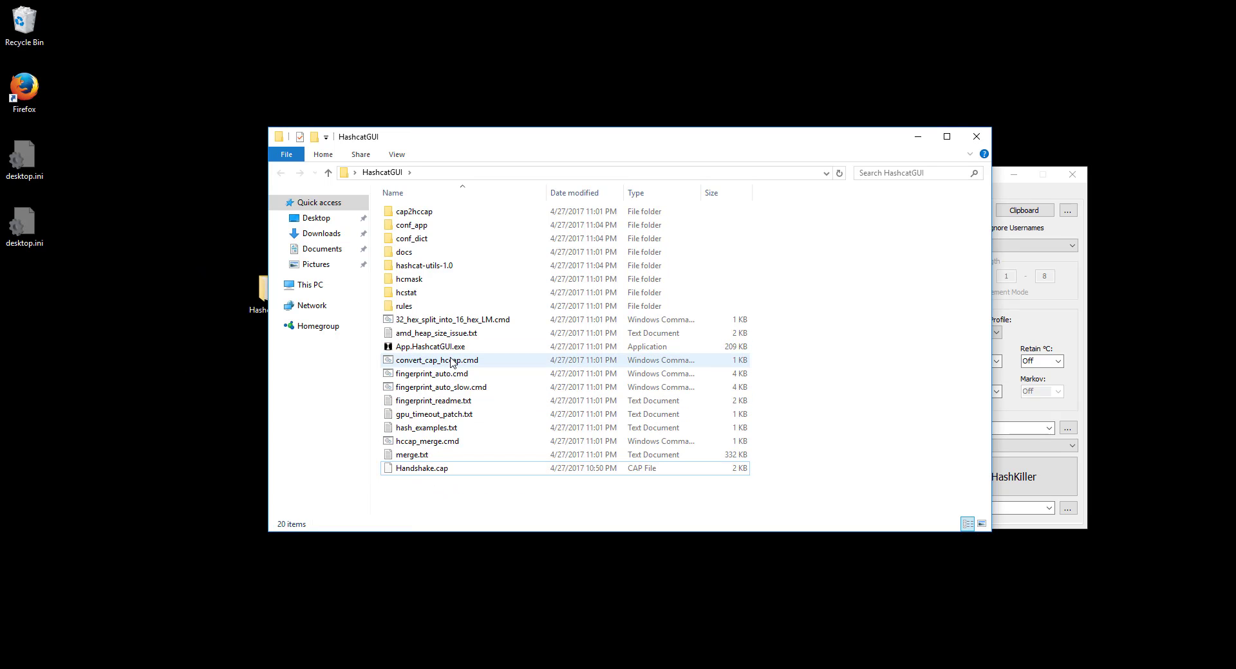
# Run convert_cap_hccap.cmd and verify Handshake.hccap (392 bytes) appears beside Handshake.cap.
pyautogui.doubleClick(436, 360)
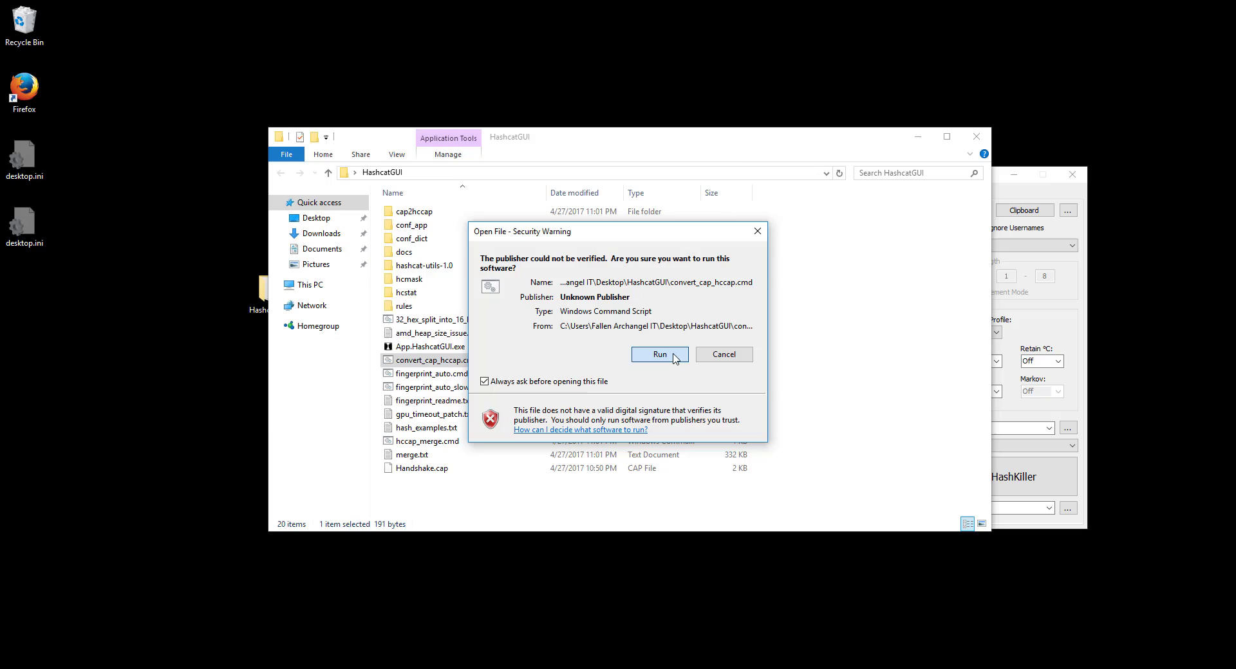
pyautogui.click(660, 355)
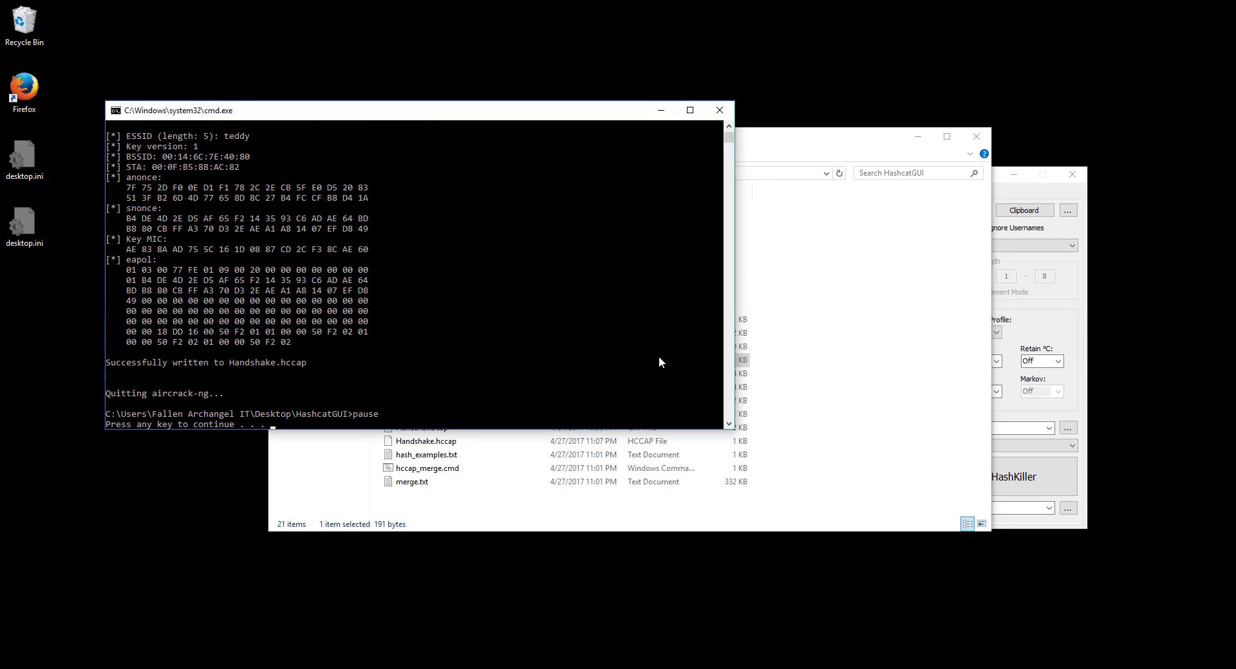
pyautogui.moveTo(201, 228)
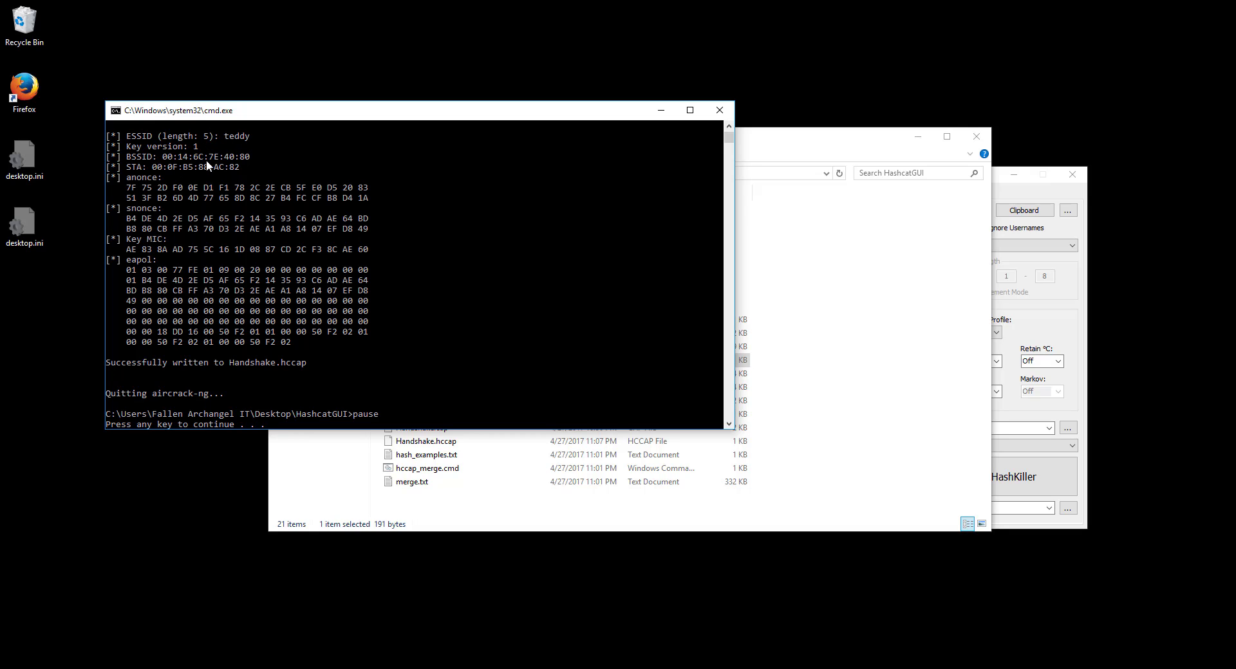
pyautogui.moveTo(266, 243)
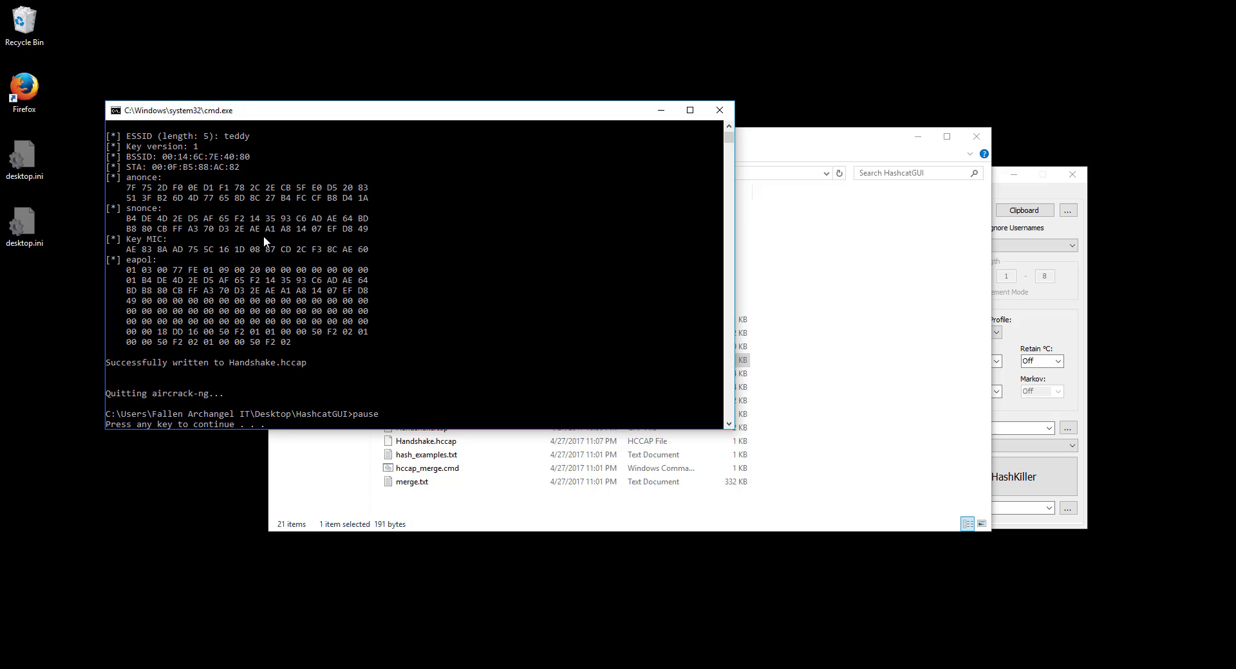
pyautogui.moveTo(631, 297)
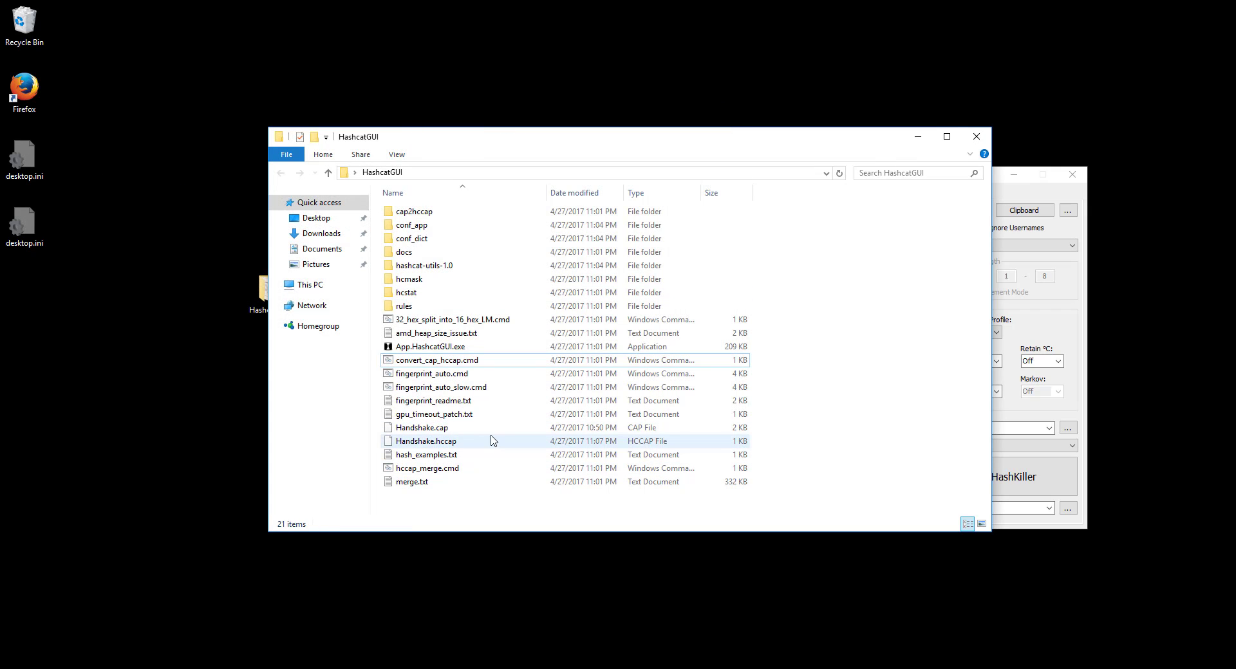
pyautogui.click(421, 428)
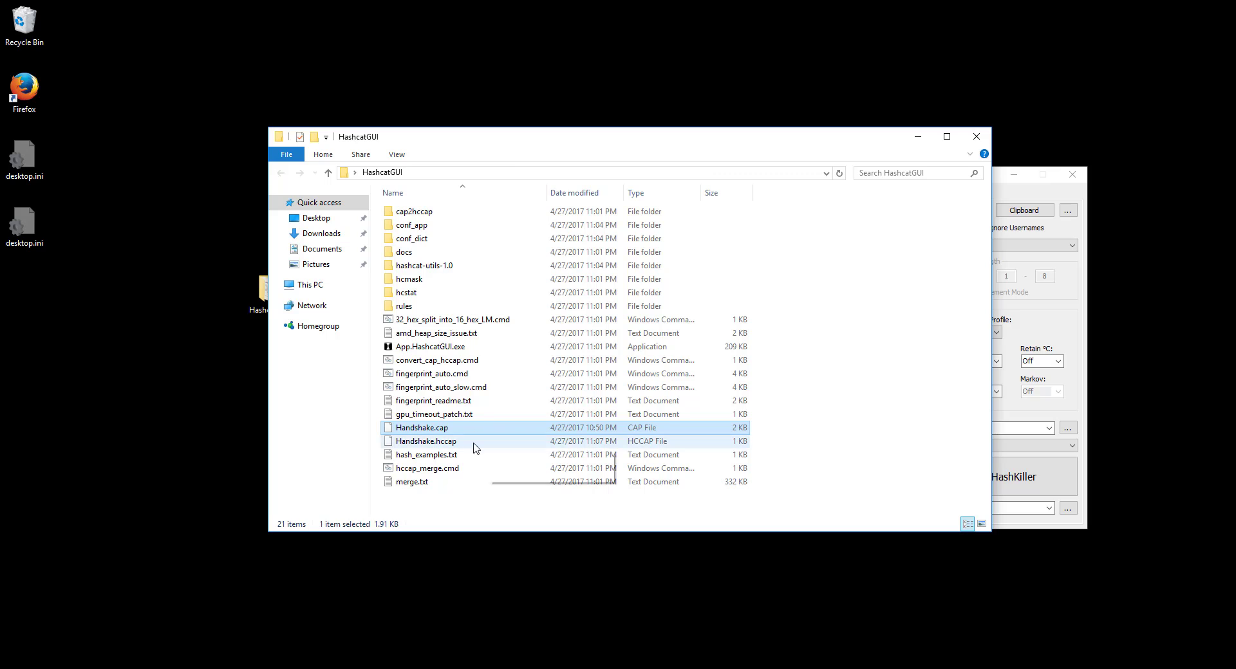
pyautogui.click(425, 441)
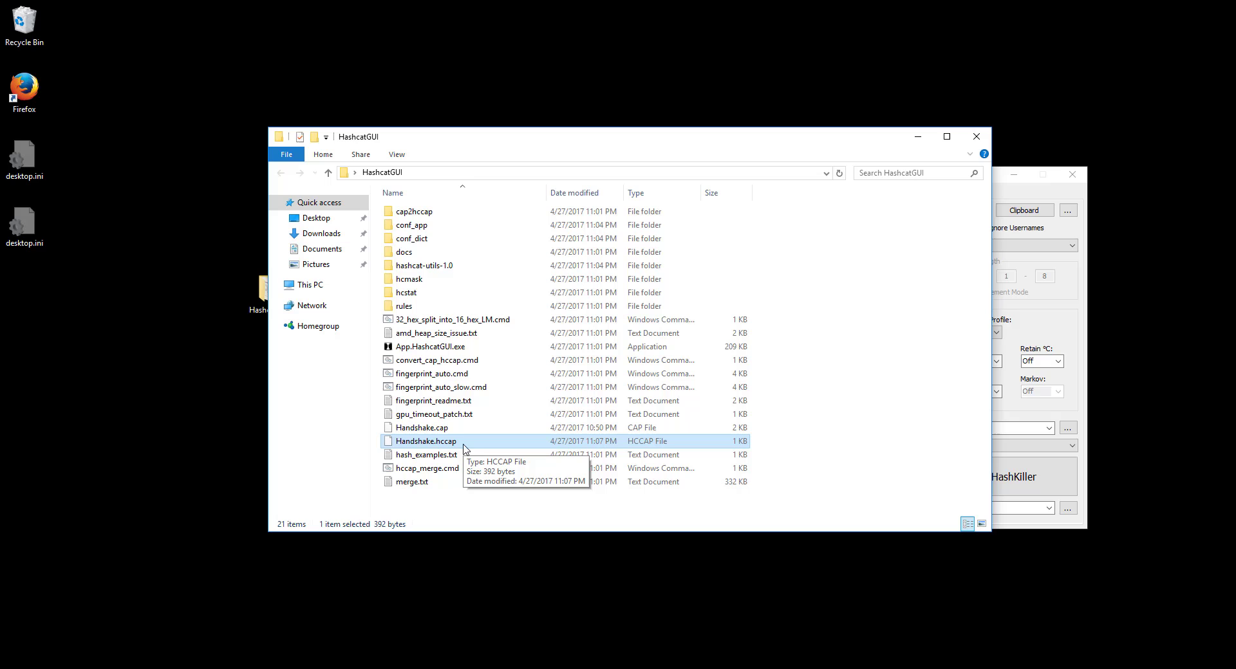
pyautogui.moveTo(1013, 194)
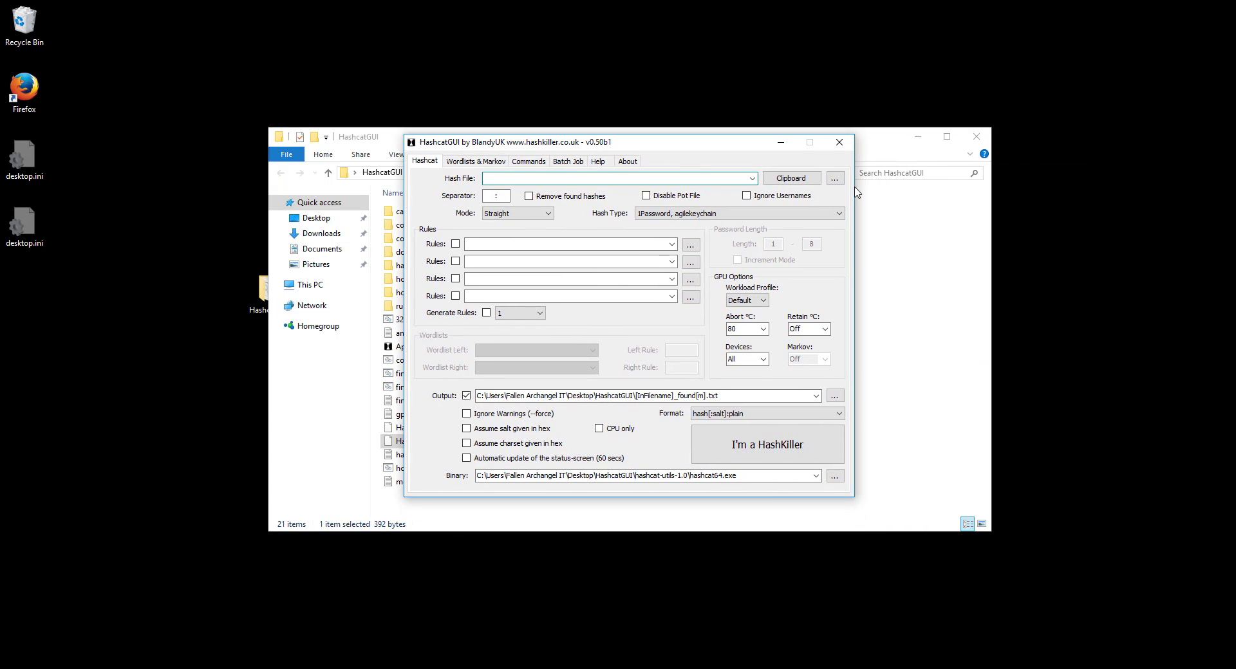
# Load Handshake.hccap from the HashcatGUI folder as the hash file, with WPA/WPA2 type.
pyautogui.click(834, 177)
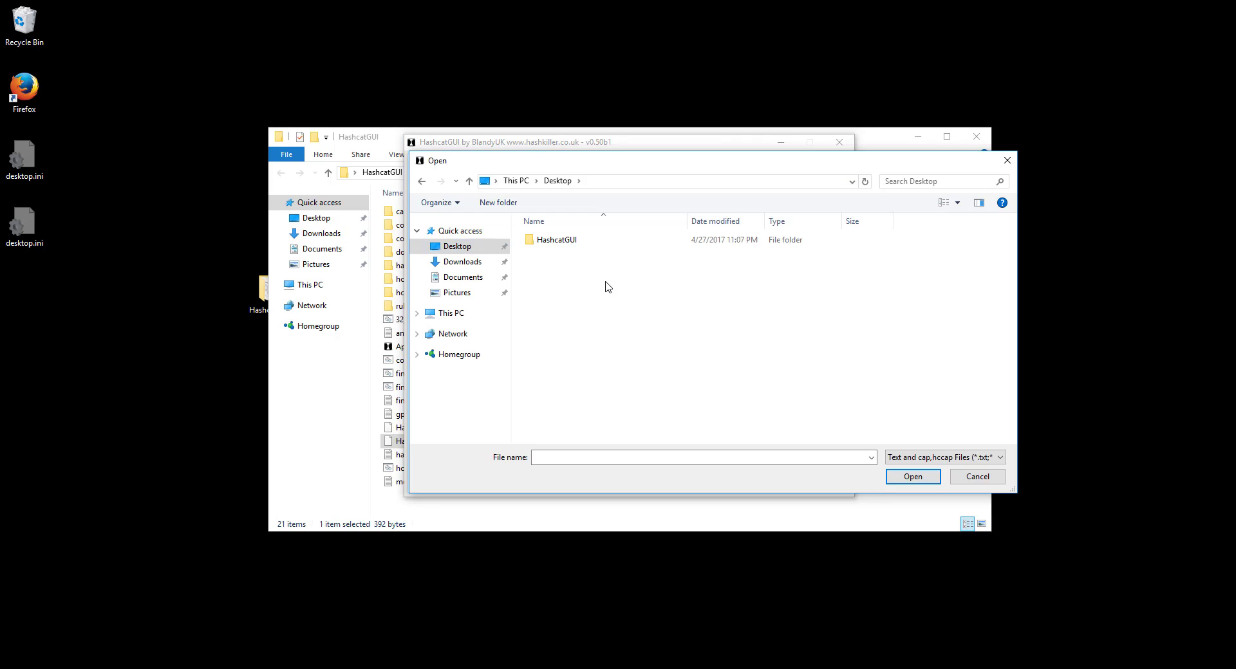
pyautogui.doubleClick(557, 239)
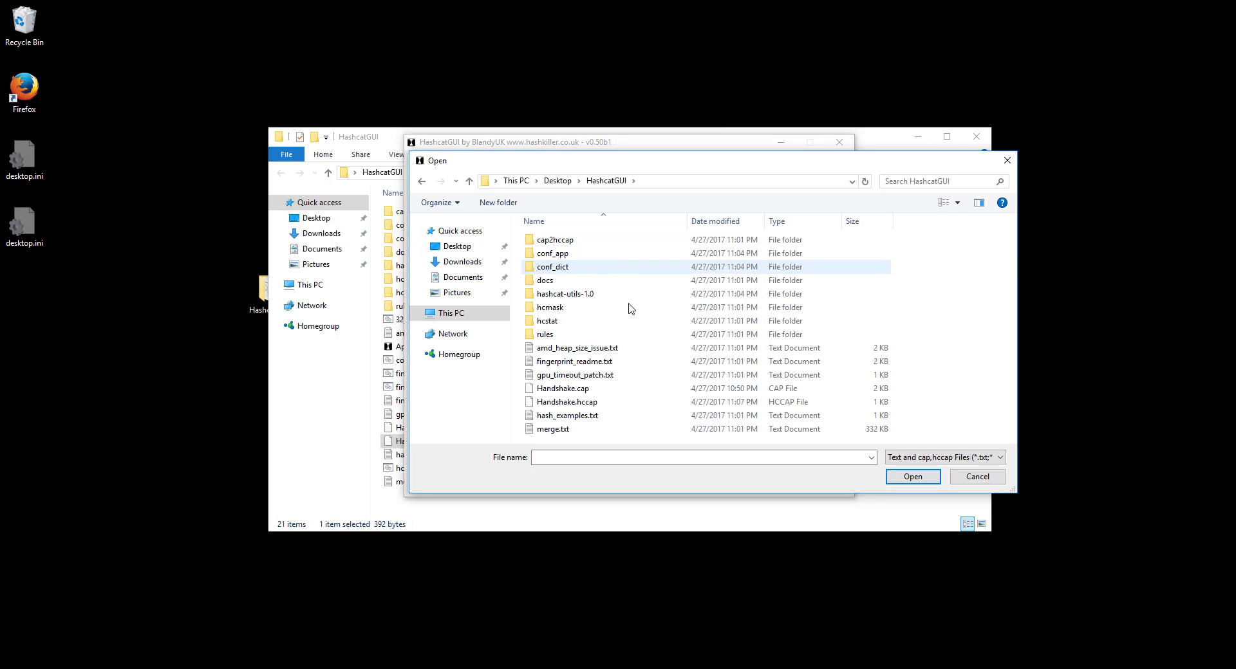
pyautogui.moveTo(577, 407)
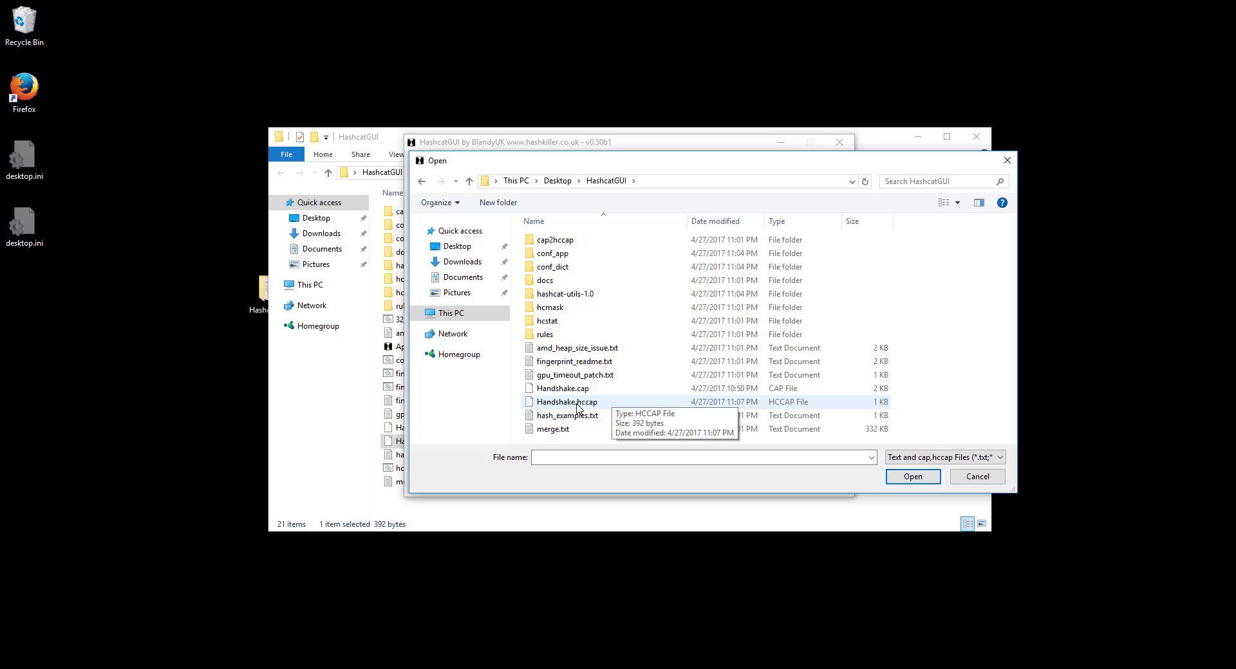
pyautogui.click(567, 402)
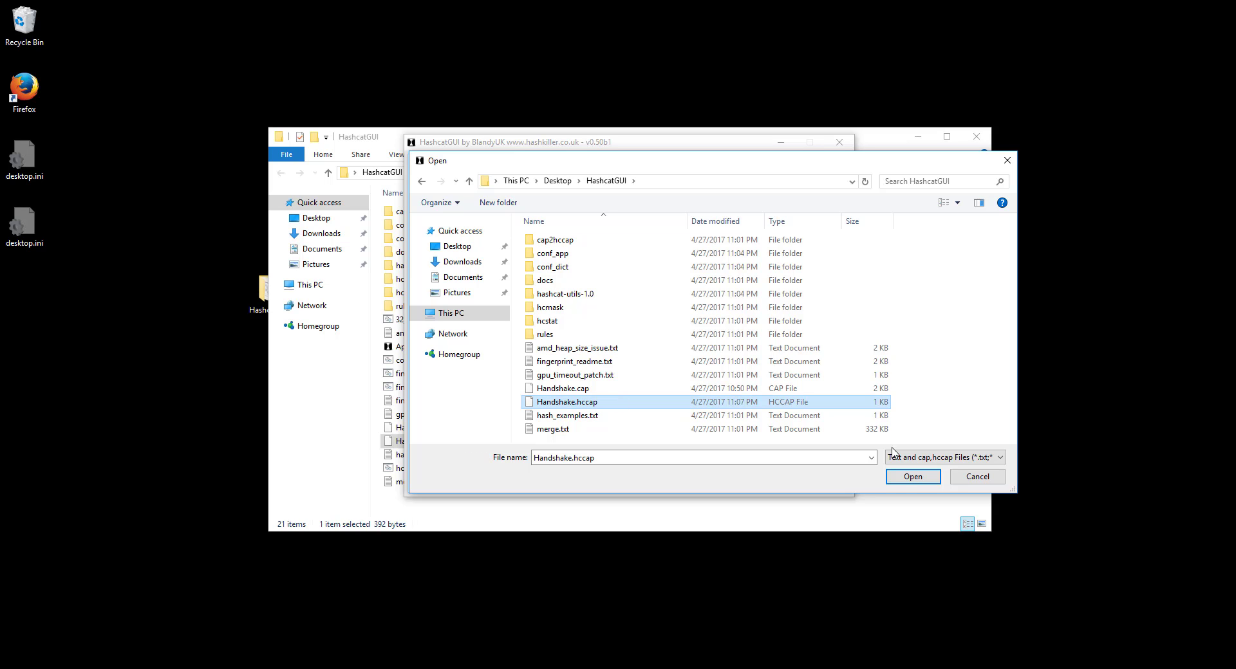
pyautogui.click(912, 476)
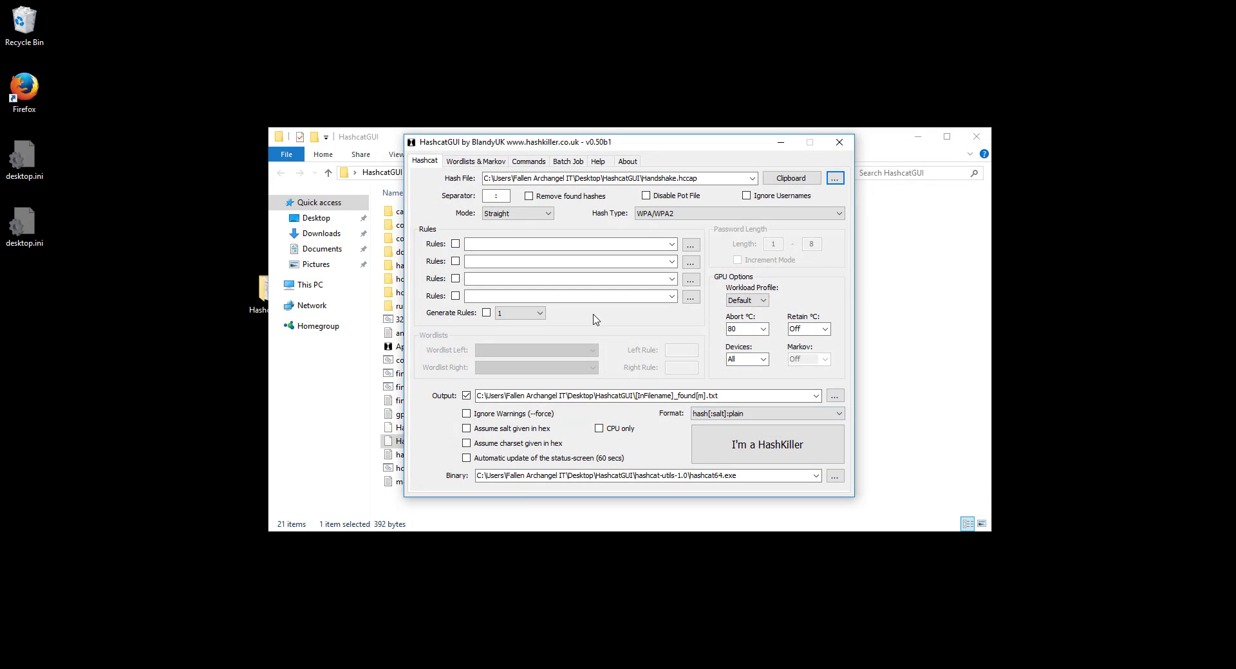
pyautogui.moveTo(661, 231)
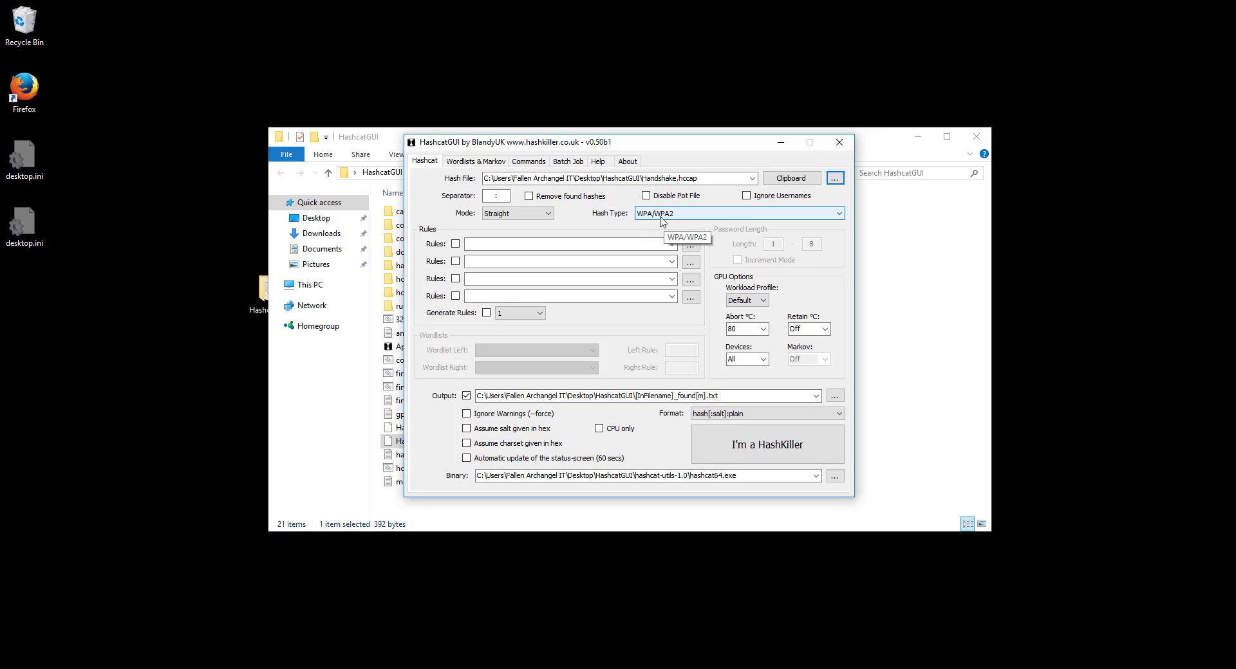
pyautogui.click(837, 213)
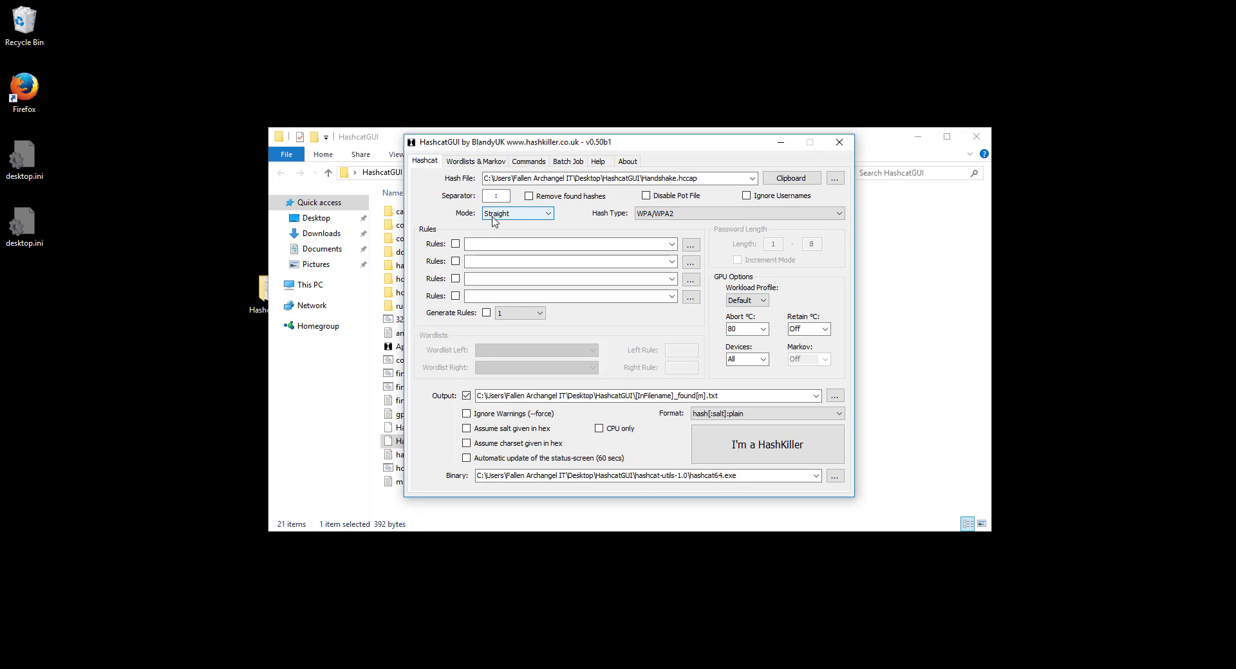
pyautogui.moveTo(505, 222)
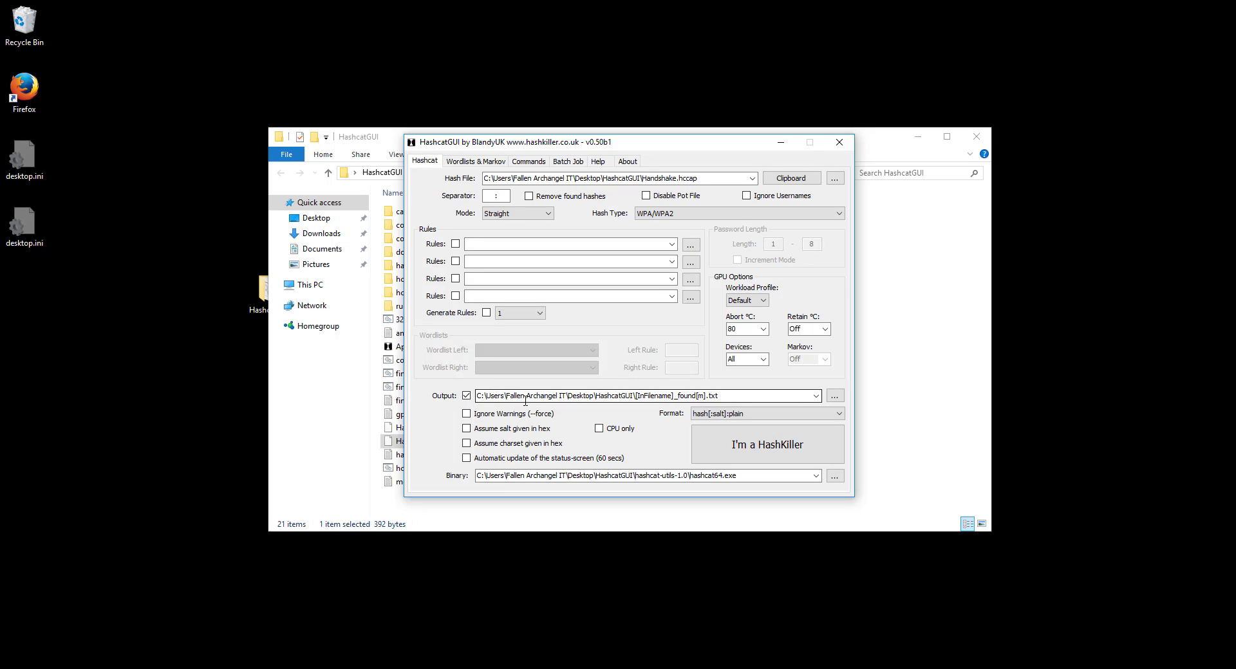
pyautogui.moveTo(629, 401)
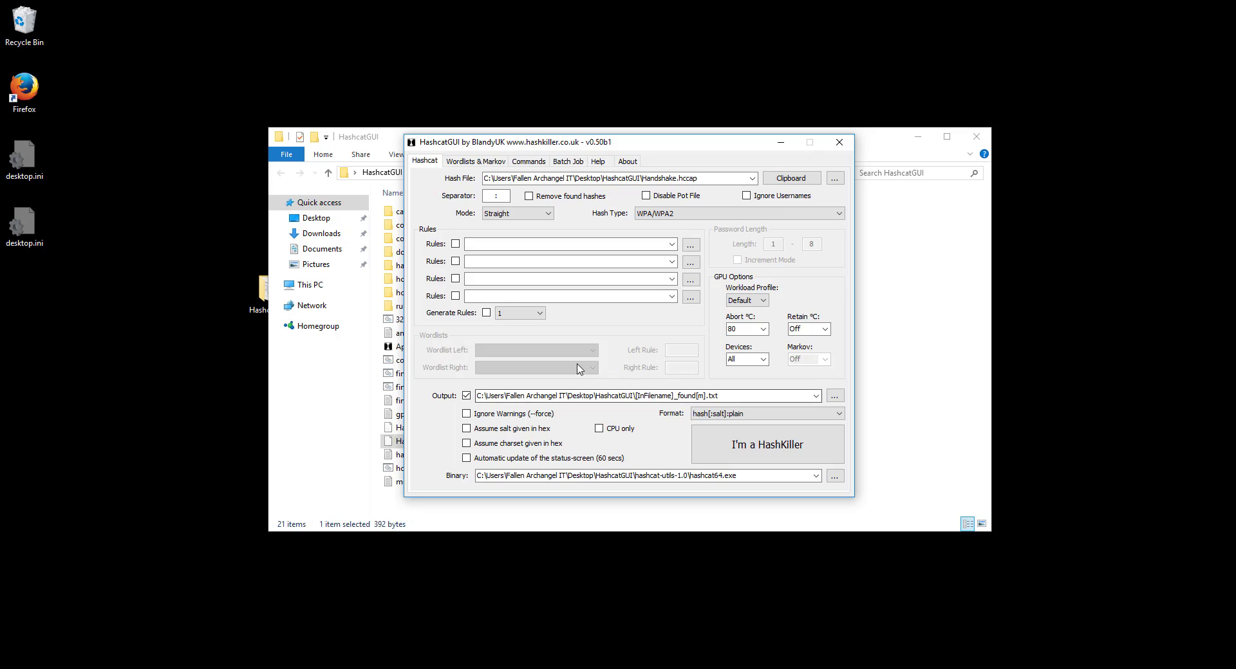
pyautogui.moveTo(654, 472)
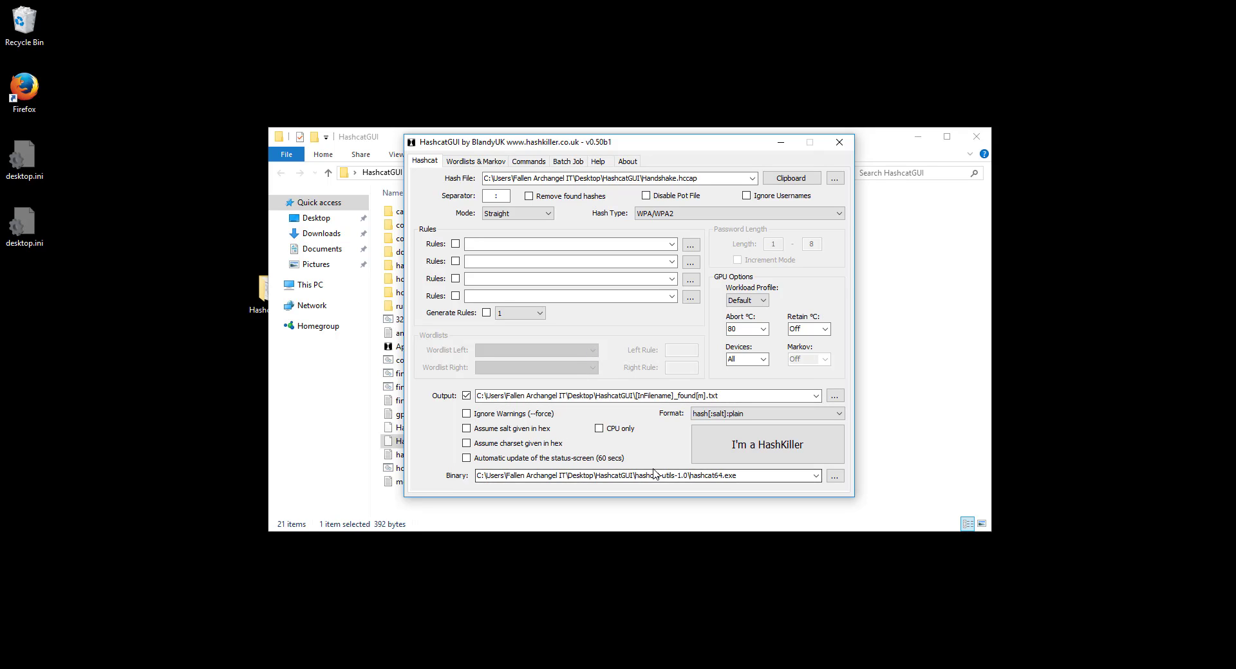
pyautogui.click(691, 476)
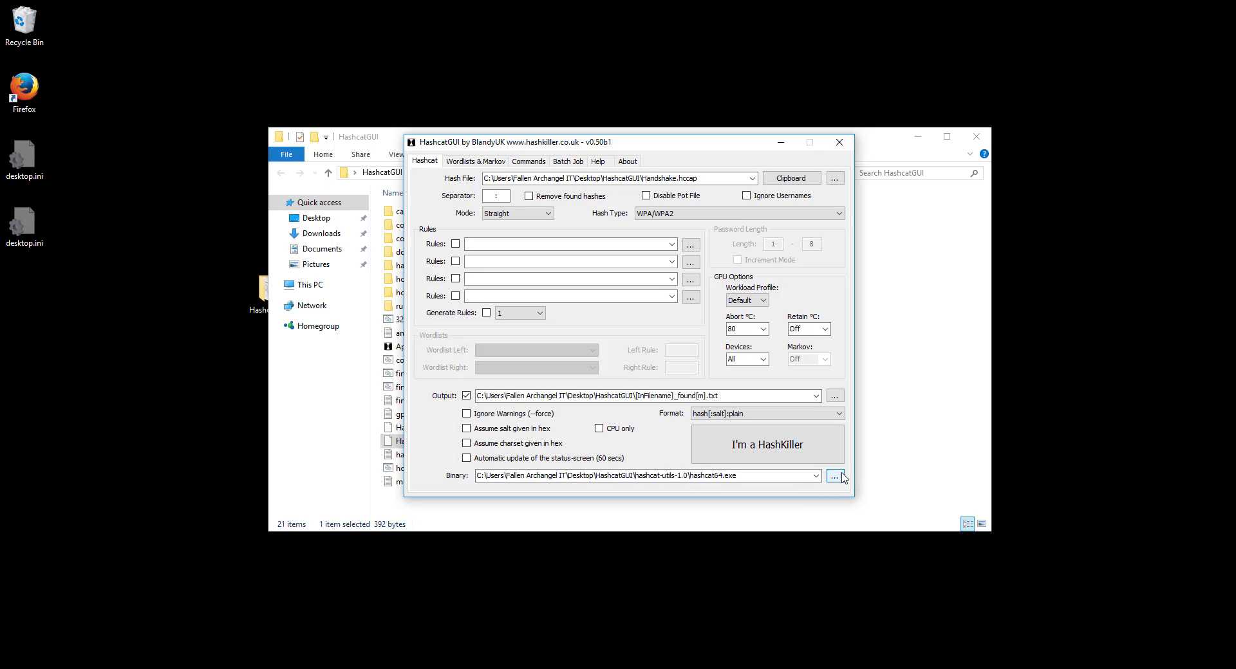
# Set the binary to hashcat64.exe from HashcatGUI\hashcat-utils-1.0.
pyautogui.click(835, 477)
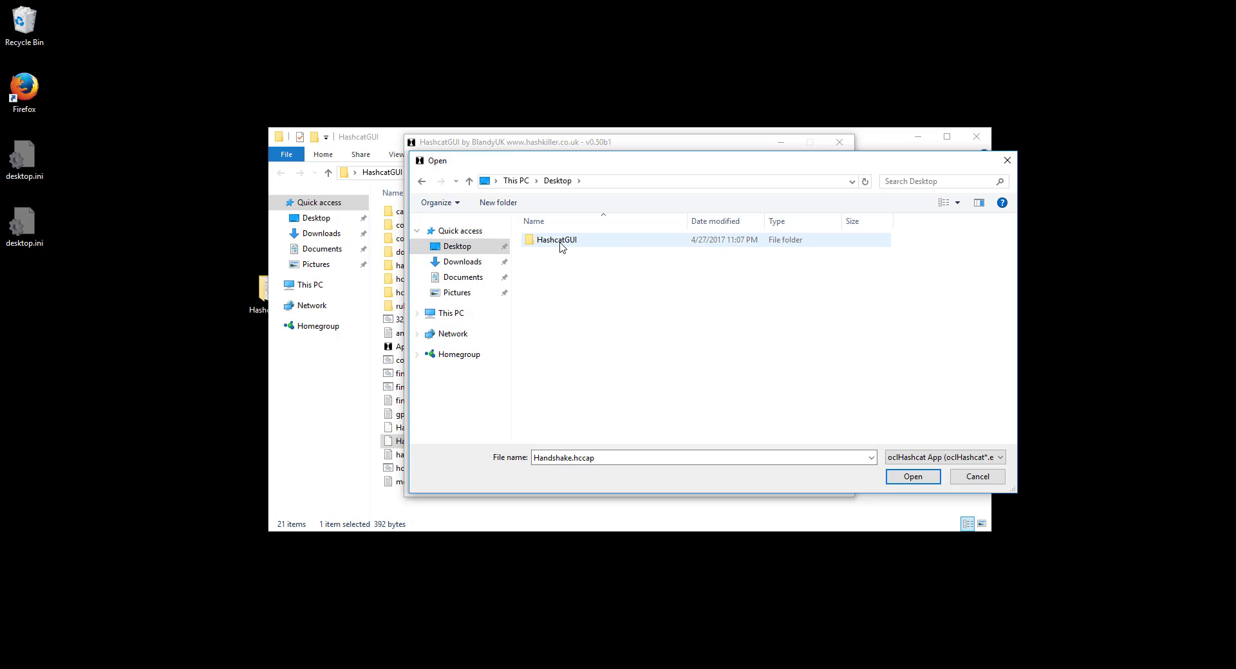
pyautogui.doubleClick(556, 240)
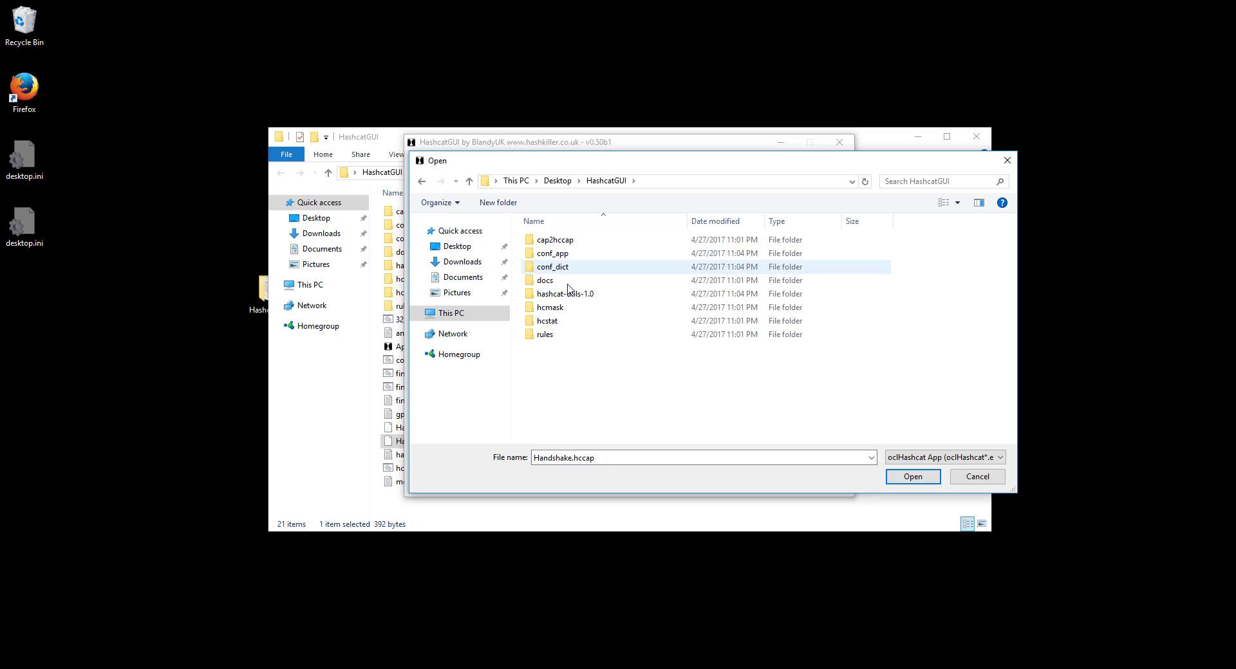
pyautogui.doubleClick(567, 293)
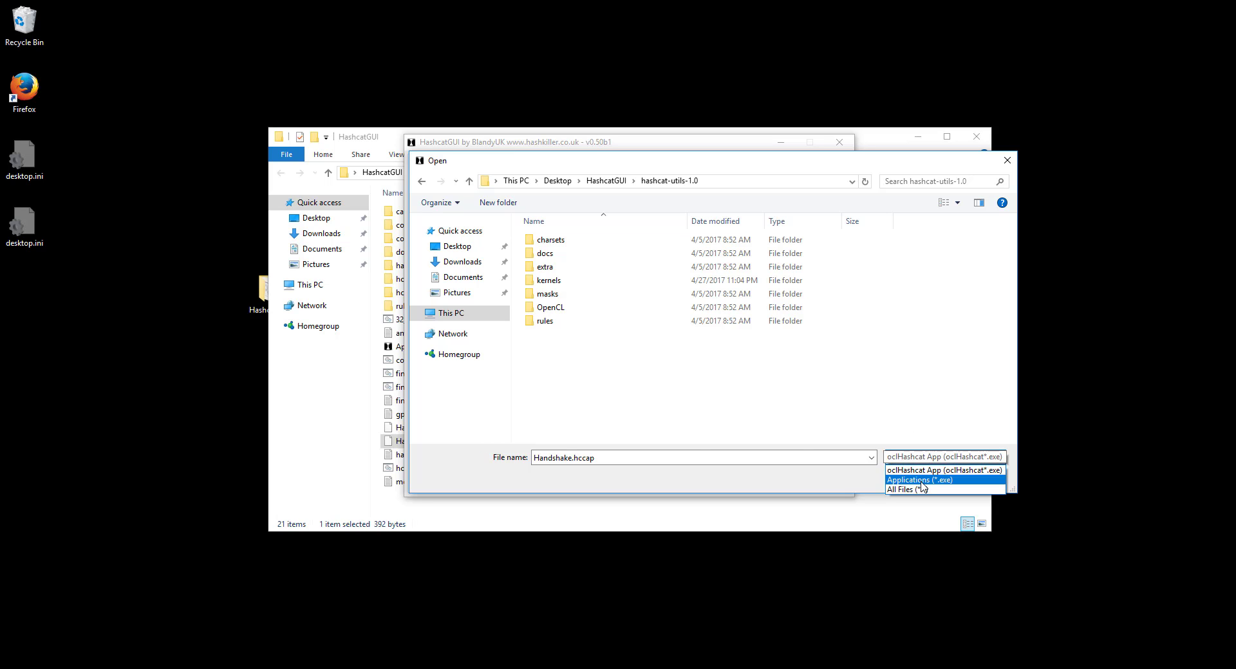
pyautogui.click(920, 481)
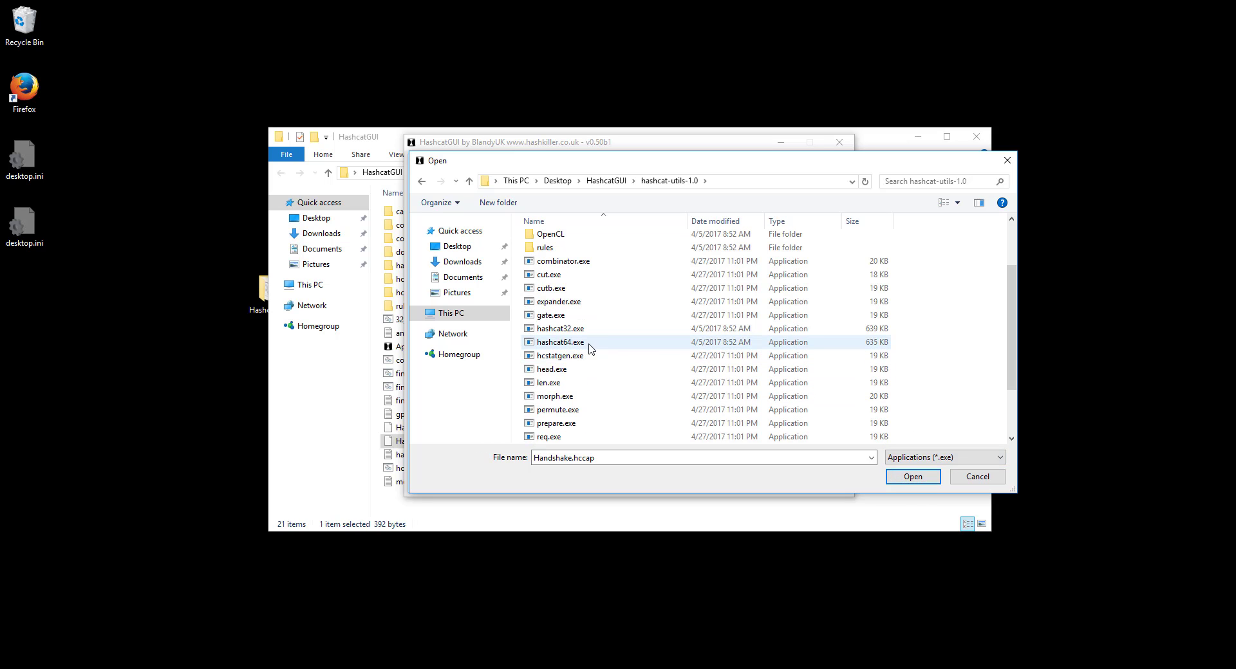
pyautogui.click(560, 342)
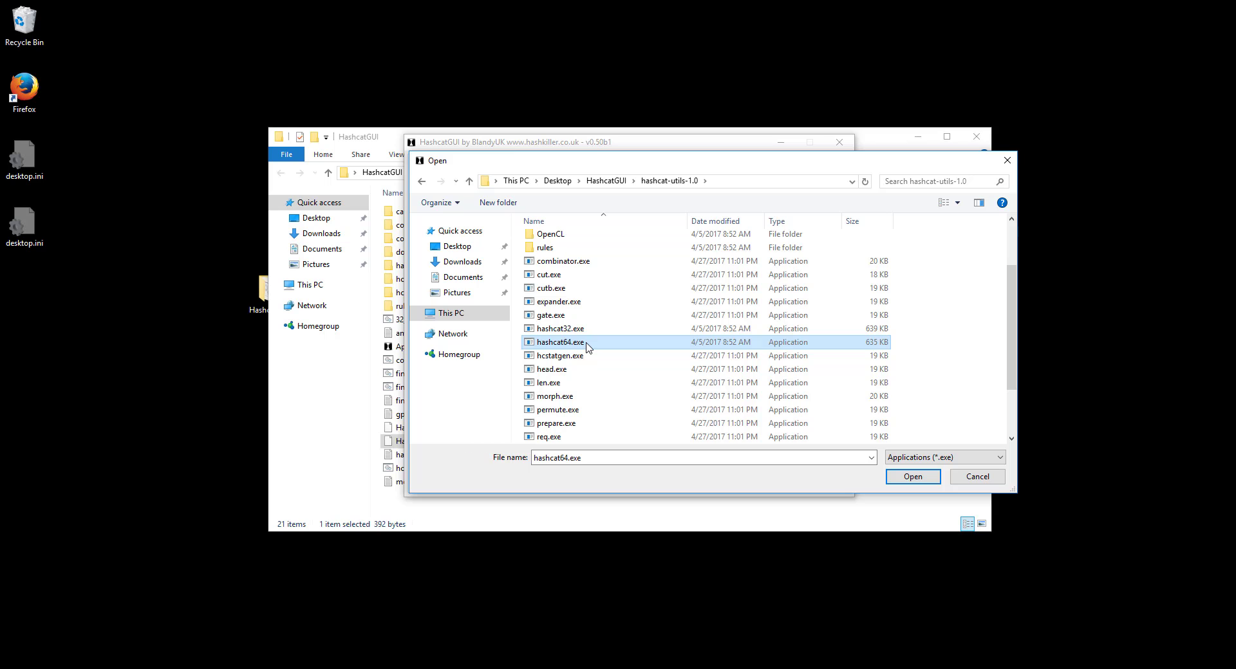
pyautogui.moveTo(591, 344)
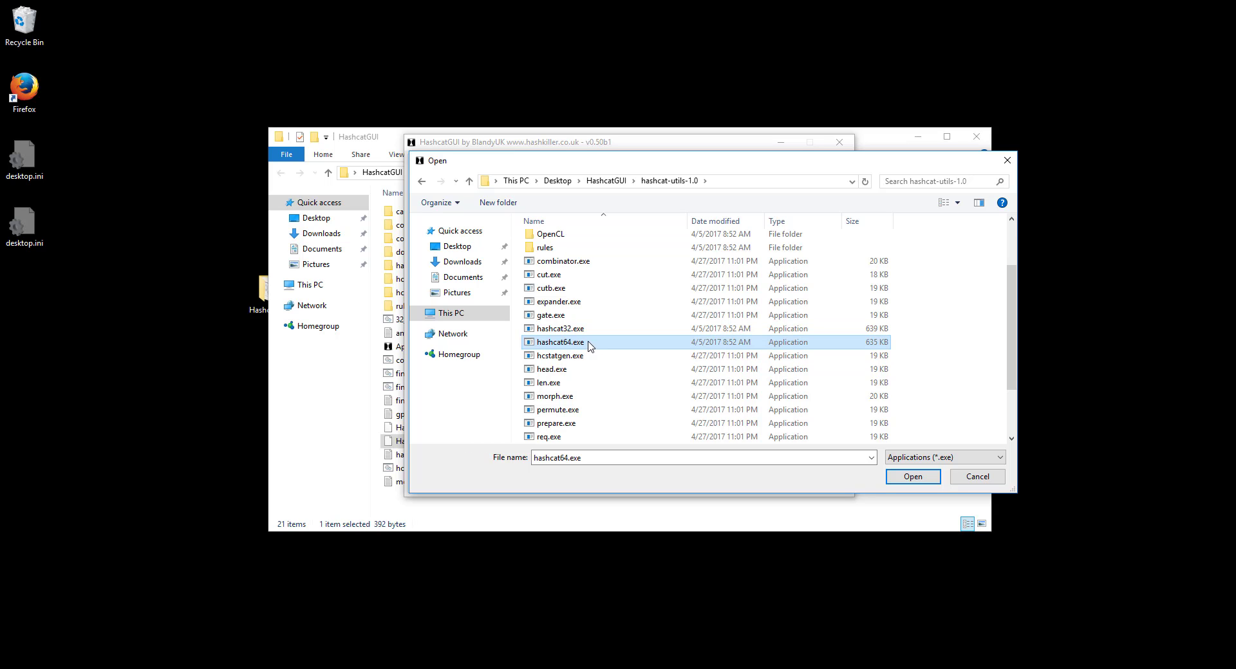
pyautogui.click(912, 477)
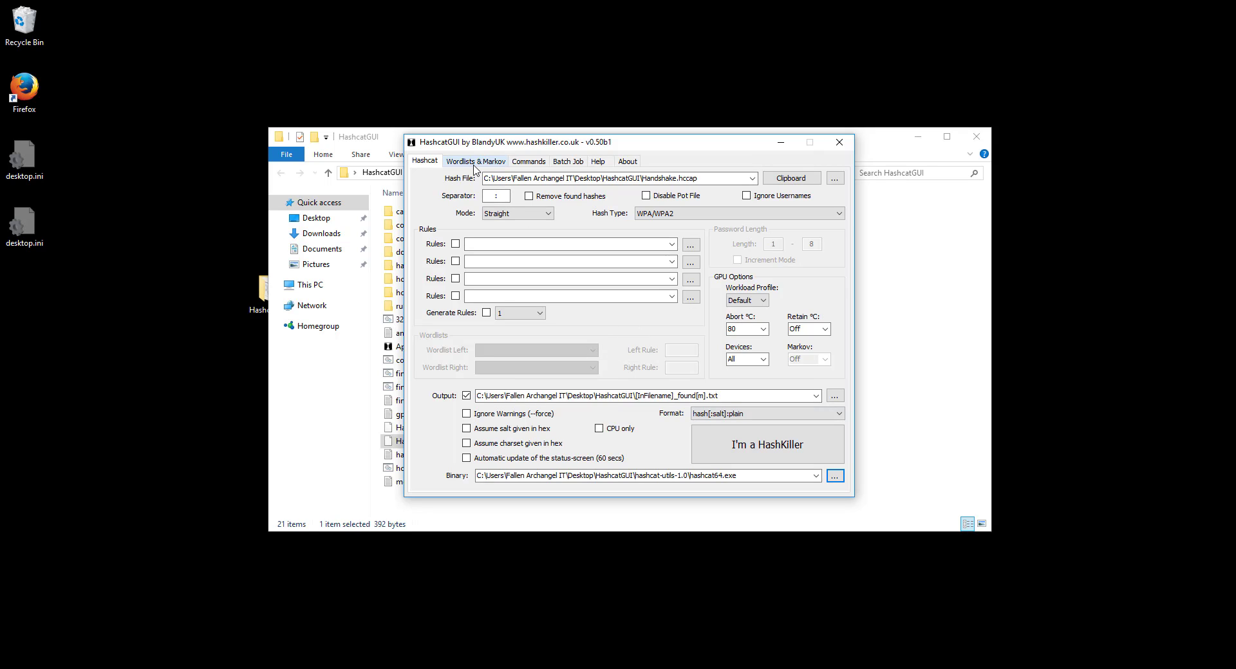
pyautogui.moveTo(461, 165)
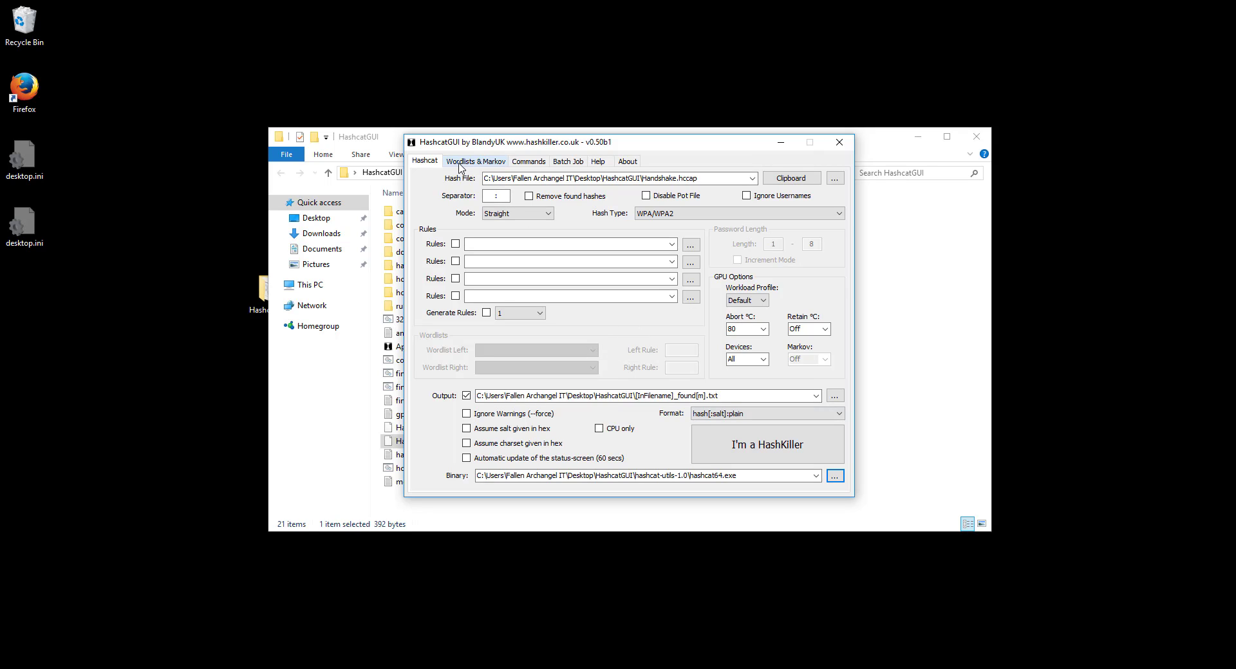
# Add all four WPA wordlists from the Torrent Wordlists folder to the job.
pyautogui.click(475, 161)
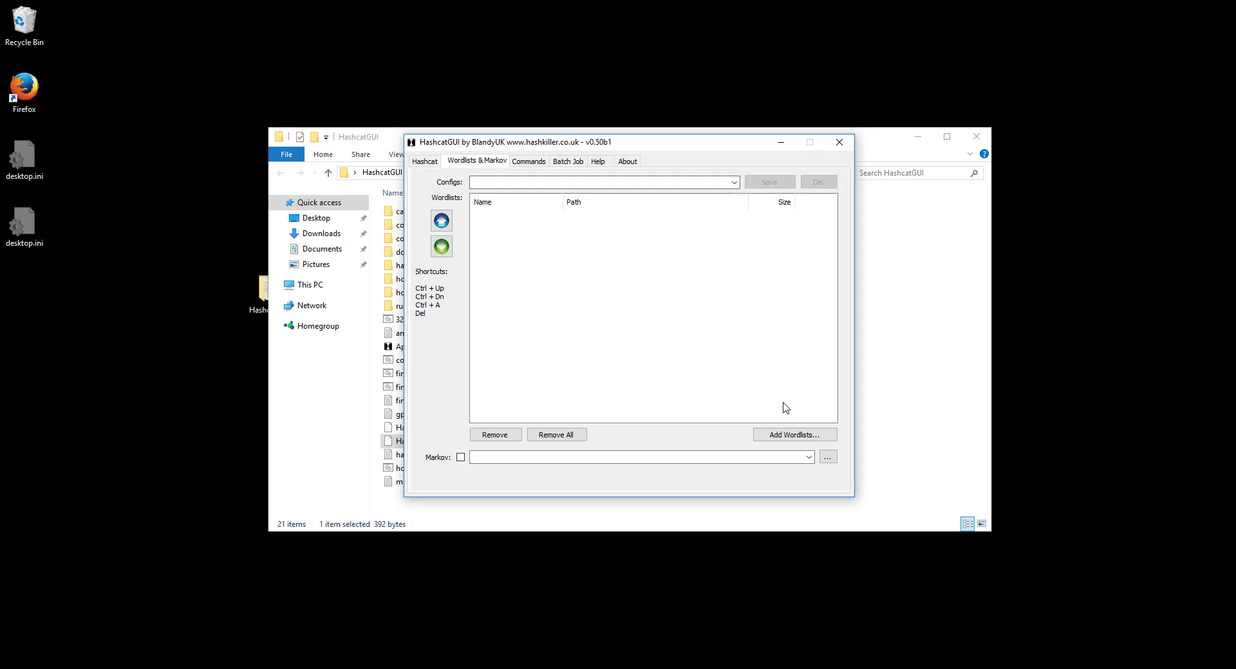
pyautogui.click(793, 435)
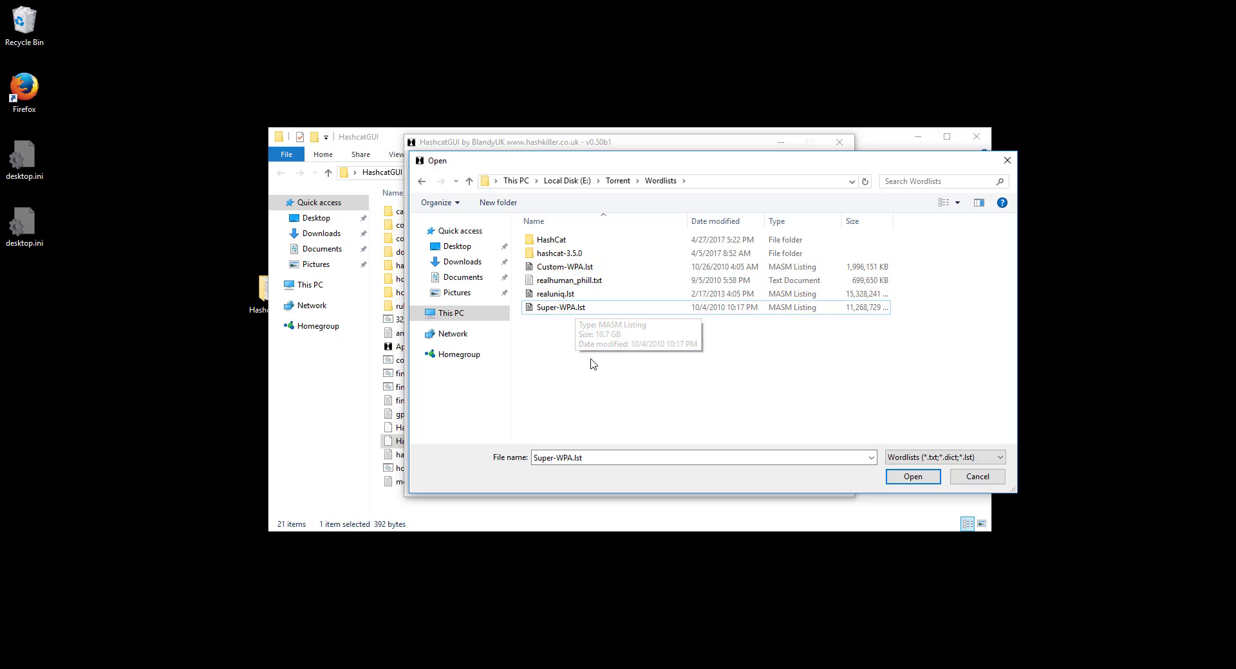
pyautogui.click(564, 266)
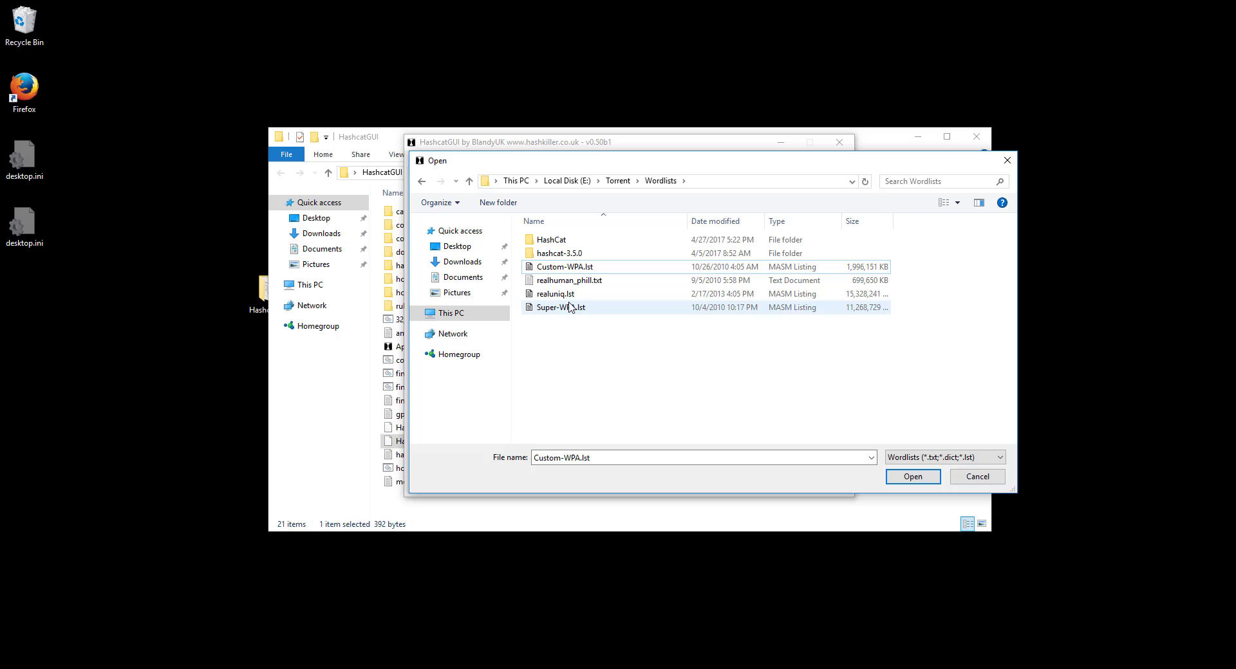
pyautogui.moveTo(560, 282)
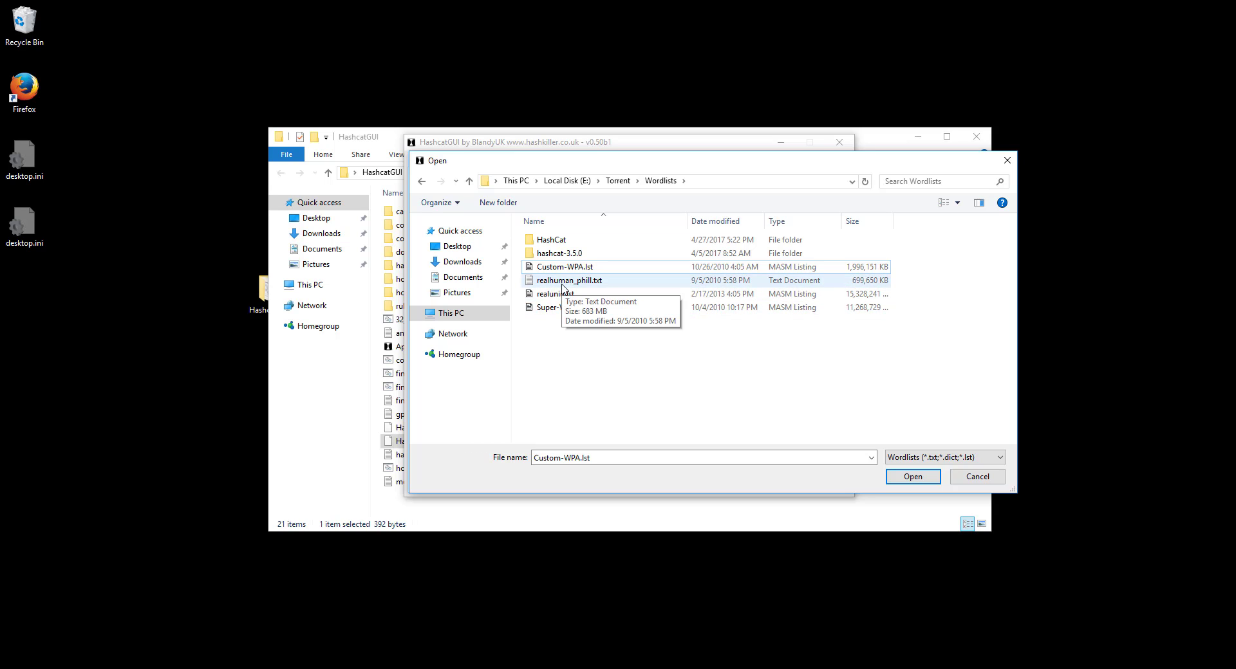
pyautogui.moveTo(586, 347)
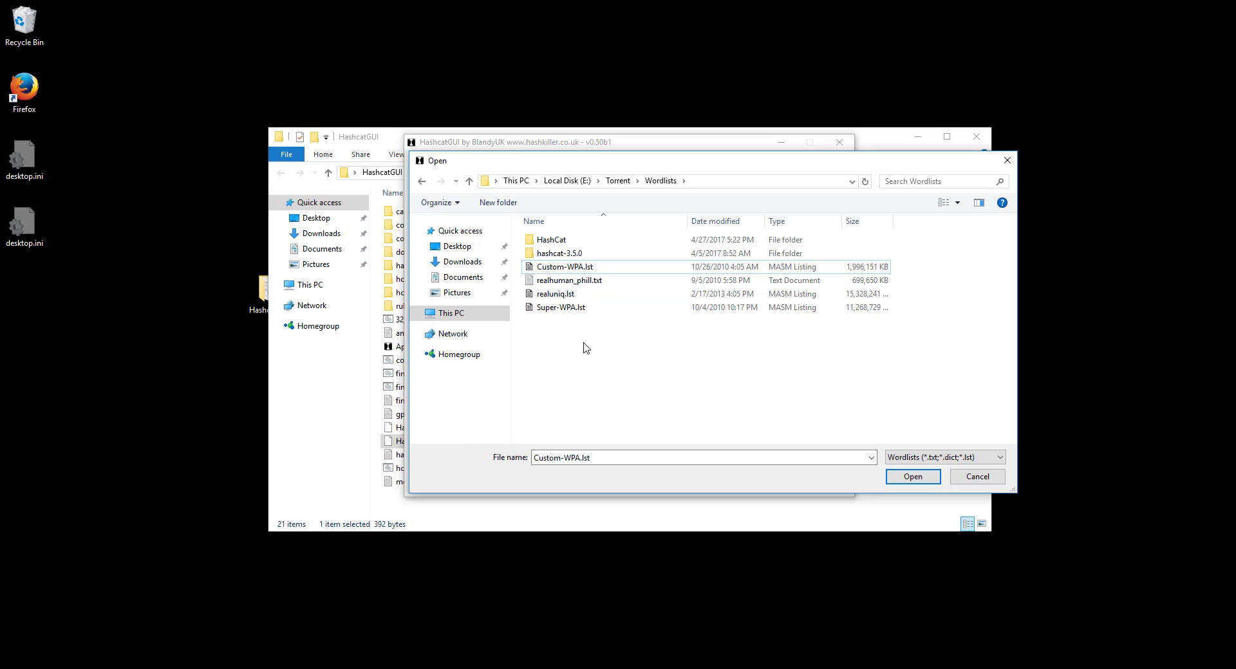
pyautogui.click(560, 307)
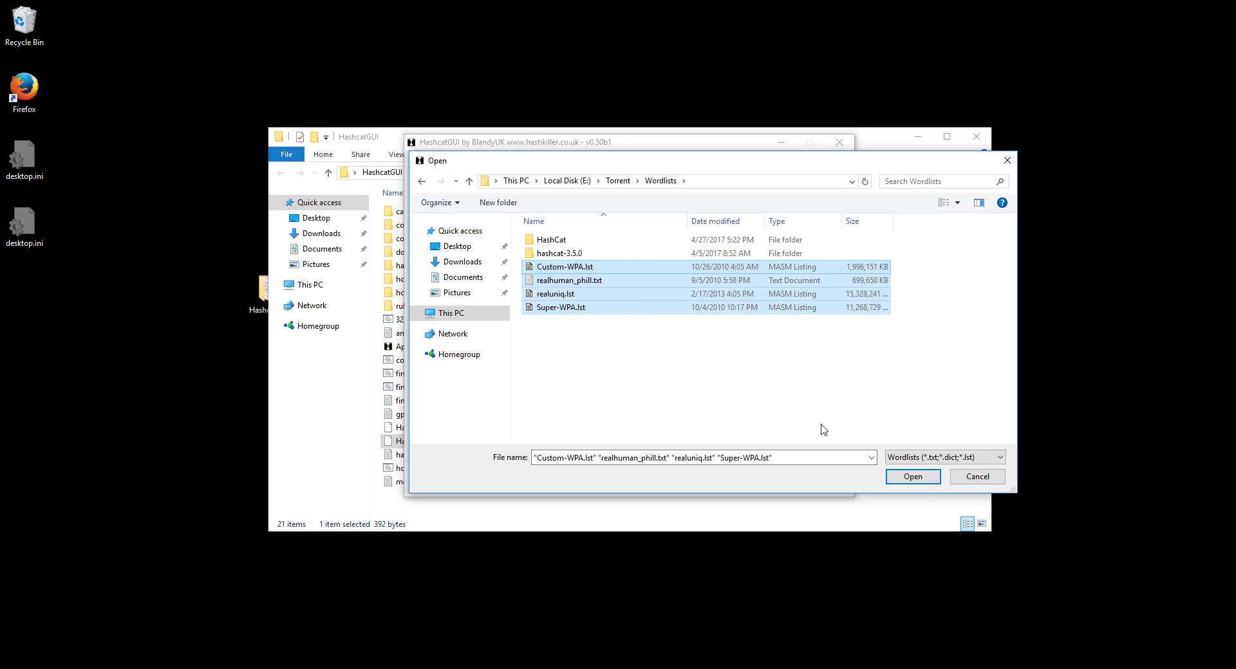
pyautogui.click(913, 476)
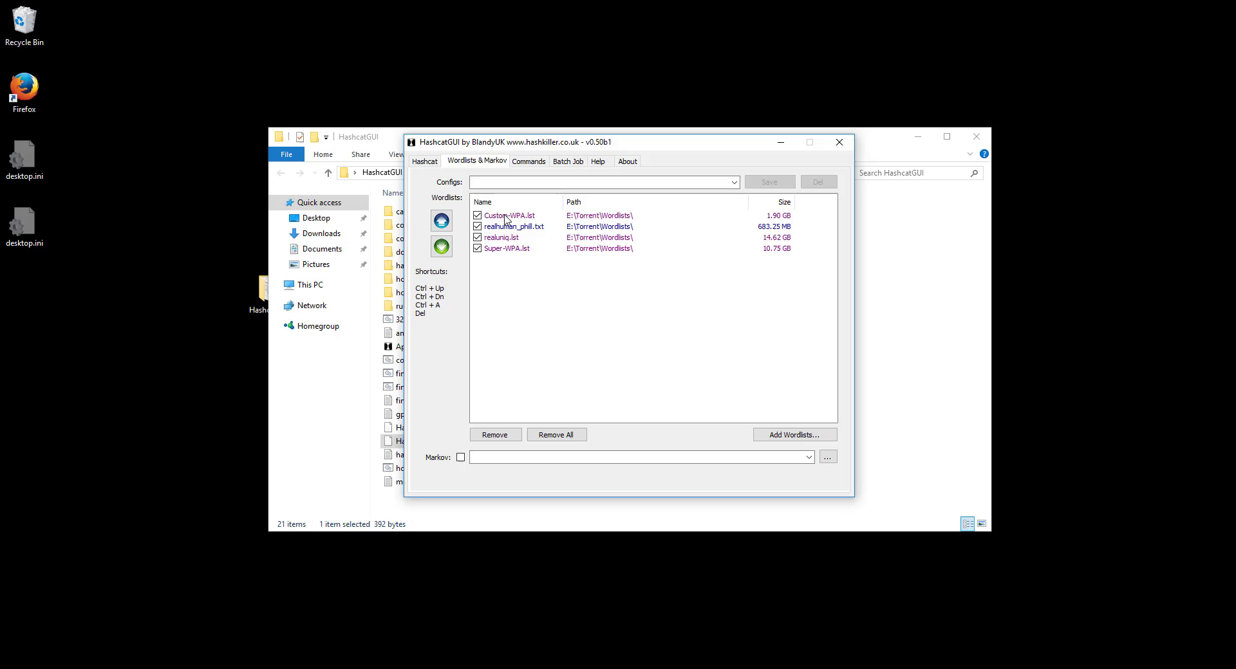
# Move Super-WPA.lst up to second place in the wordlist order.
pyautogui.click(506, 249)
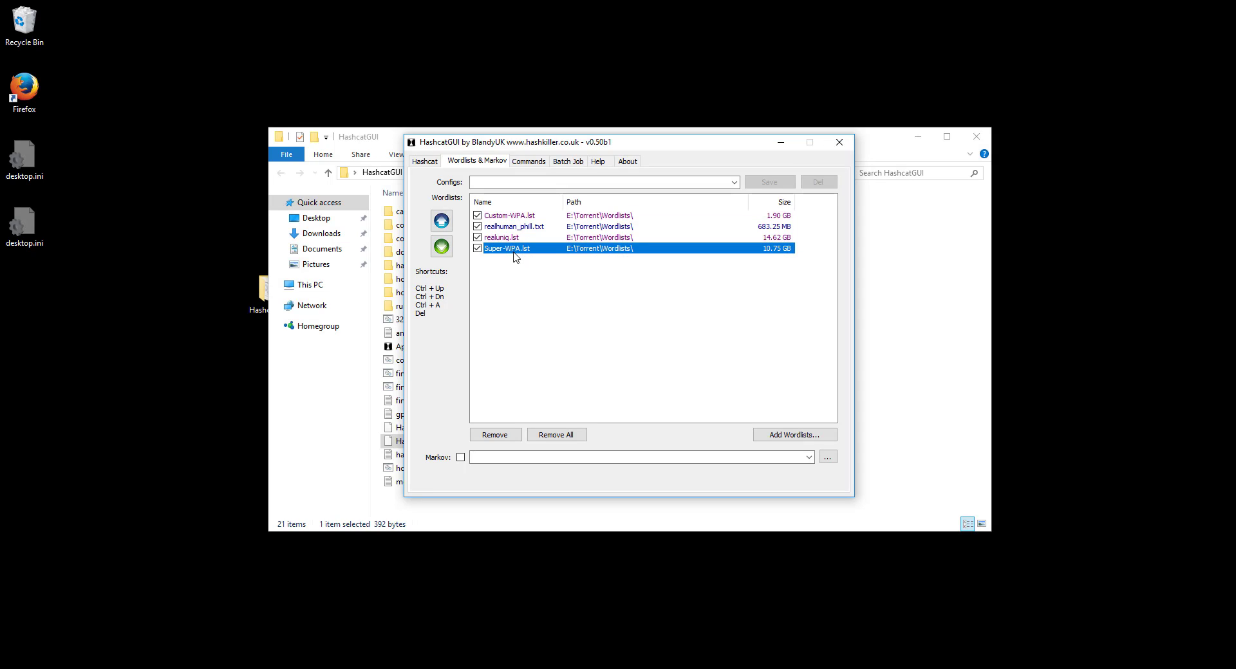
pyautogui.click(442, 220)
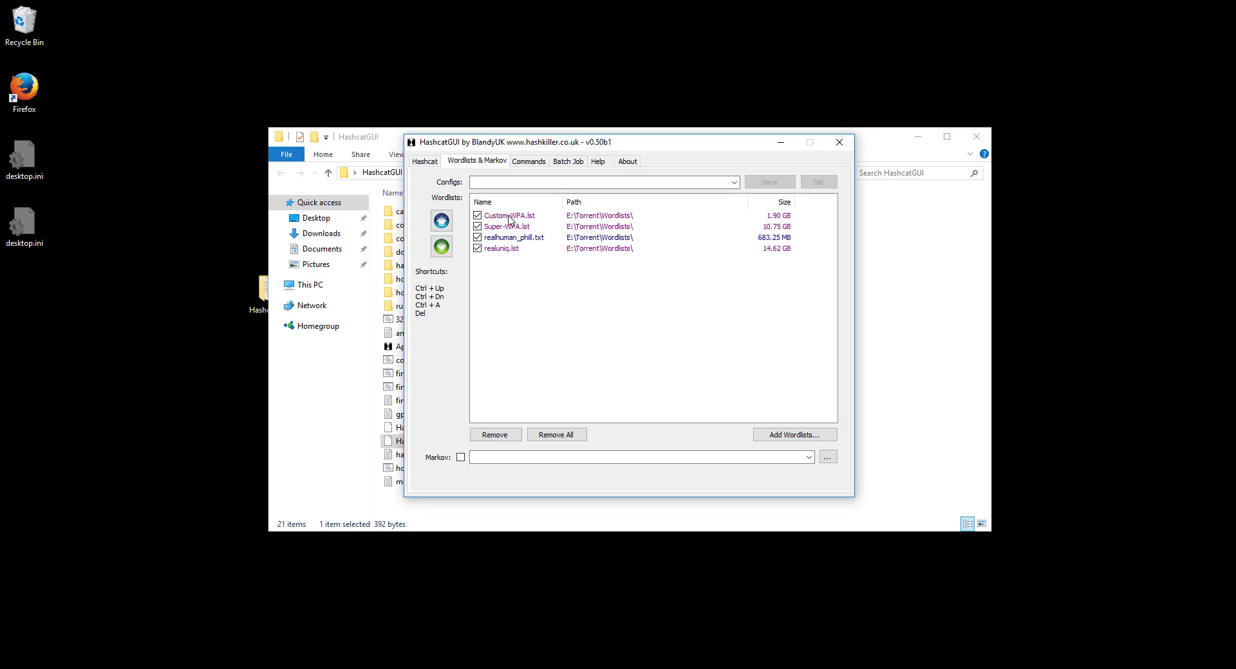
pyautogui.moveTo(545, 284)
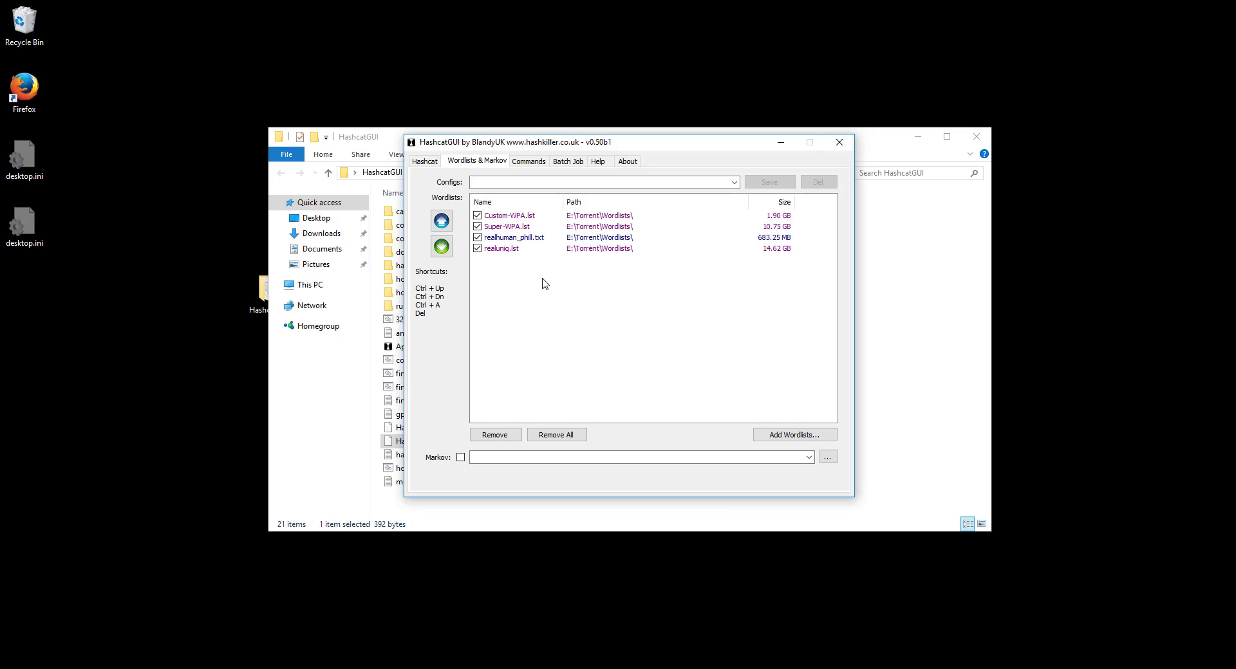
pyautogui.moveTo(556, 281)
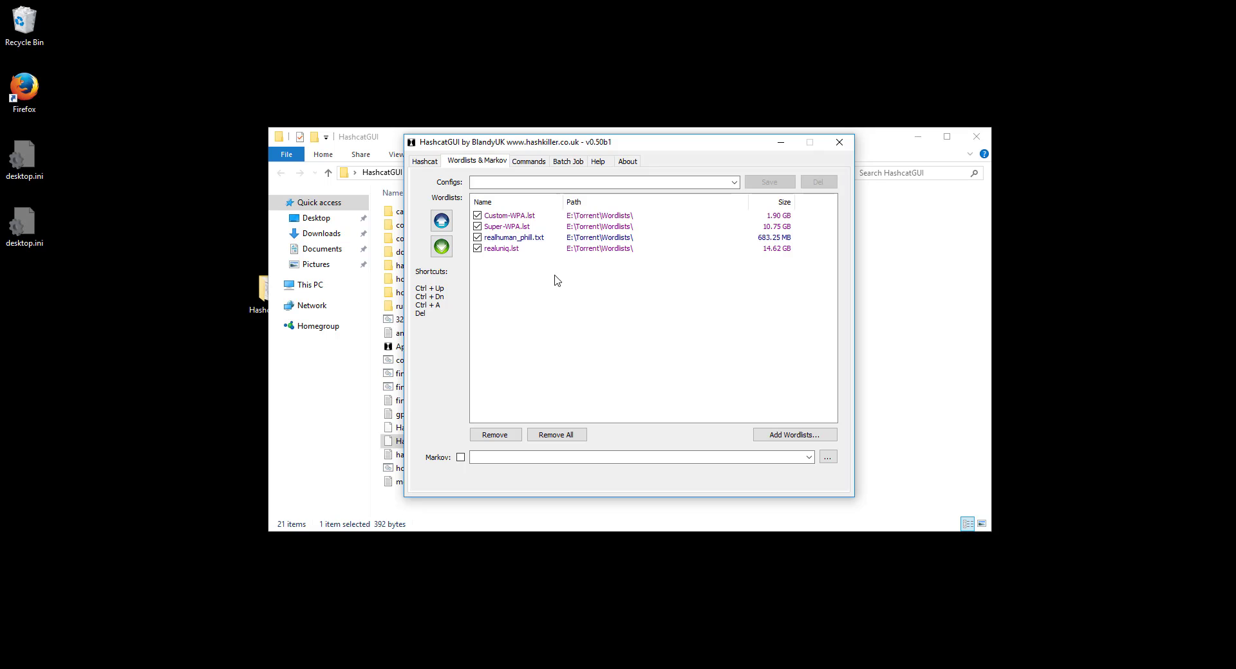
pyautogui.moveTo(541, 225)
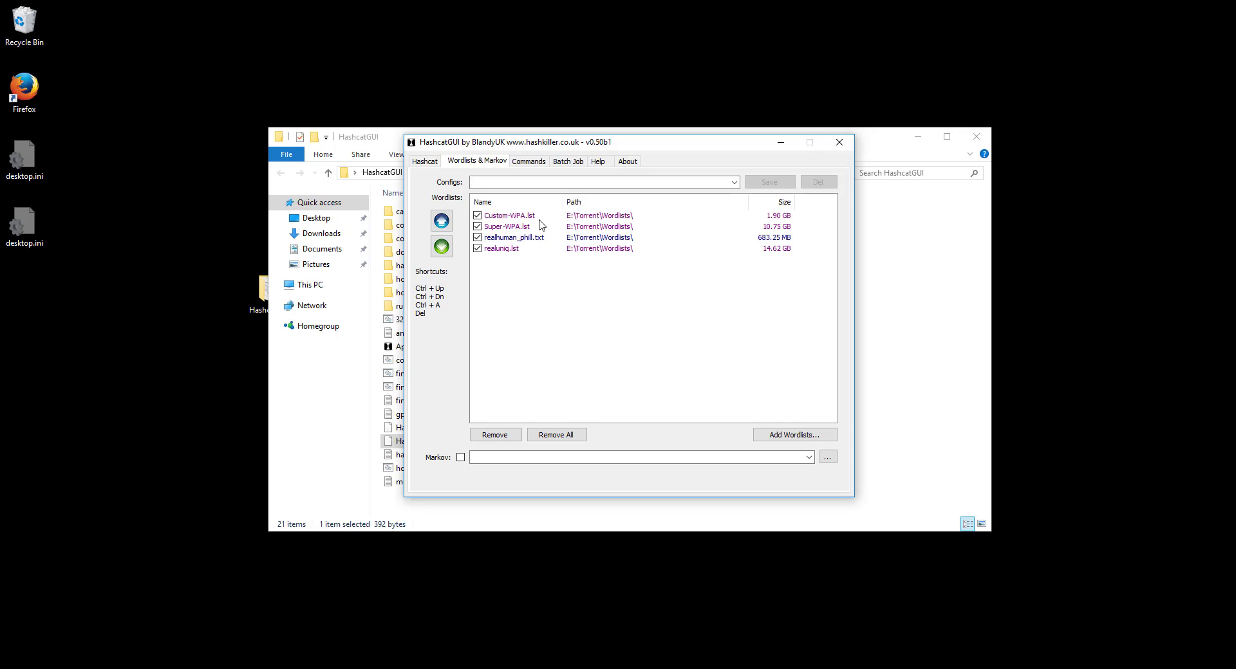
pyautogui.moveTo(547, 325)
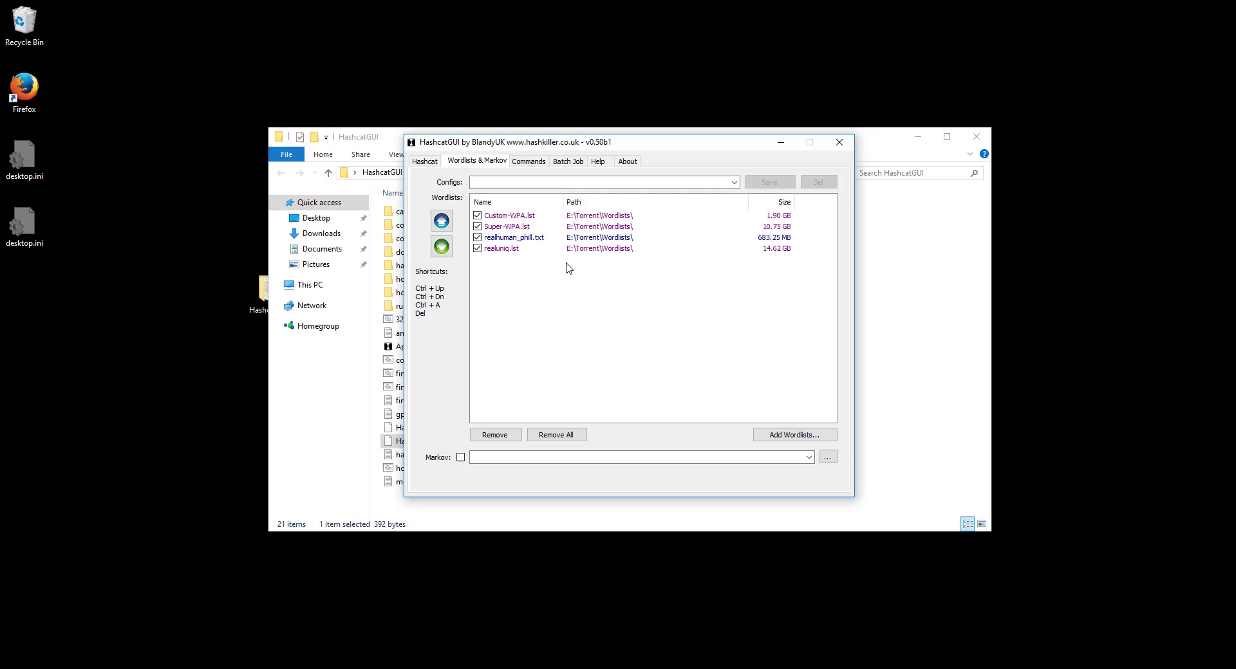
# Switch back to the Hashcat tab showing Handshake.hccap with WPA/WPA2.
pyautogui.click(424, 161)
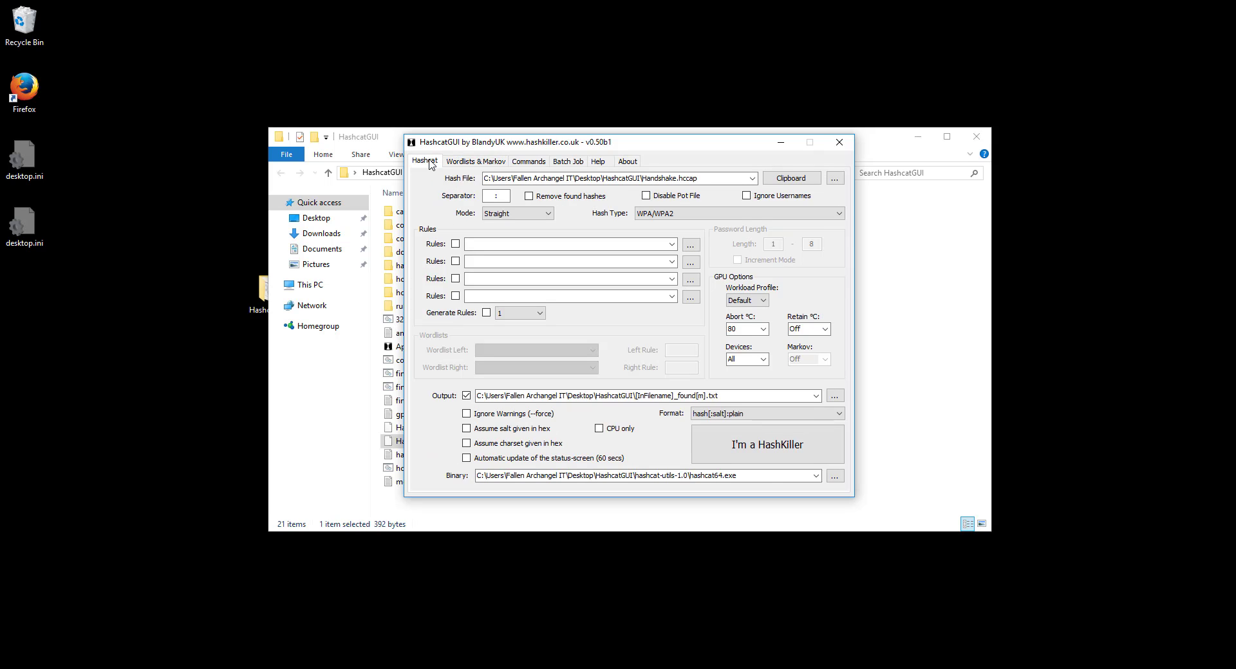
pyautogui.moveTo(791, 463)
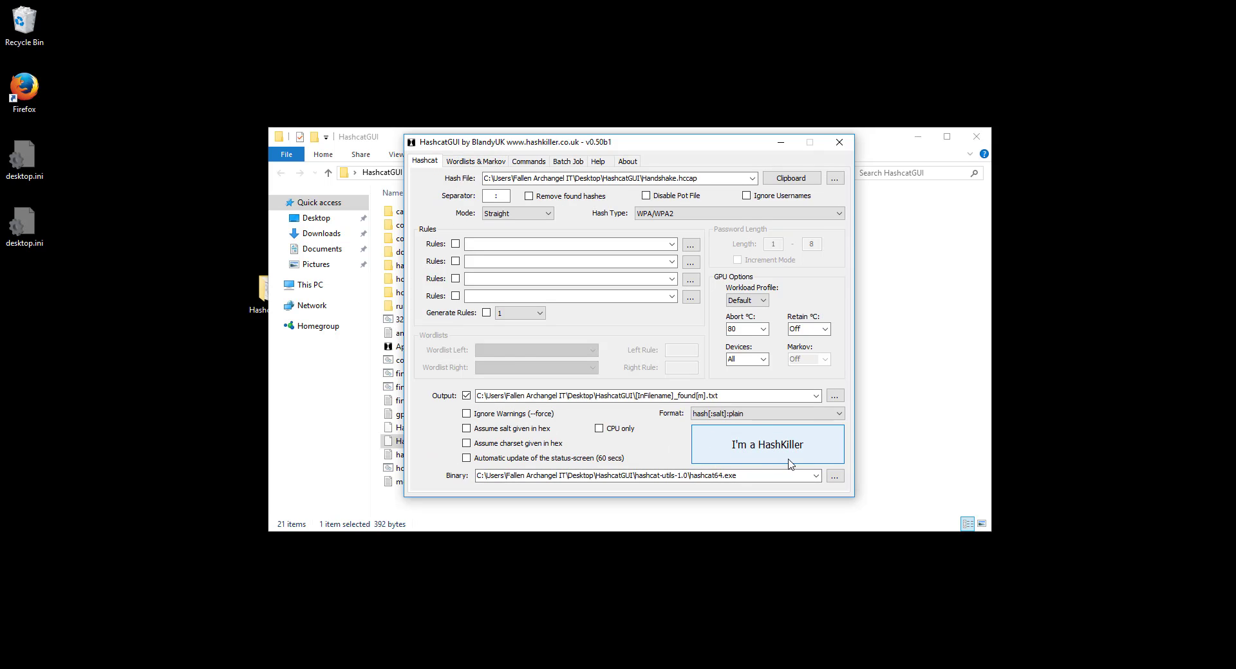
pyautogui.moveTo(761, 450)
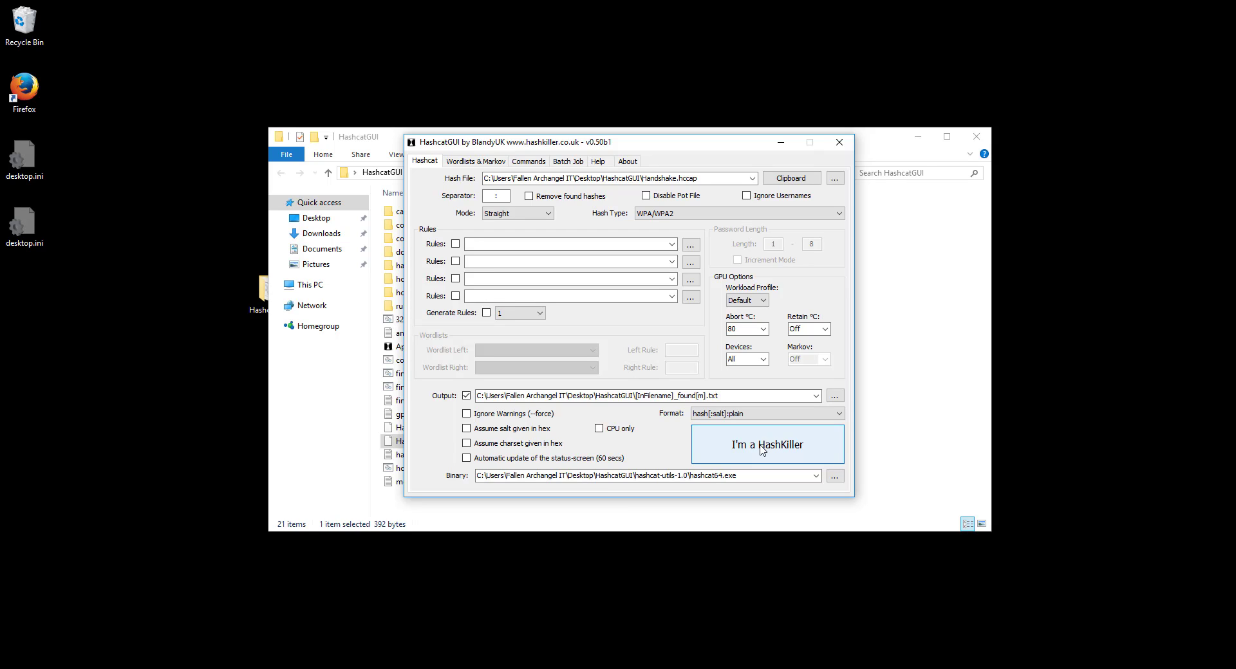
pyautogui.moveTo(736, 461)
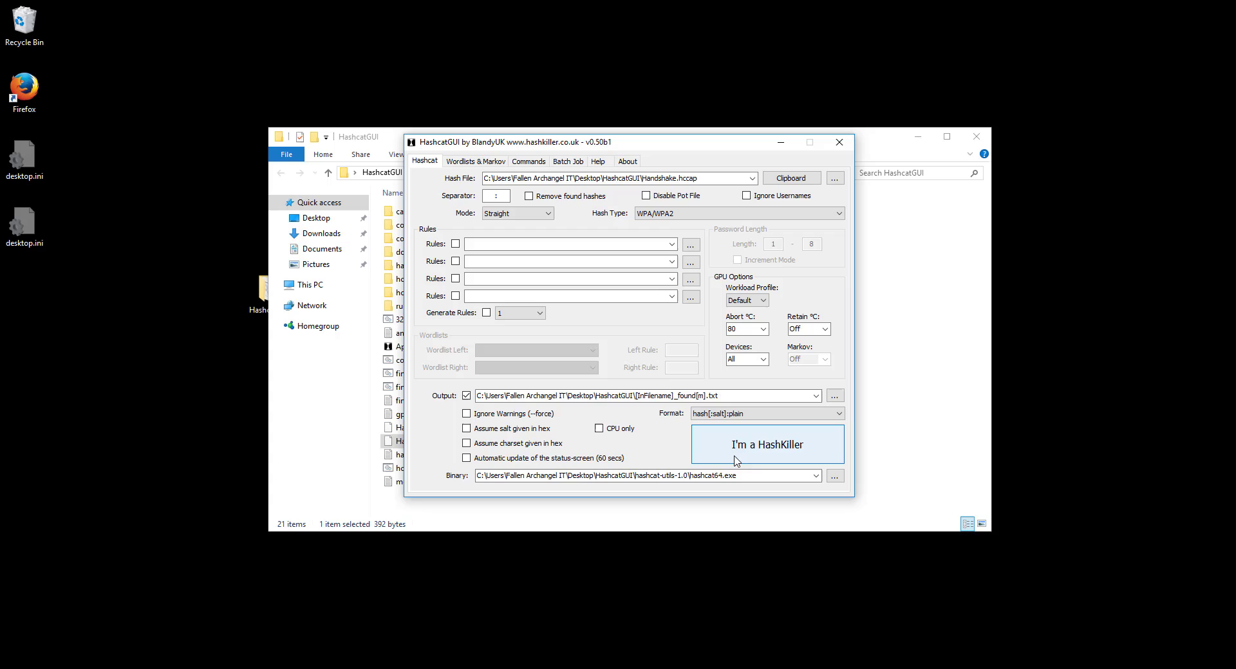
pyautogui.moveTo(824, 455)
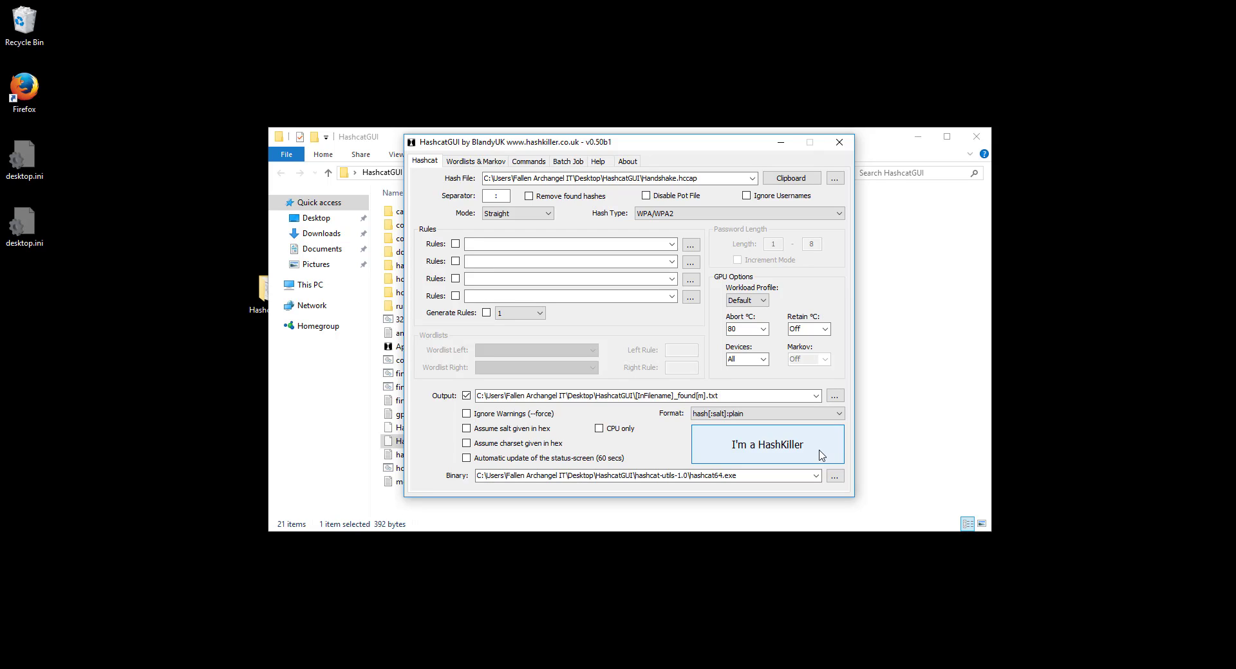
pyautogui.moveTo(776, 452)
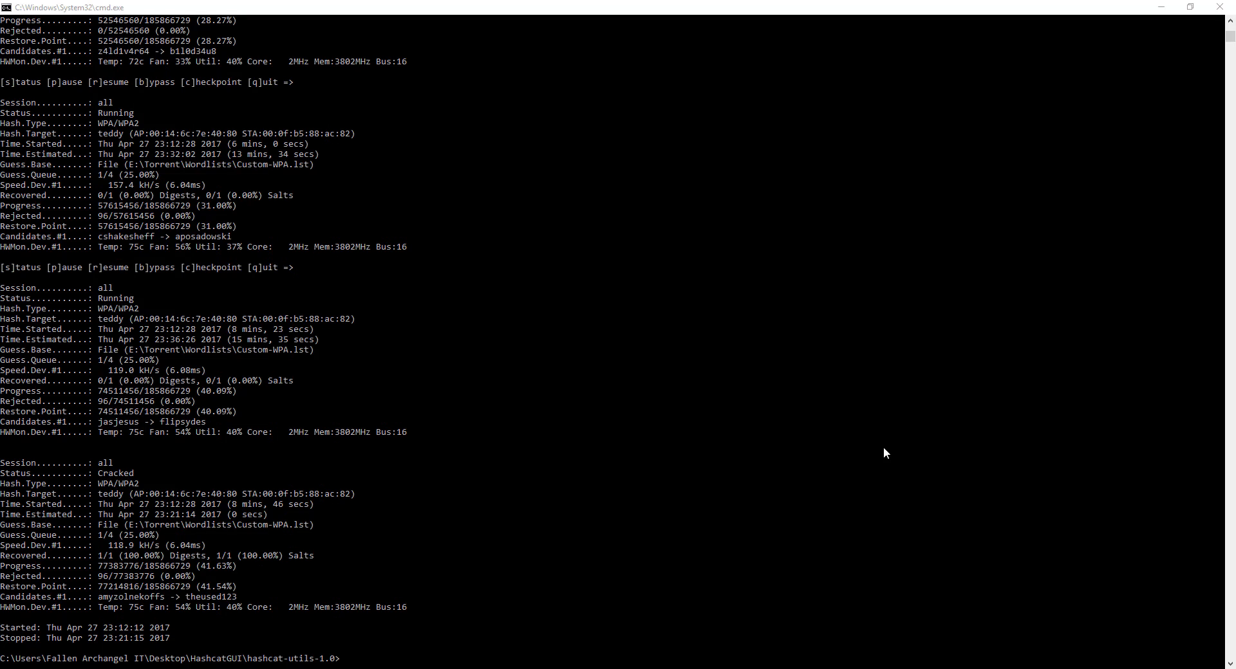
pyautogui.moveTo(87, 476)
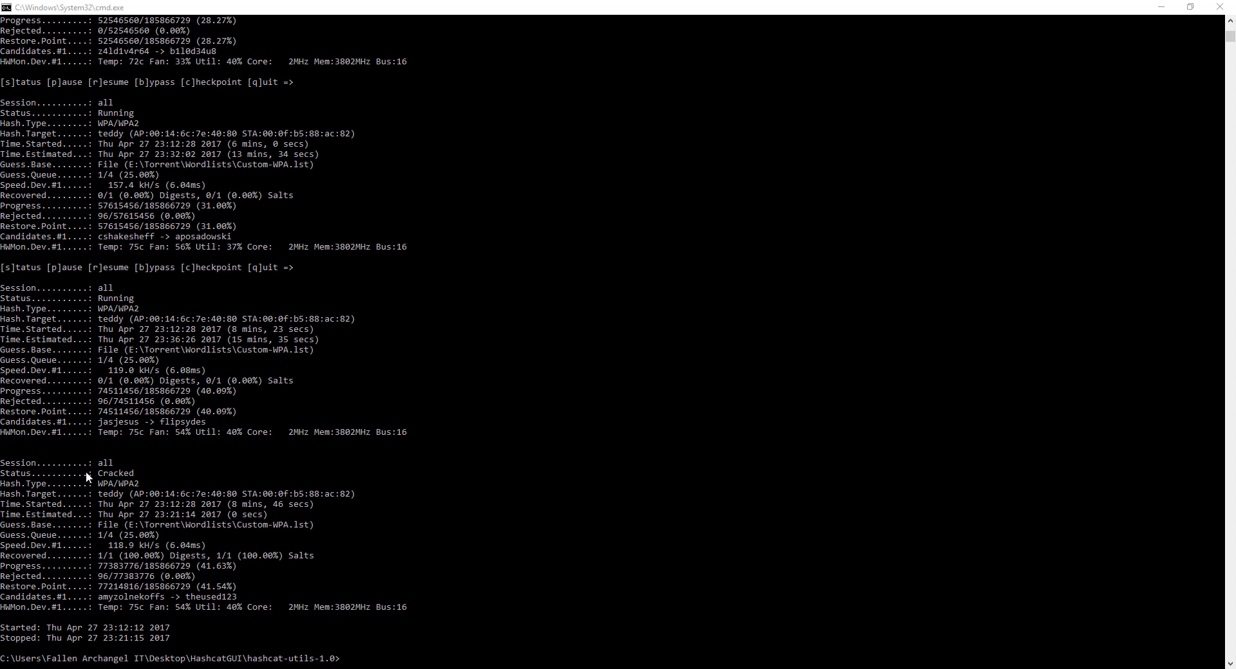
pyautogui.moveTo(105, 477)
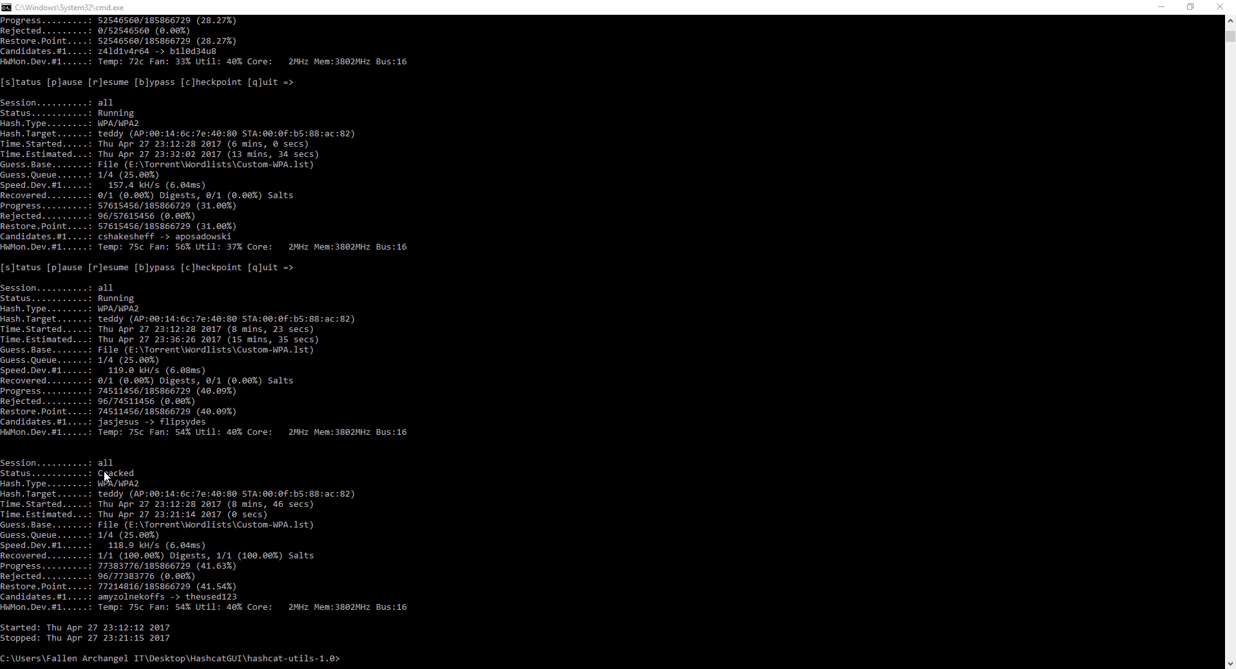
pyautogui.moveTo(116, 476)
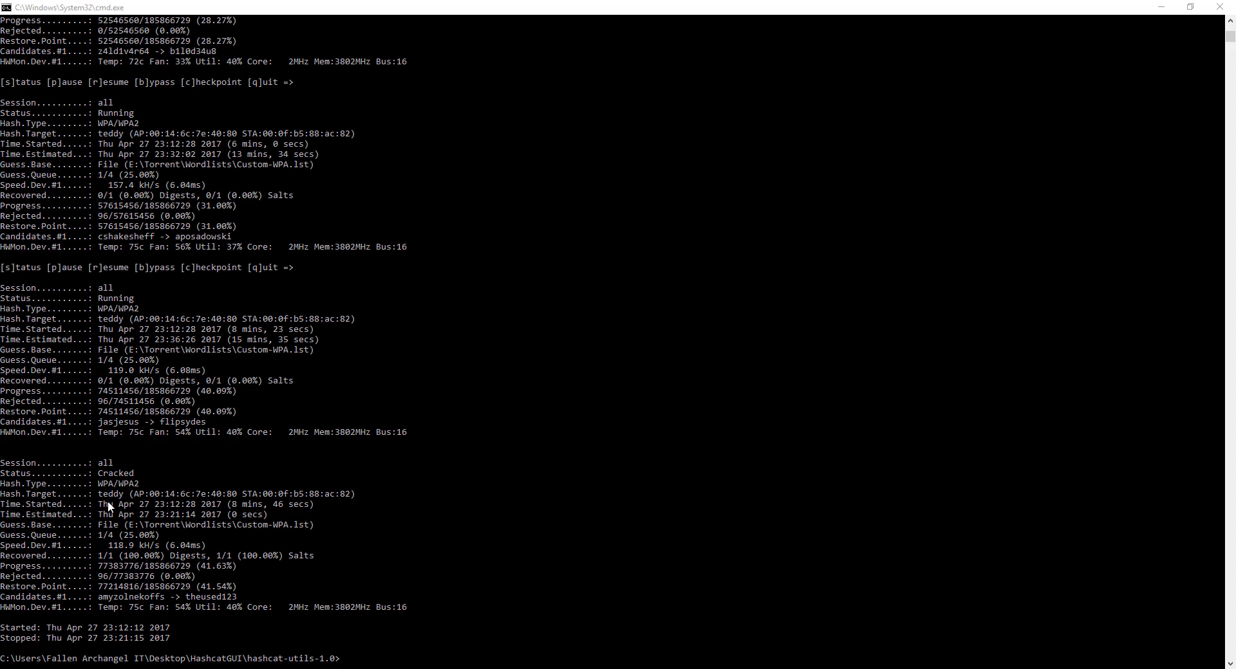
pyautogui.moveTo(96, 570)
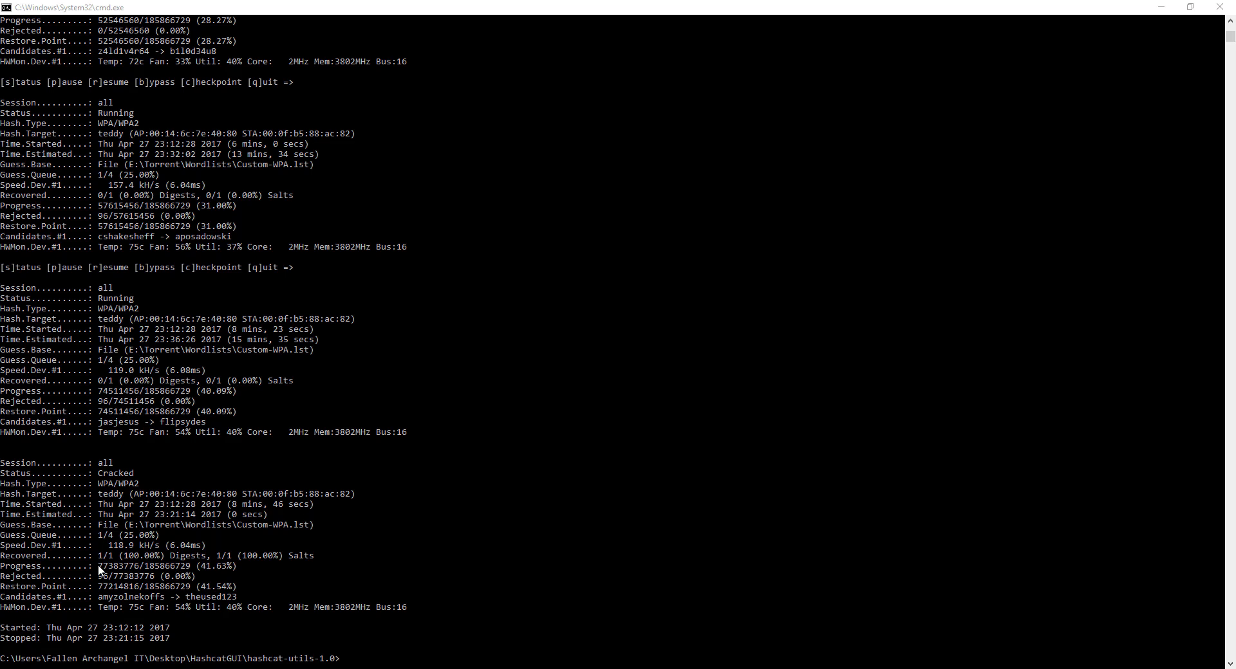
pyautogui.moveTo(109, 570)
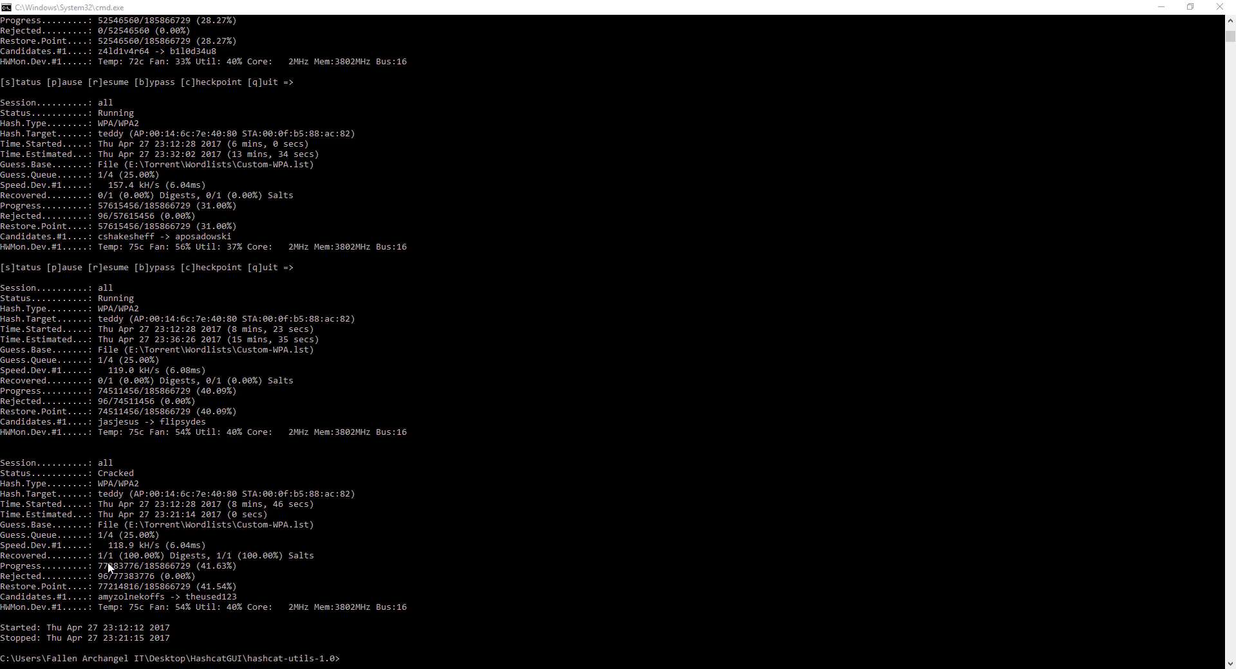
pyautogui.moveTo(749, 508)
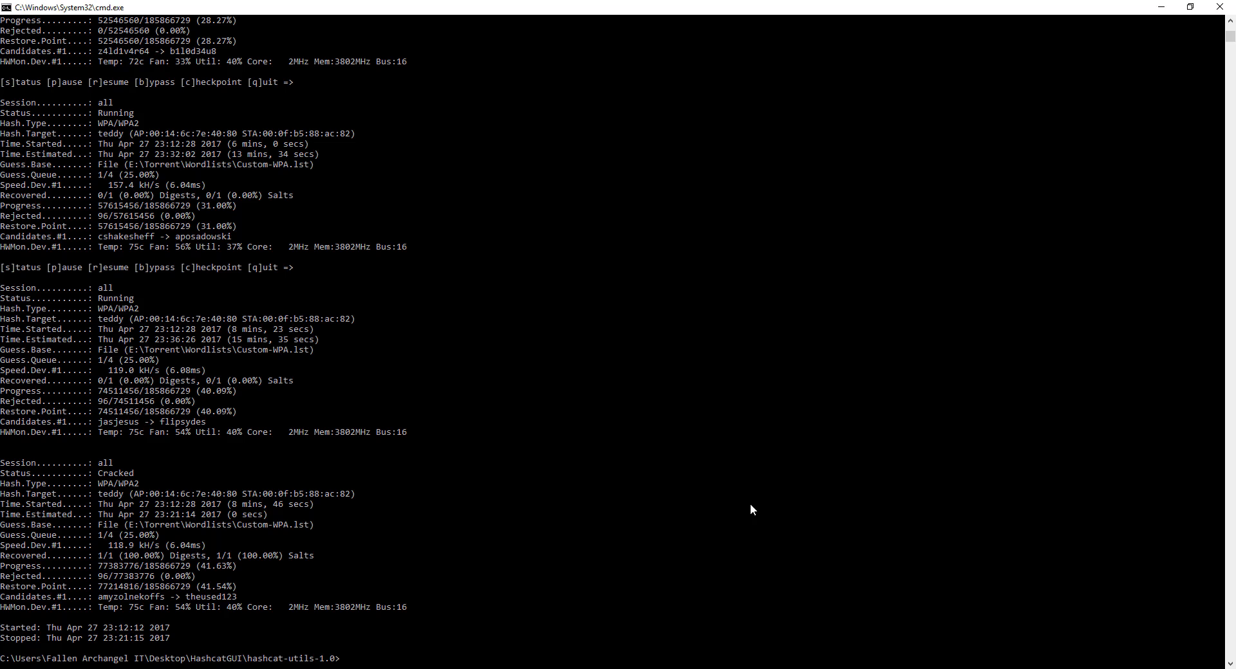
pyautogui.moveTo(716, 513)
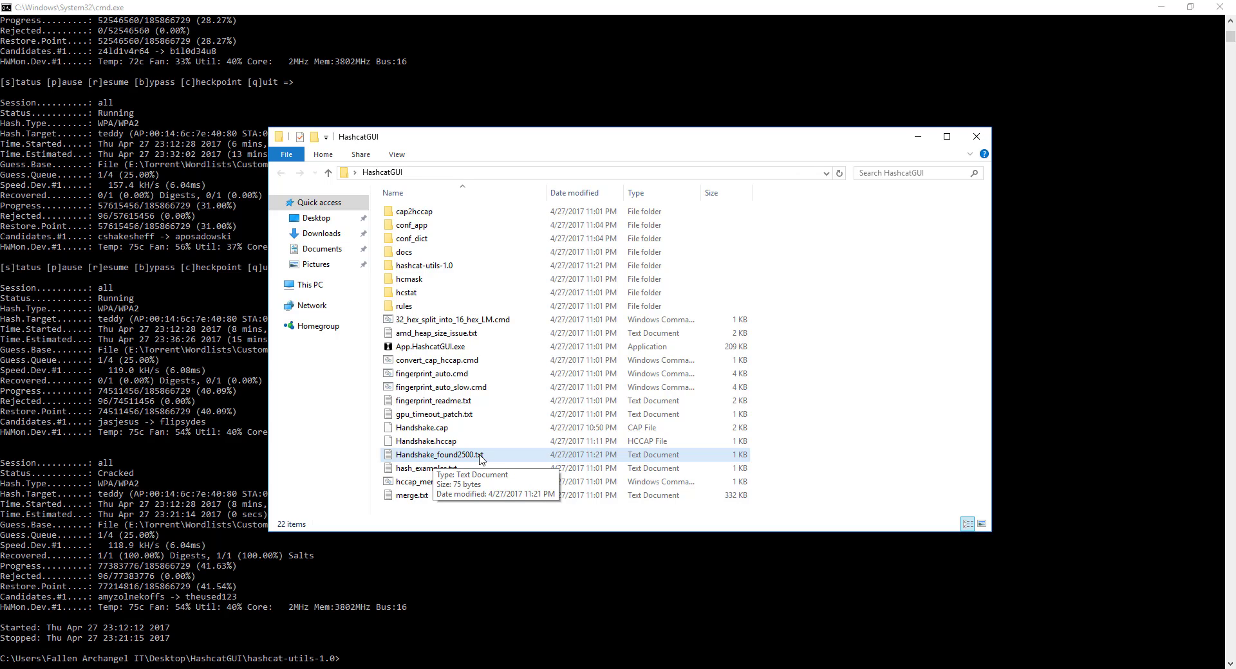
pyautogui.moveTo(453, 463)
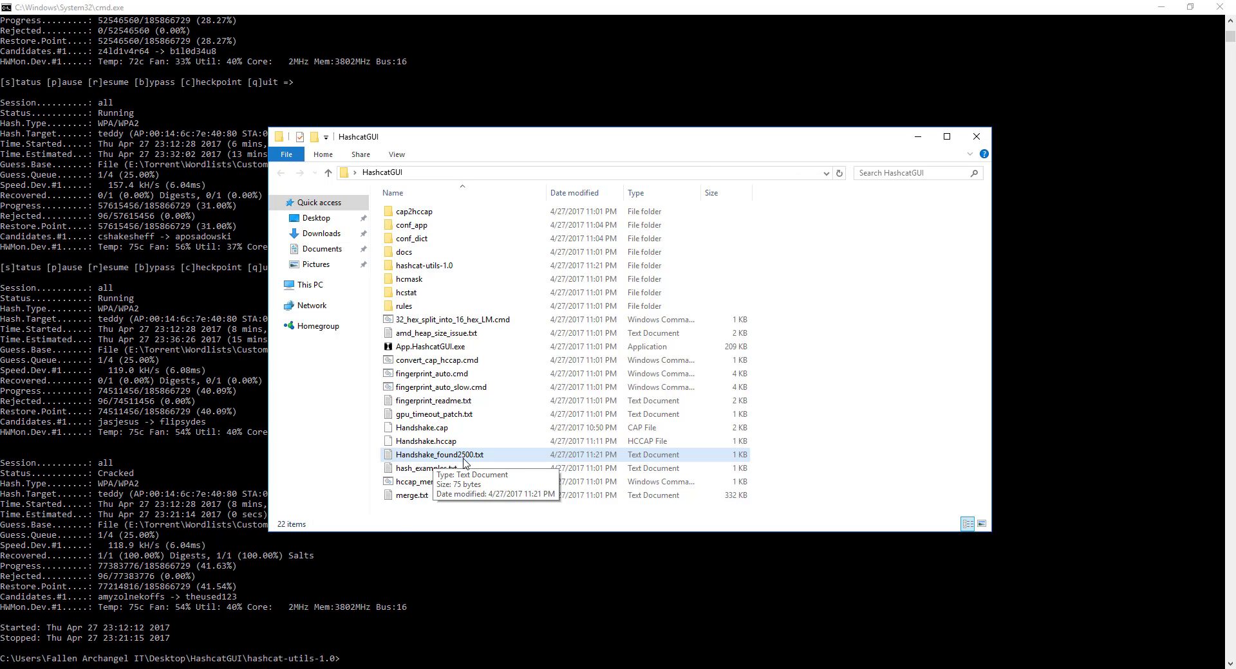
pyautogui.doubleClick(439, 454)
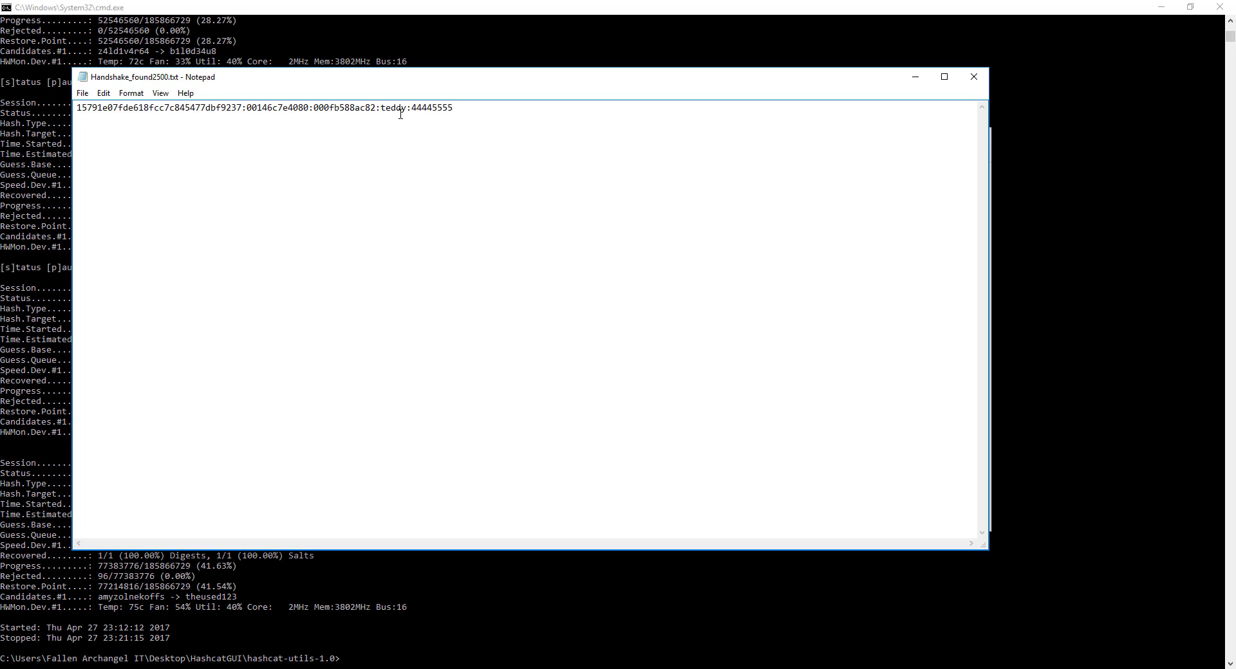
pyautogui.moveTo(406, 115)
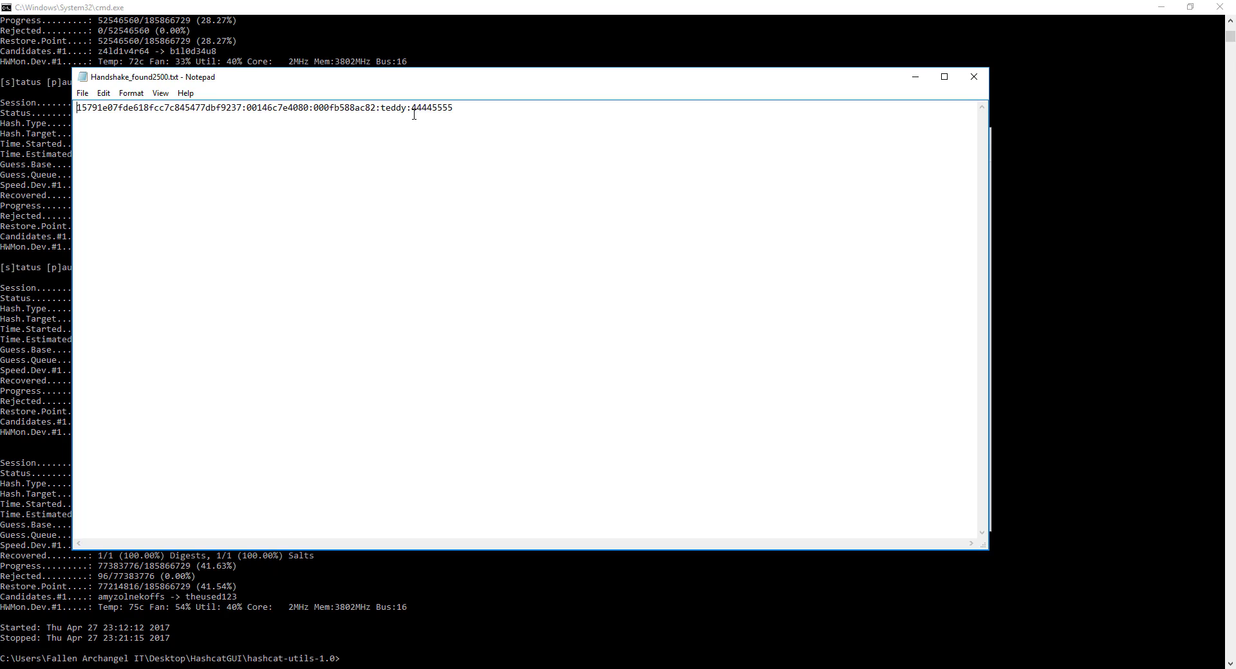
pyautogui.doubleClick(433, 108)
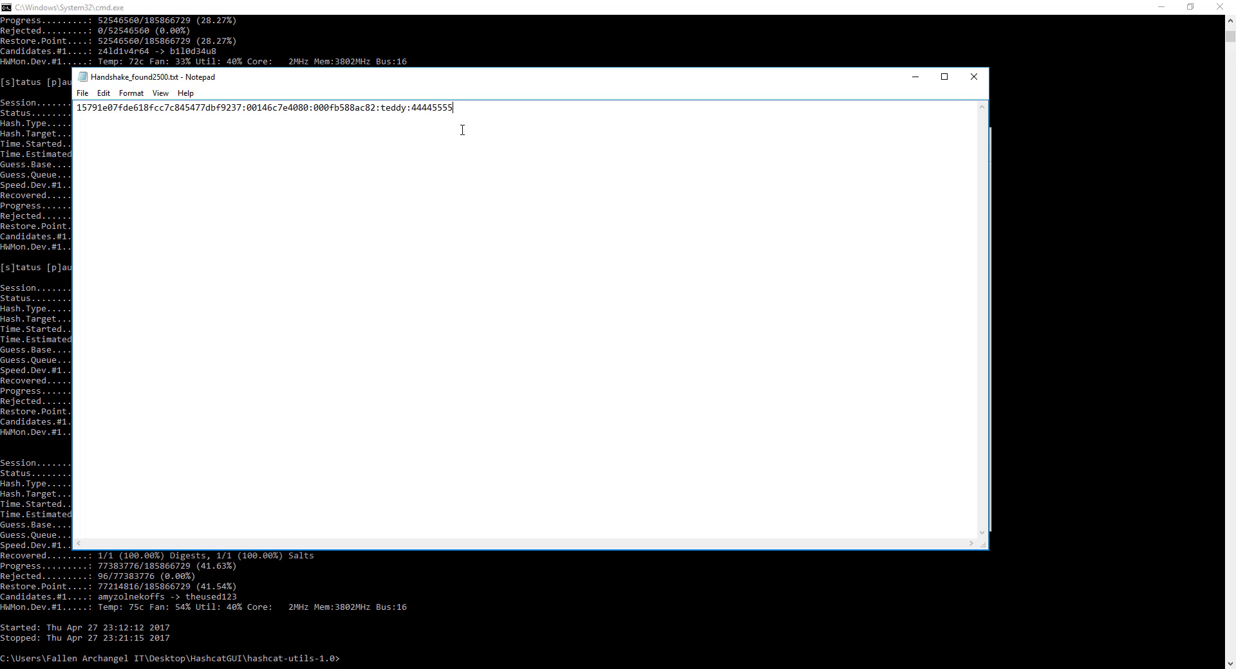
pyautogui.moveTo(458, 132)
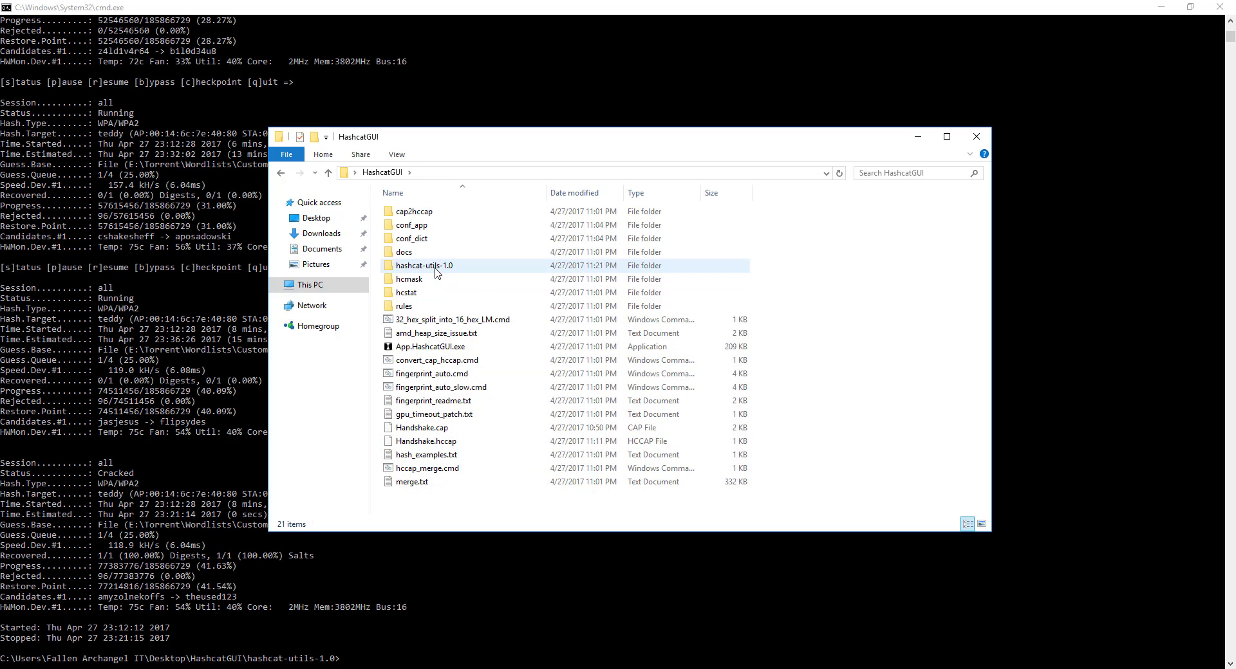
# Open hashcat.potfile from hashcat-utils-1.0 with Edit with Notepad++.
pyautogui.doubleClick(425, 265)
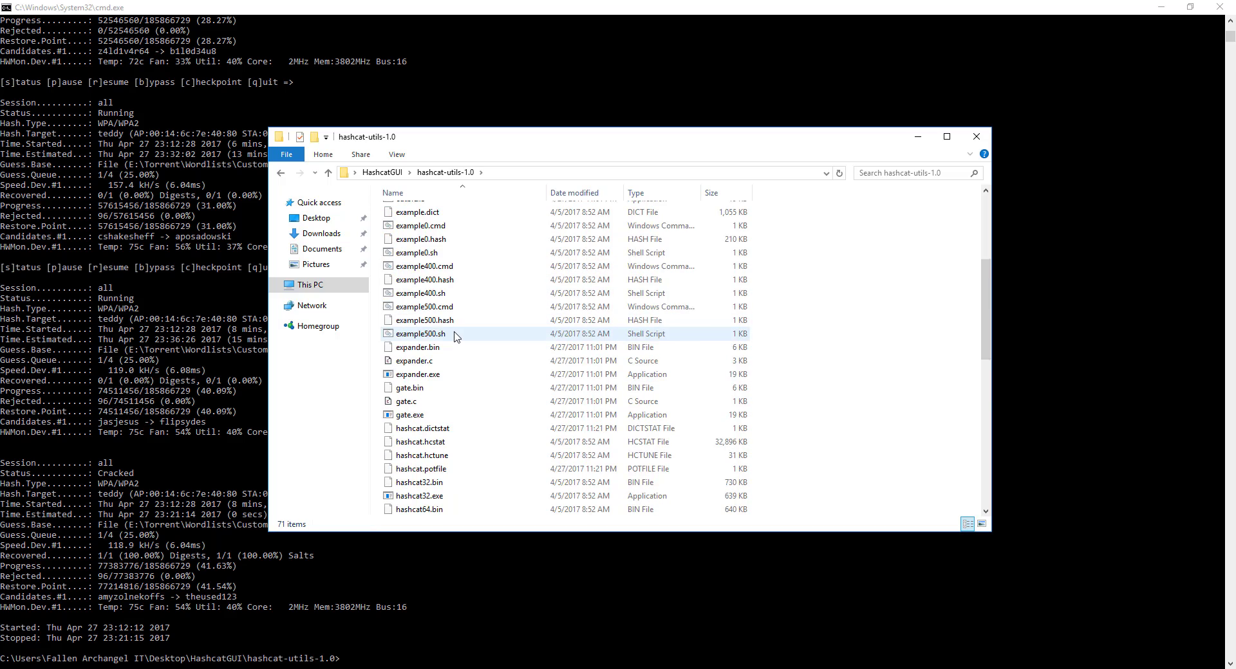
pyautogui.scroll(-3)
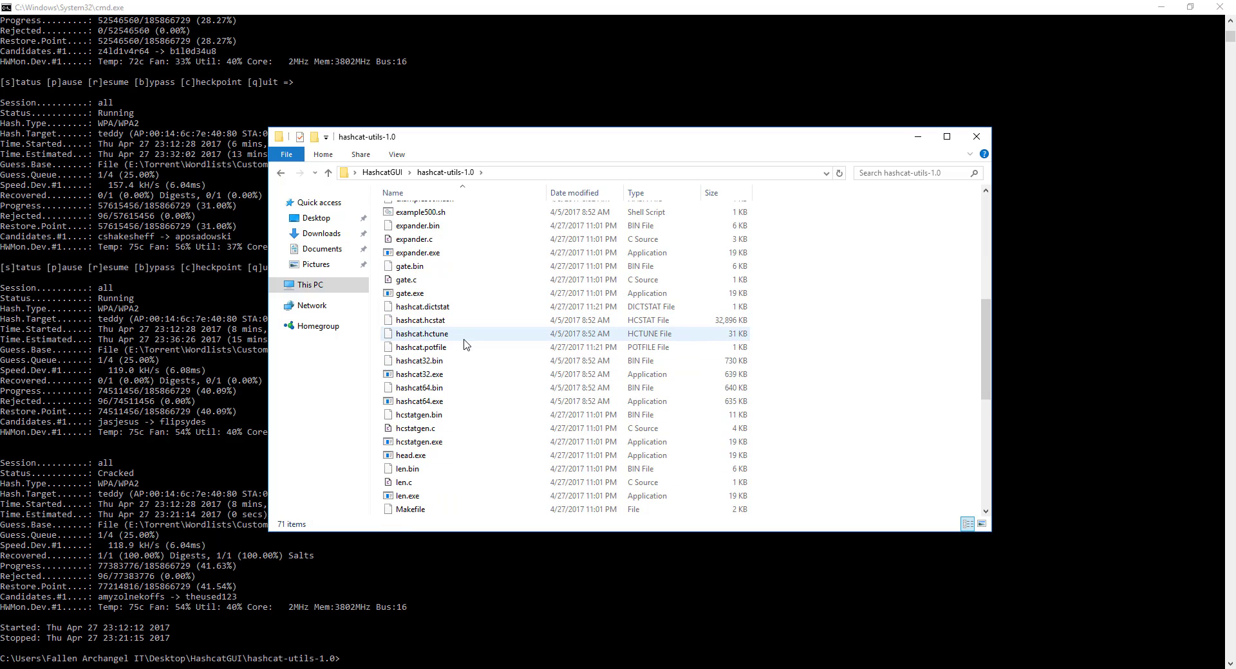
pyautogui.rightClick(421, 347)
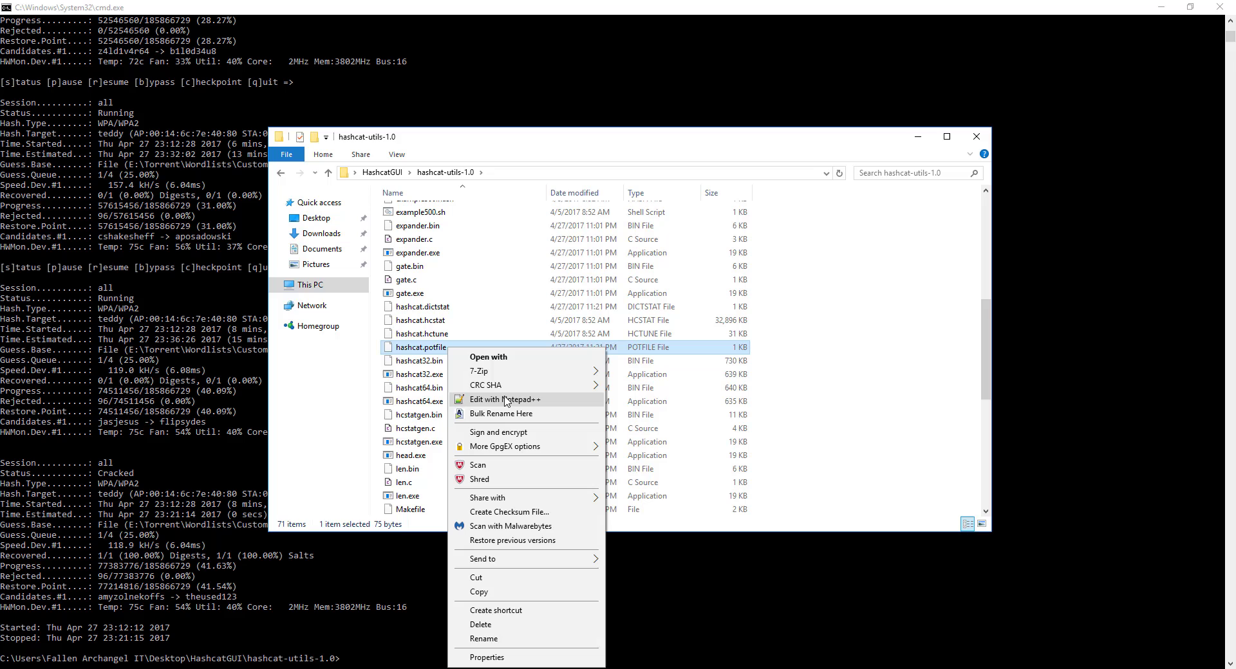
pyautogui.click(499, 400)
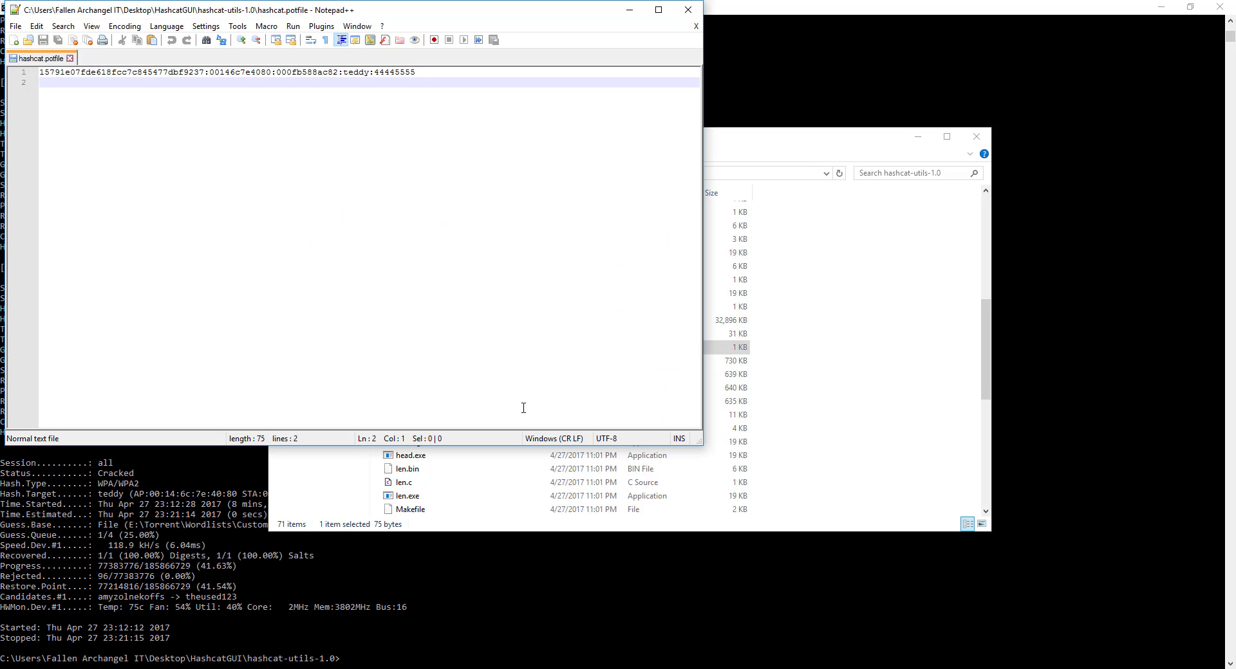